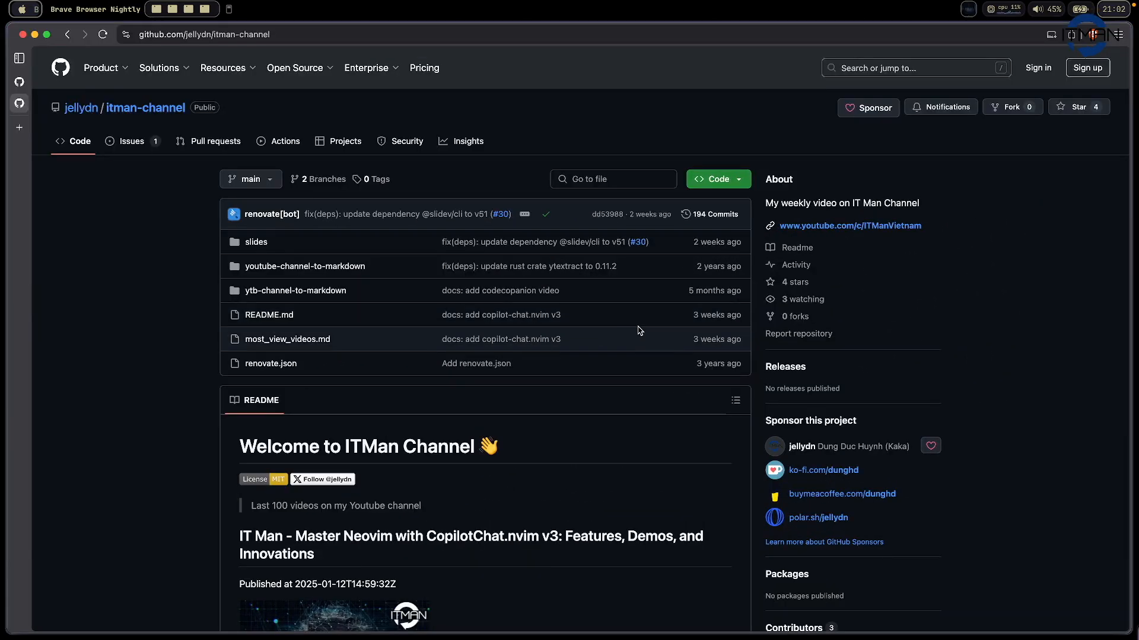
Scroll through the ITMan Channel README's list of videos
{"action": "scroll", "scroll_direction": "down", "scroll_amount": 3}
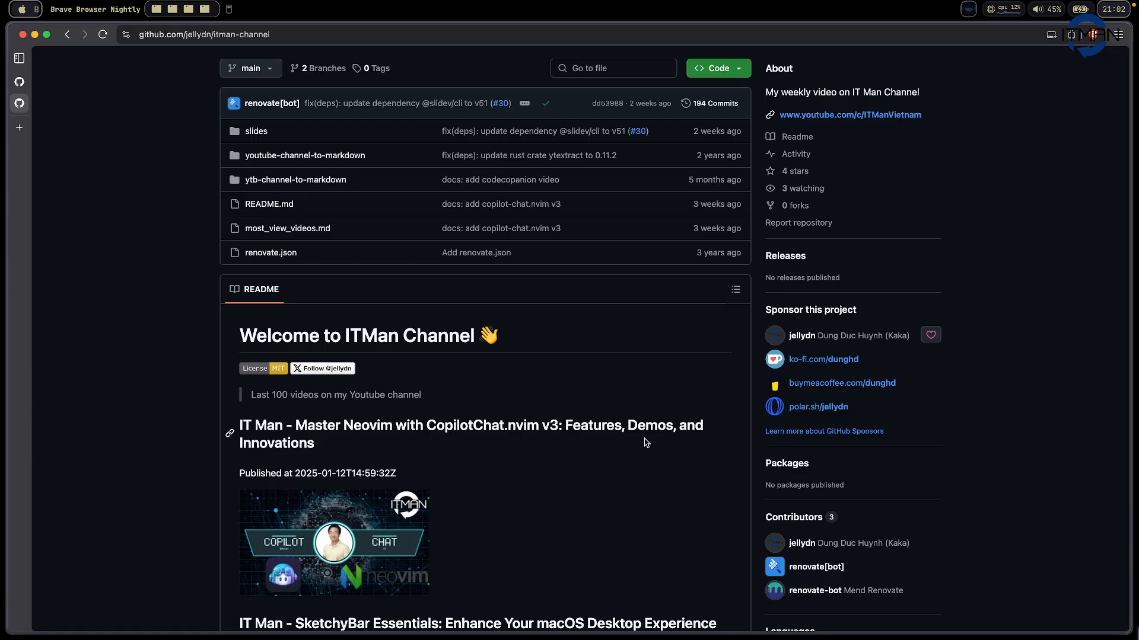
{"action": "scroll", "scroll_direction": "down", "scroll_amount": 3}
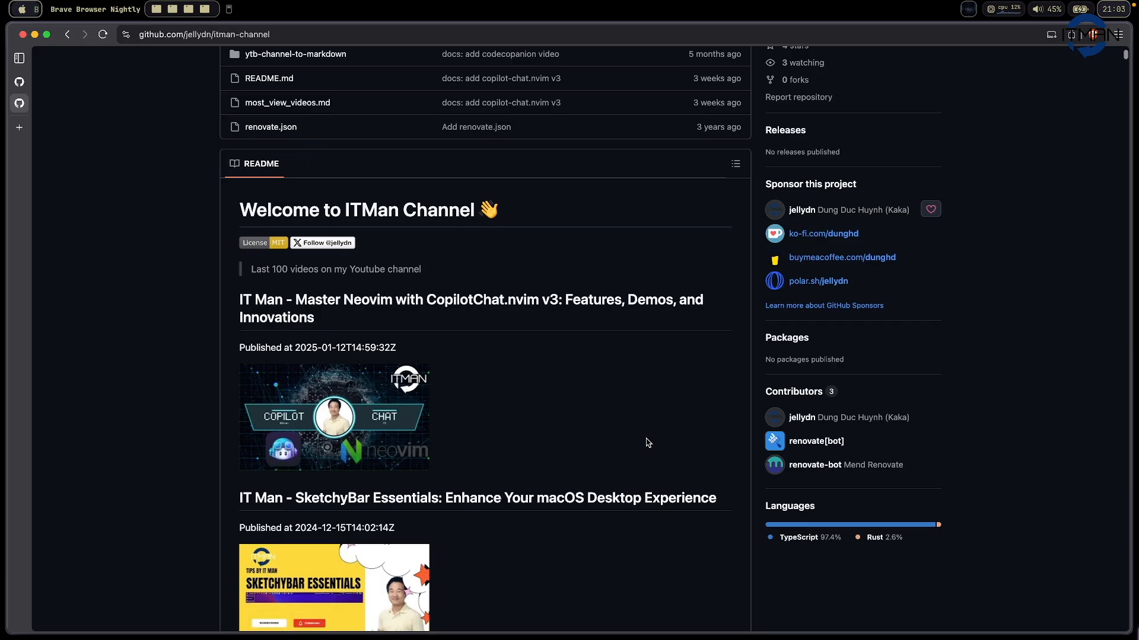
{"action": "scroll", "scroll_direction": "down", "scroll_amount": 3}
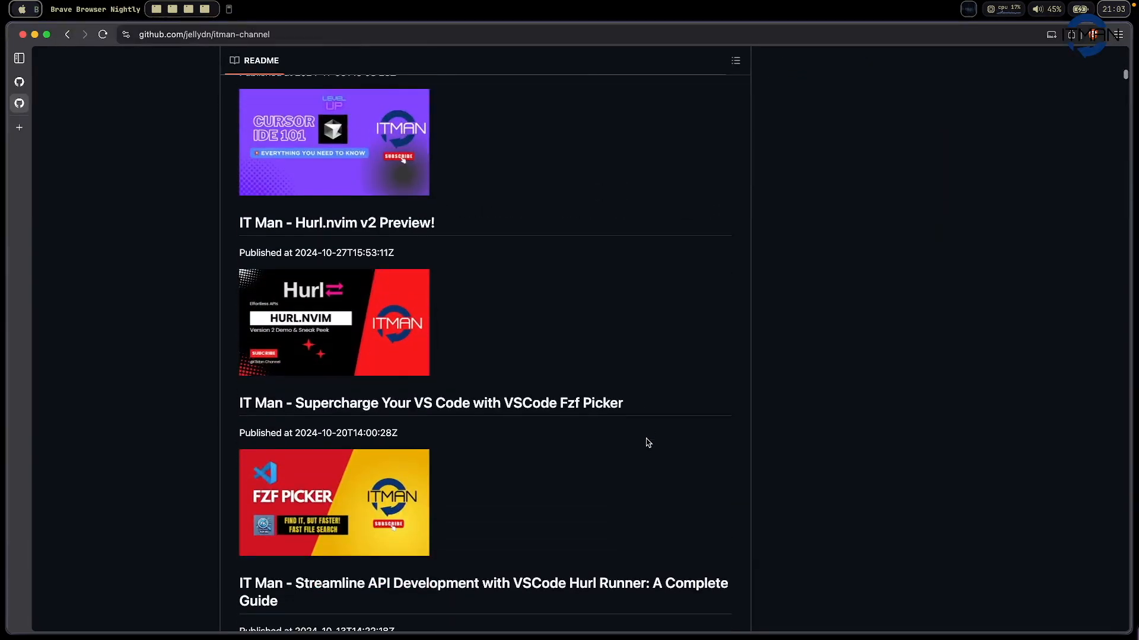
{"action": "scroll", "scroll_direction": "down", "scroll_amount": 3}
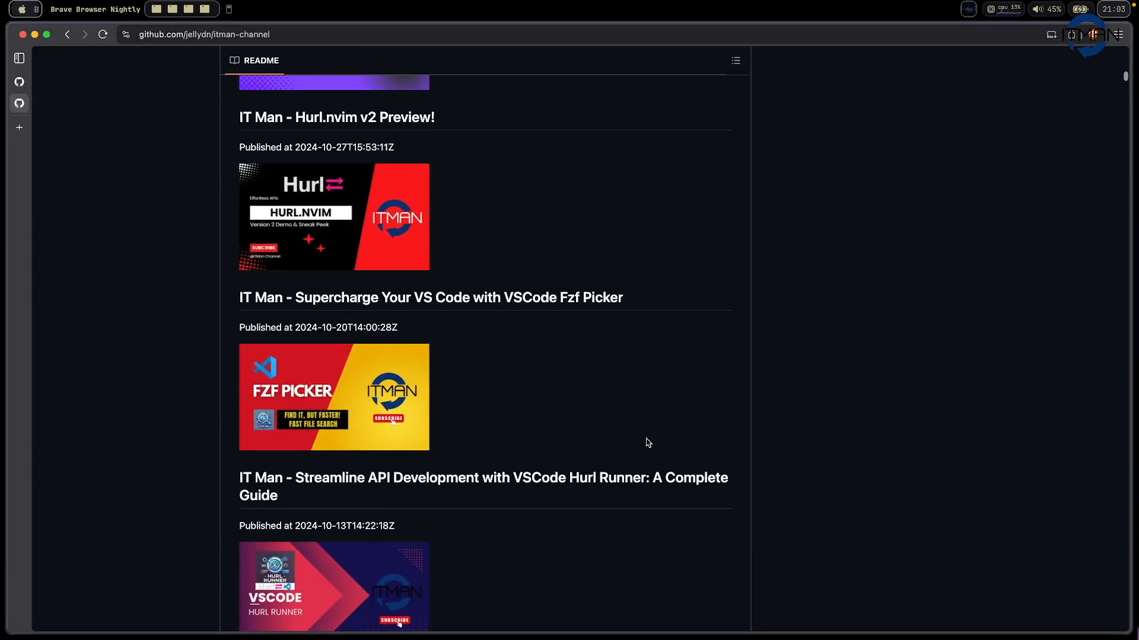
{"action": "scroll", "scroll_direction": "up", "scroll_amount": 3}
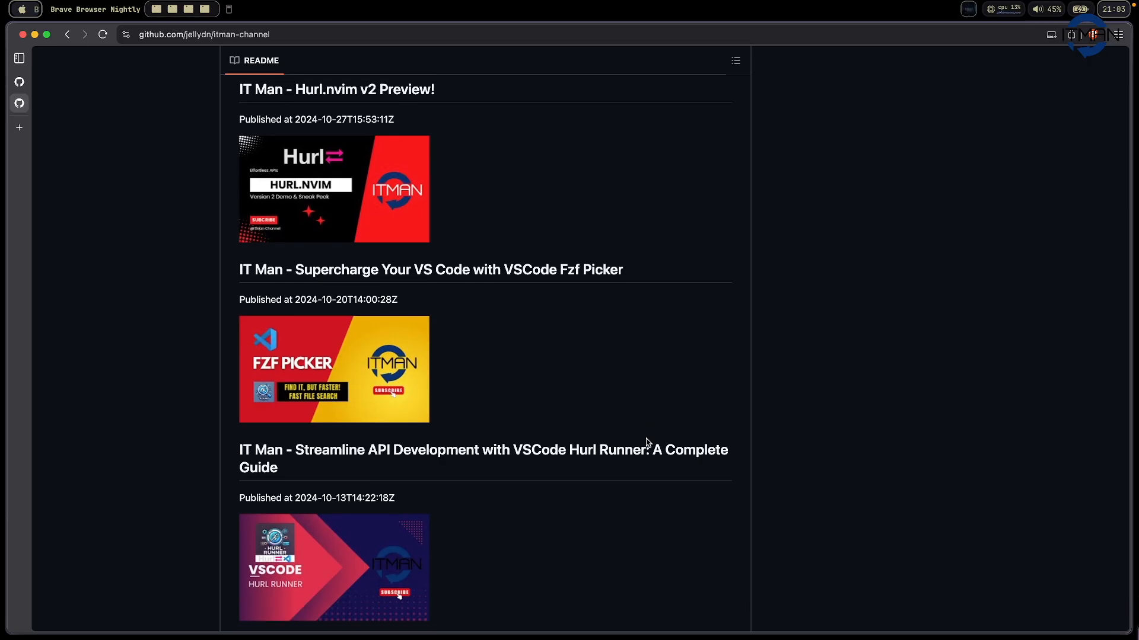
{"action": "mouse_move", "coordinate": [666, 428]}
{"action": "type", "text": "snacks"}
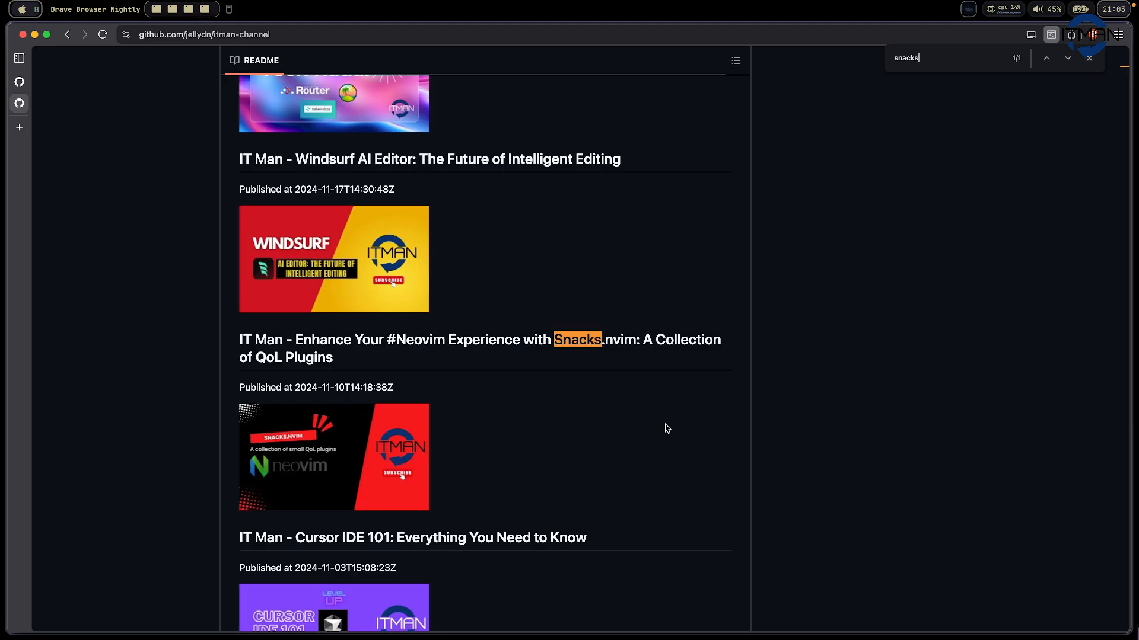
Search the page for "snacks." to locate the Snacks.nvim video entry
{"action": "type", "text": "."}
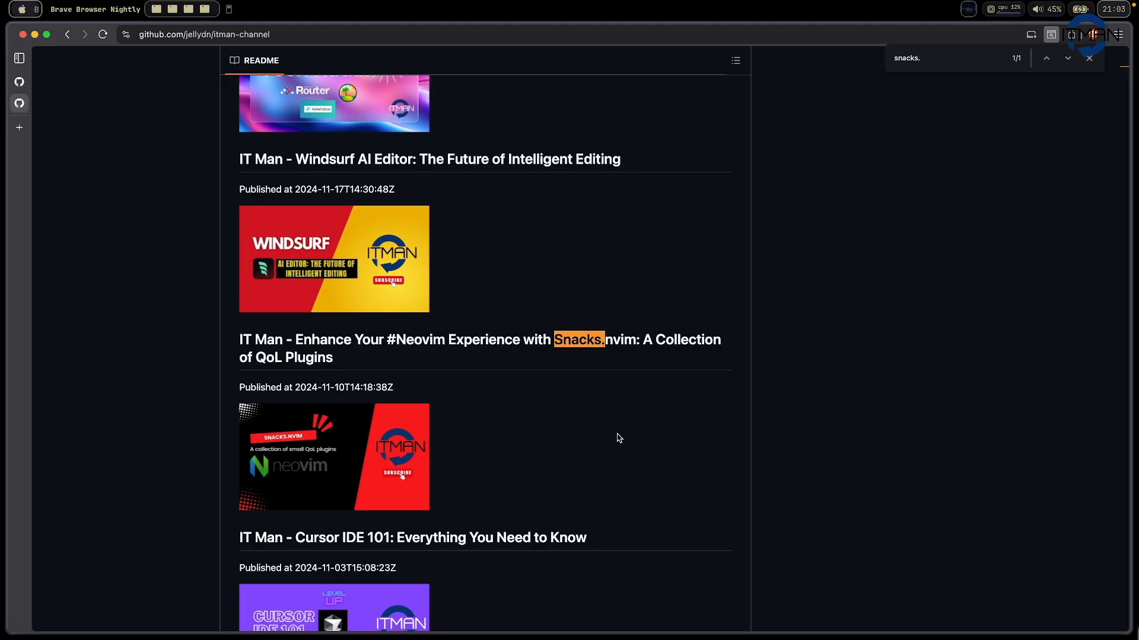
{"action": "scroll", "scroll_direction": "down", "scroll_amount": 3}
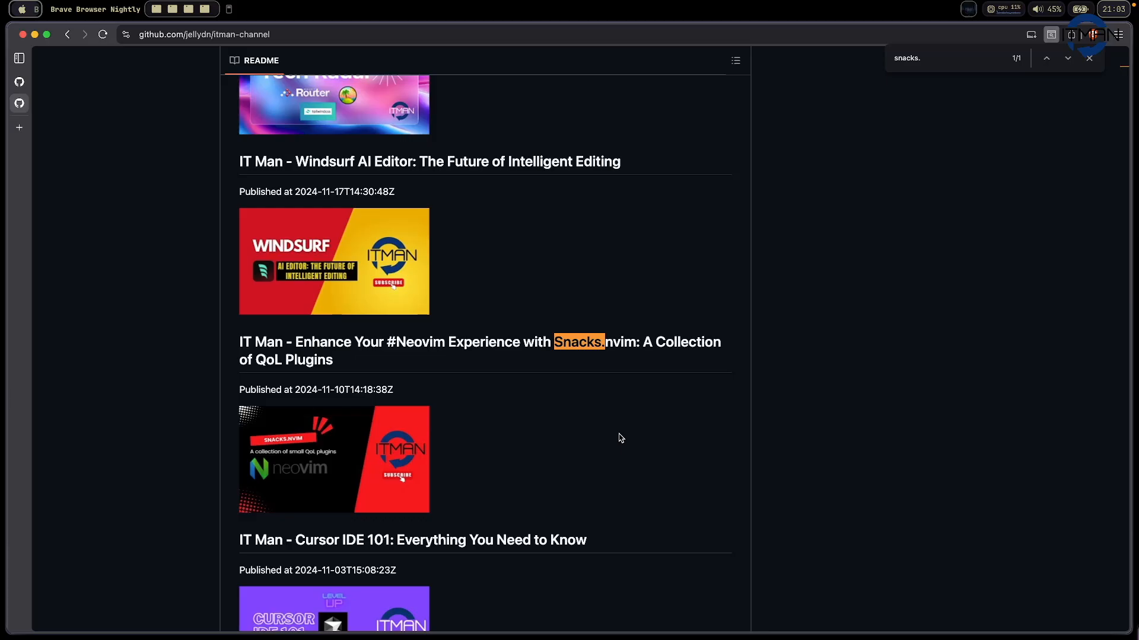
Switch to the folke/snacks.nvim repository page showing its Features table
{"action": "left_click", "coordinate": [573, 341]}
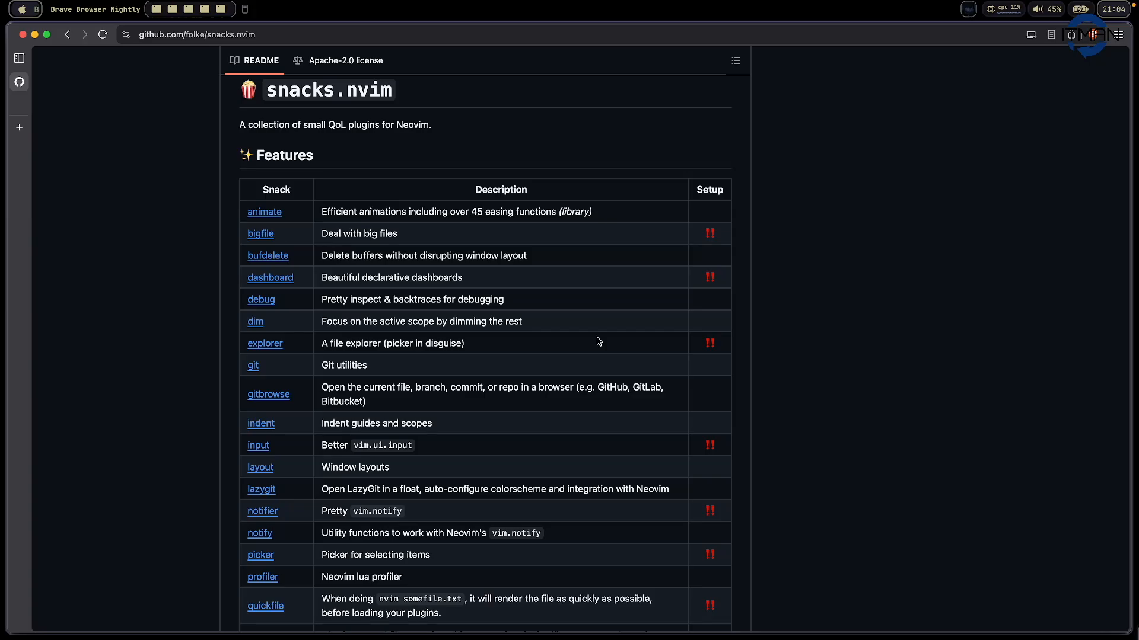
{"action": "mouse_move", "coordinate": [571, 360]}
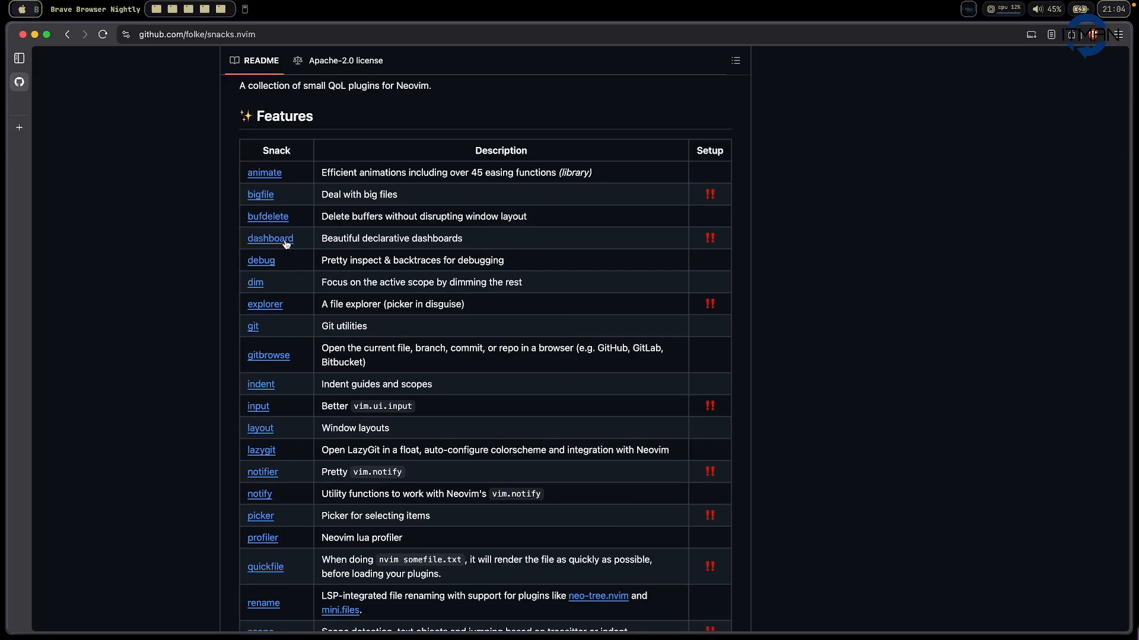
{"action": "mouse_move", "coordinate": [703, 239]}
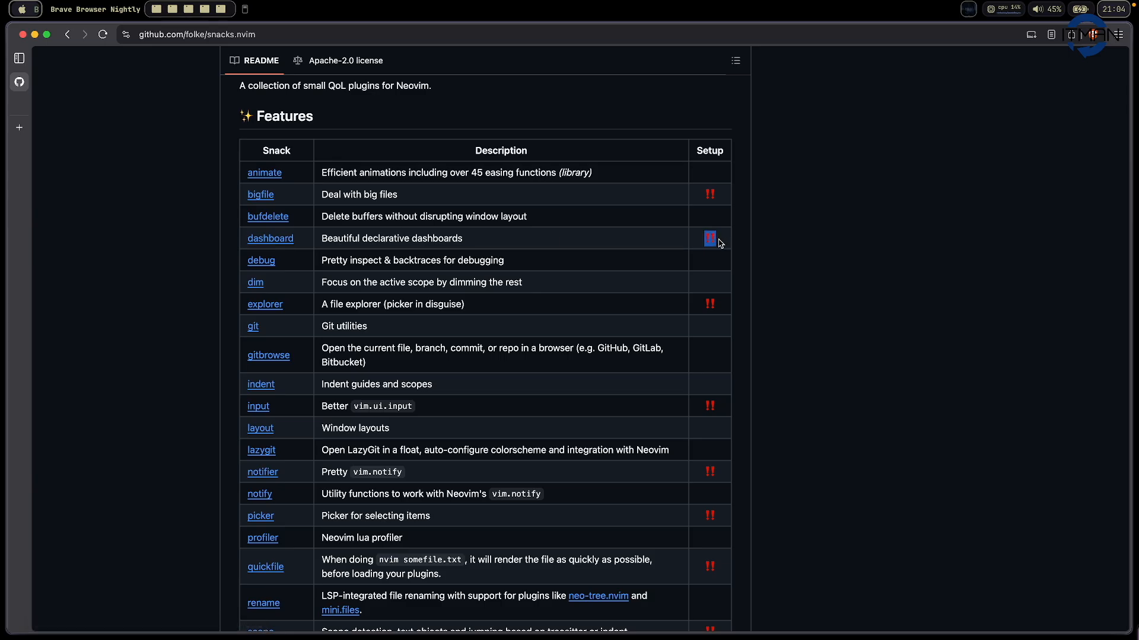
{"action": "mouse_move", "coordinate": [446, 295]}
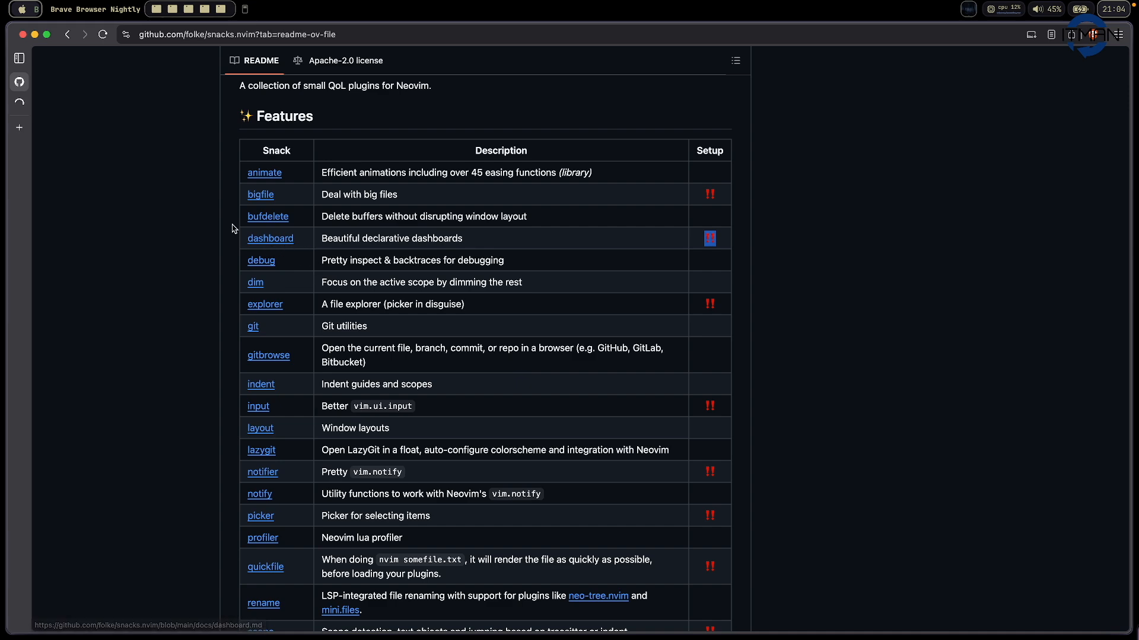
{"action": "mouse_move", "coordinate": [19, 103]}
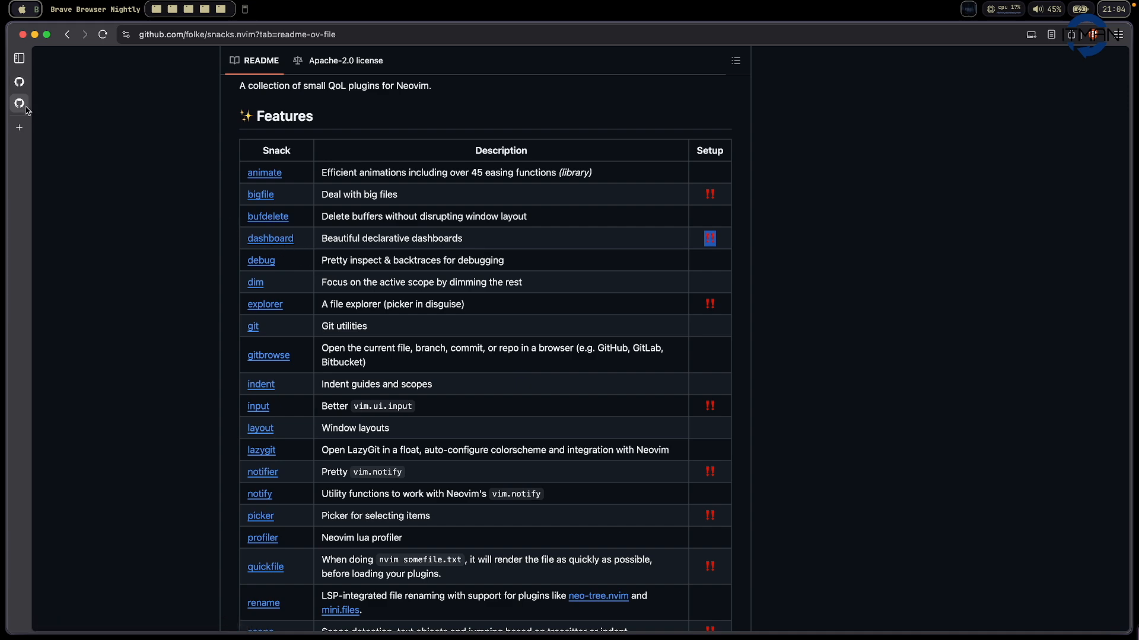
{"action": "left_click", "coordinate": [270, 239]}
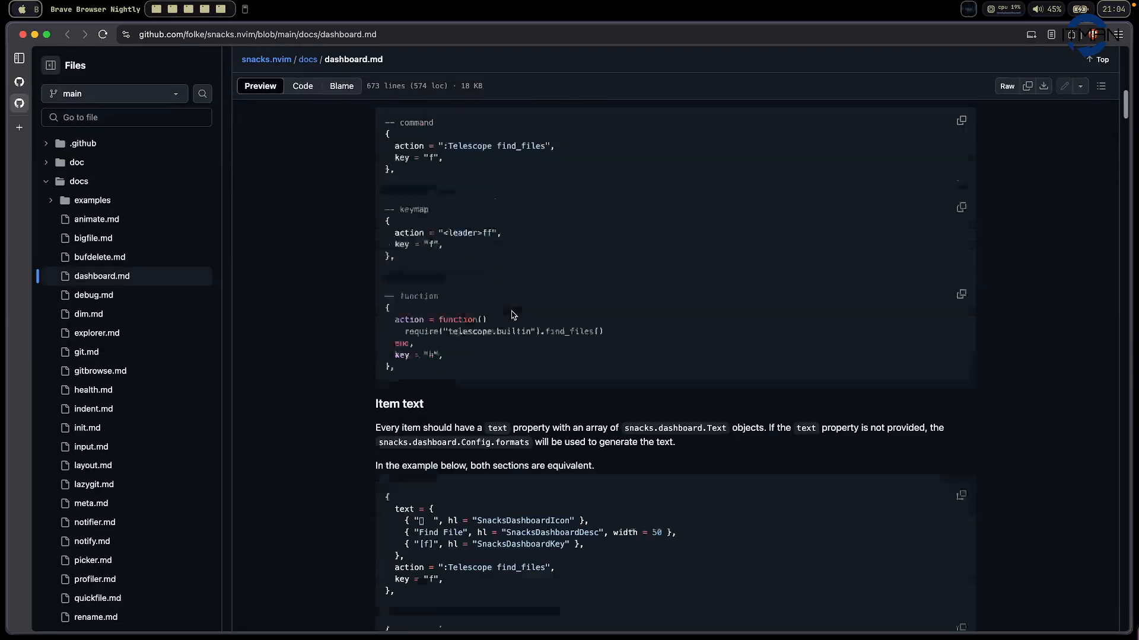
{"action": "scroll", "scroll_direction": "up", "scroll_amount": 3}
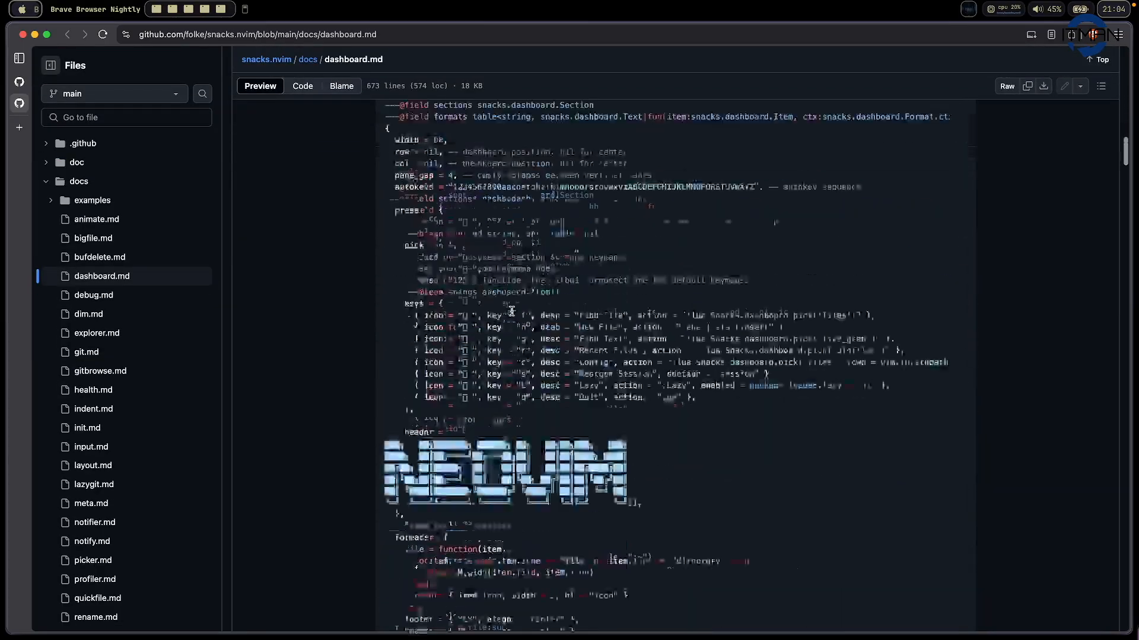
{"action": "scroll", "scroll_direction": "down", "scroll_amount": 3}
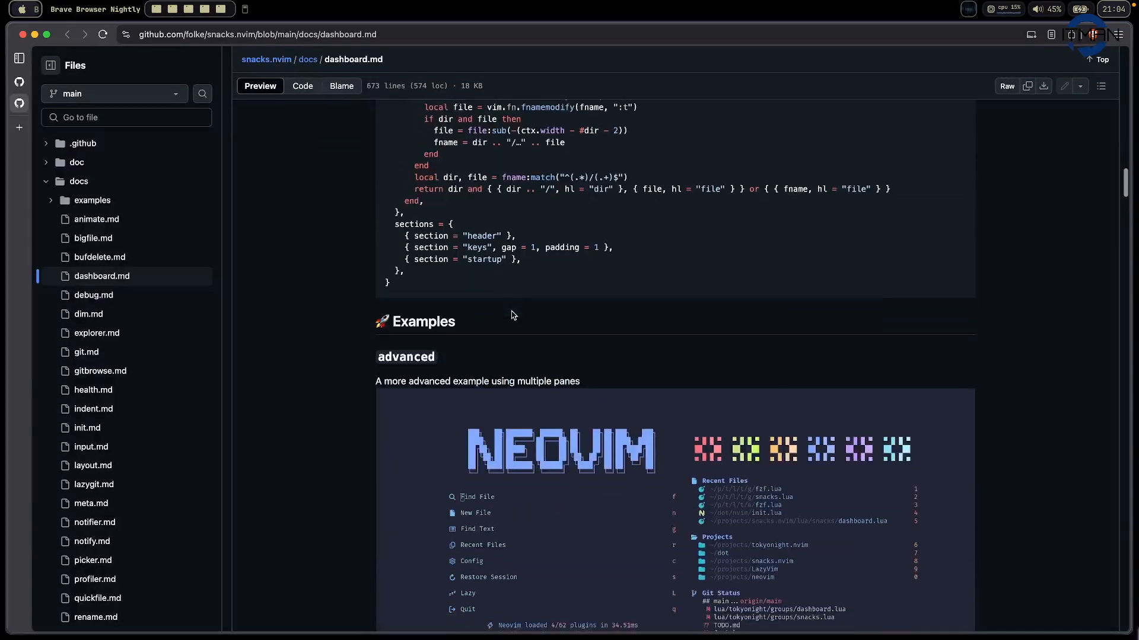
{"action": "scroll", "scroll_direction": "down", "scroll_amount": 3}
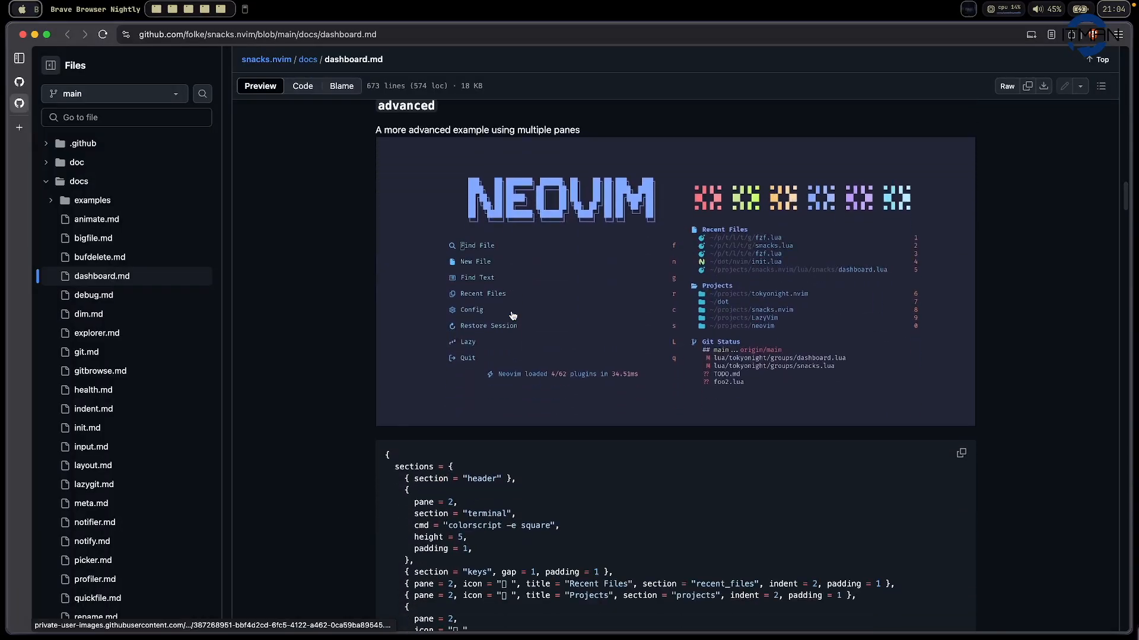
{"action": "scroll", "scroll_direction": "down", "scroll_amount": 3}
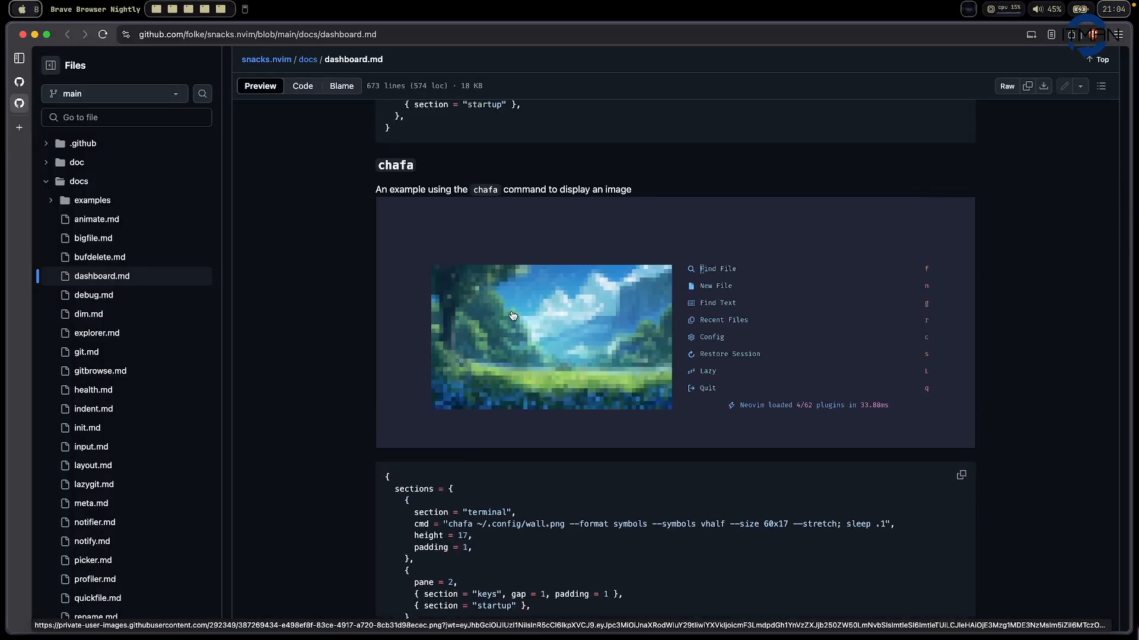
{"action": "scroll", "scroll_direction": "up", "scroll_amount": 3}
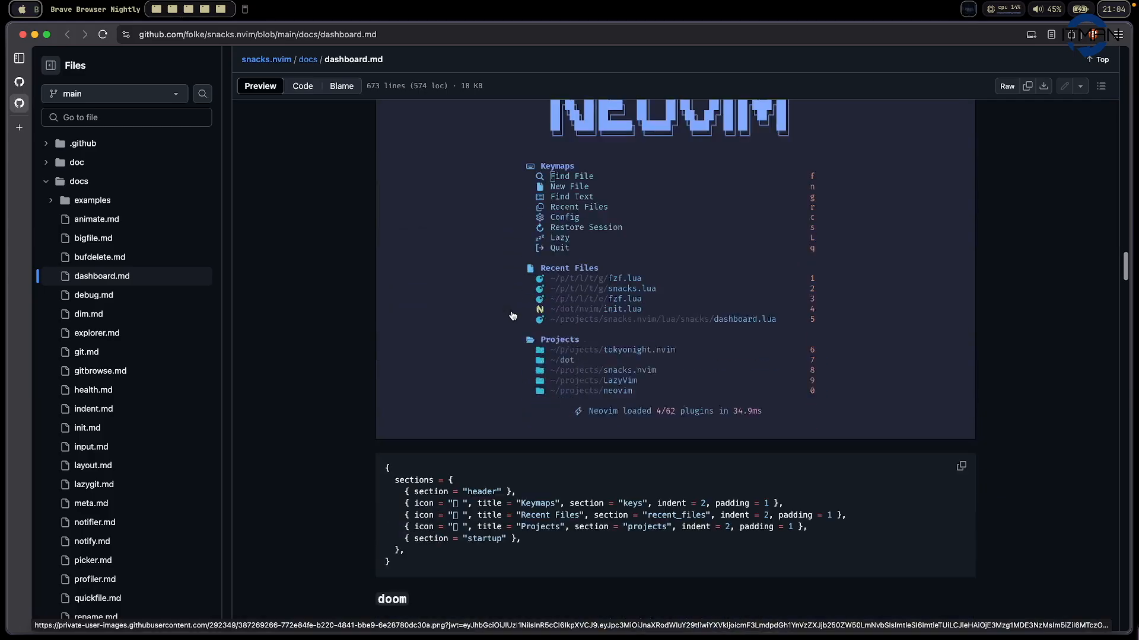
{"action": "scroll", "scroll_direction": "up", "scroll_amount": 3}
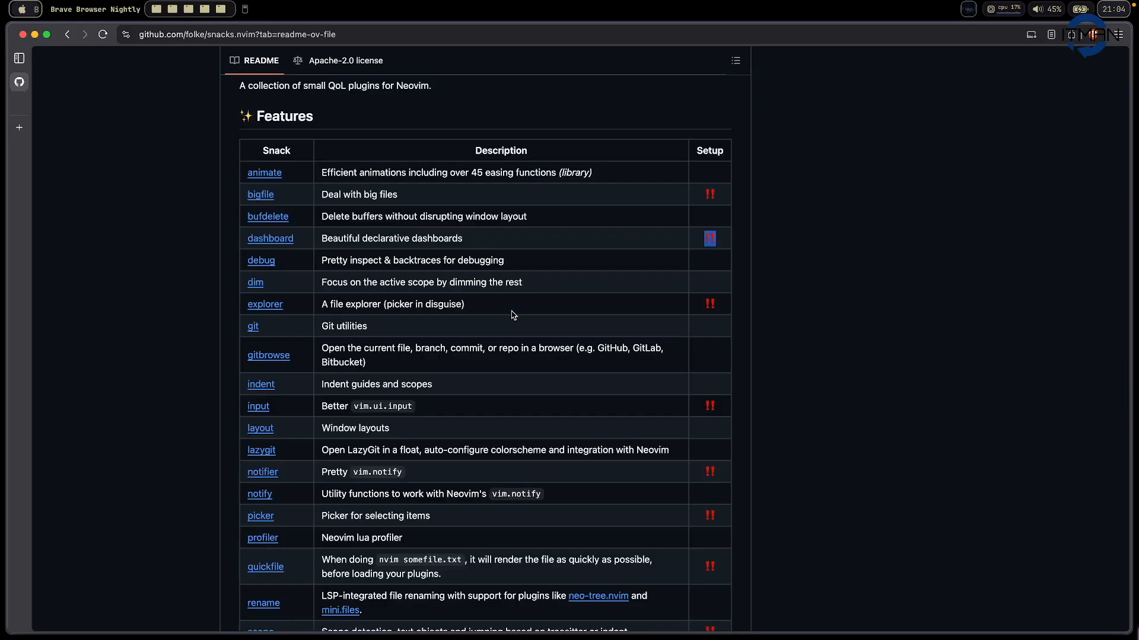
{"action": "mouse_move", "coordinate": [406, 315]}
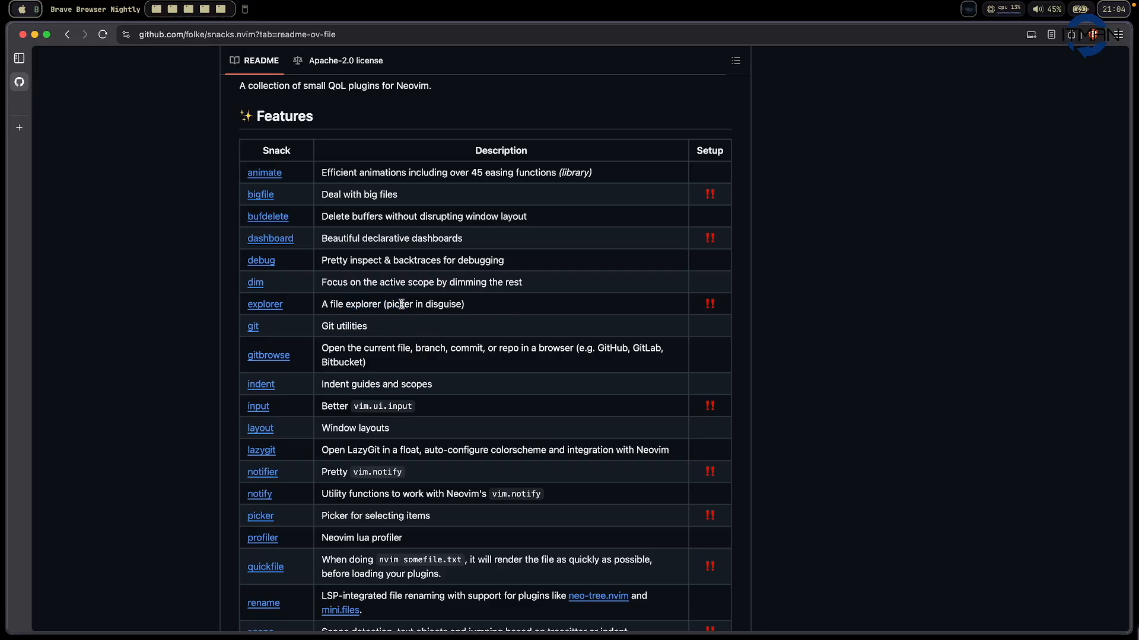
{"action": "mouse_move", "coordinate": [347, 315]}
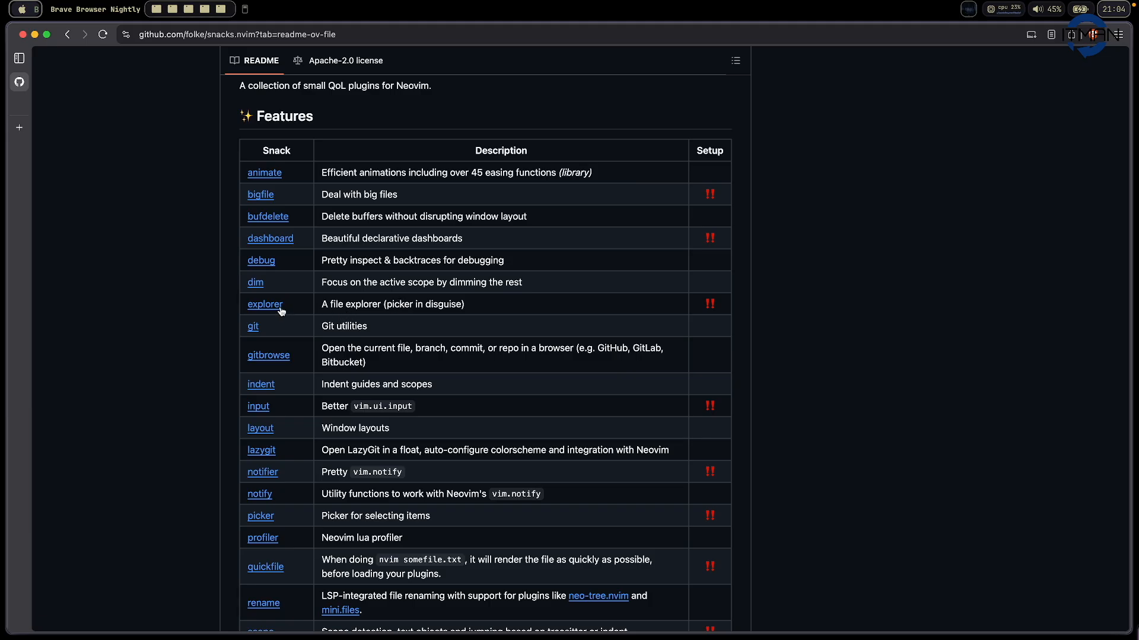
{"action": "left_click", "coordinate": [265, 304]}
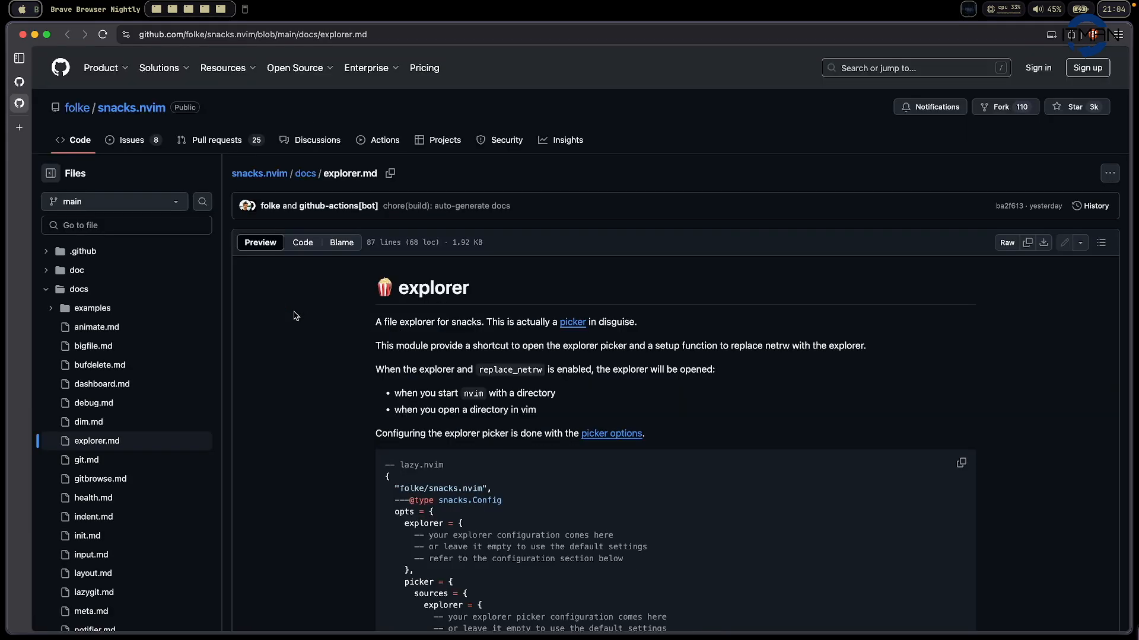
{"action": "scroll", "scroll_direction": "down", "scroll_amount": 3}
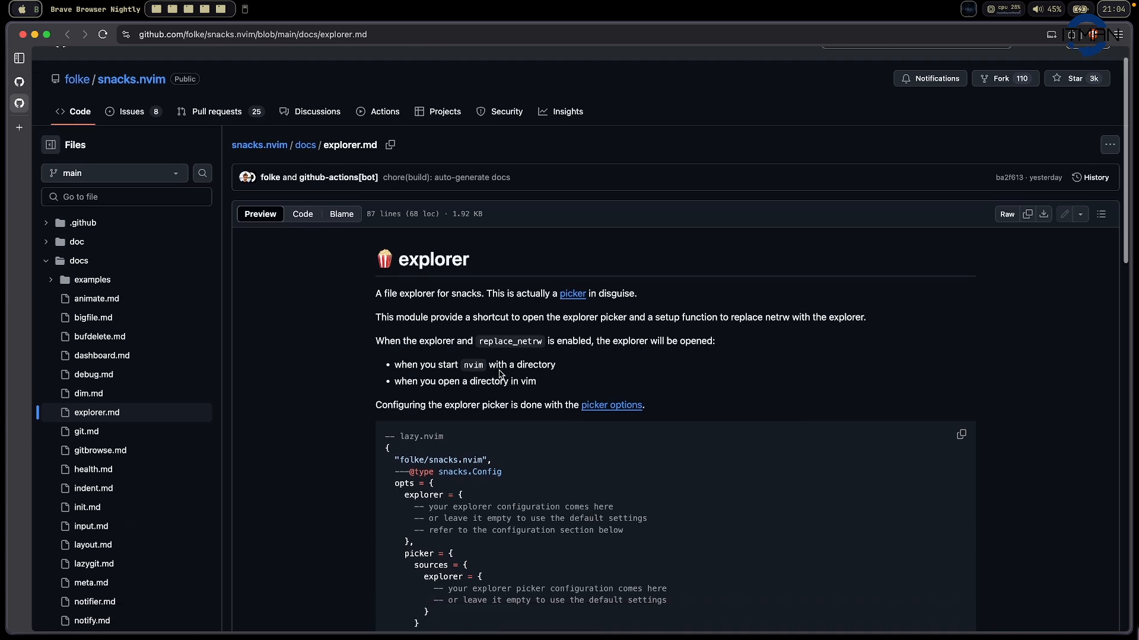
{"action": "mouse_move", "coordinate": [580, 309]}
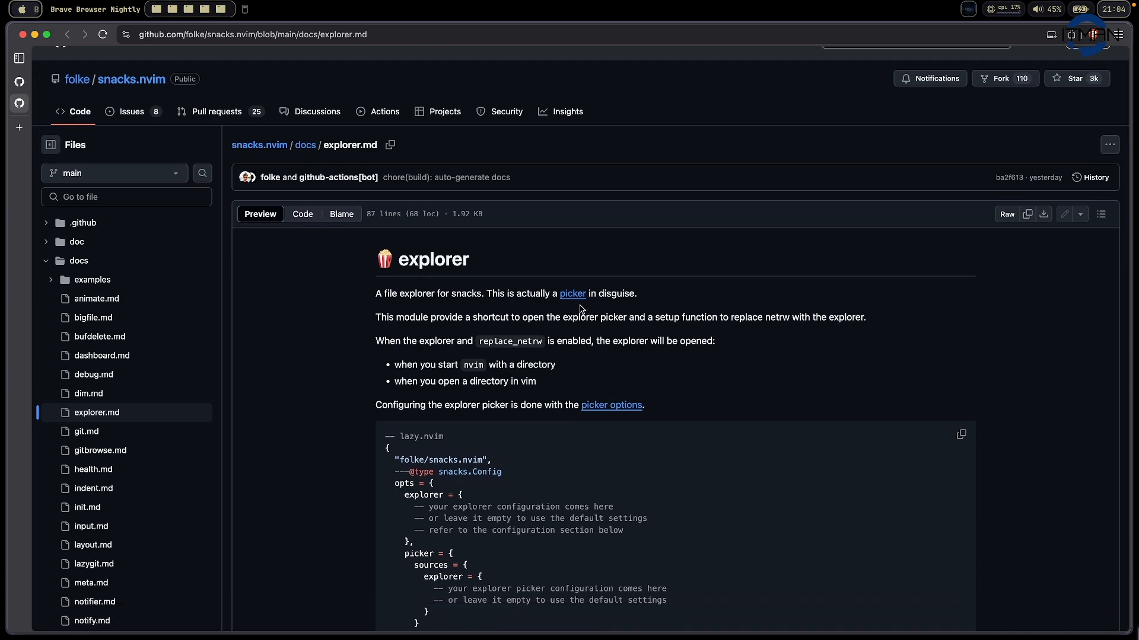
{"action": "scroll", "scroll_direction": "down", "scroll_amount": 3}
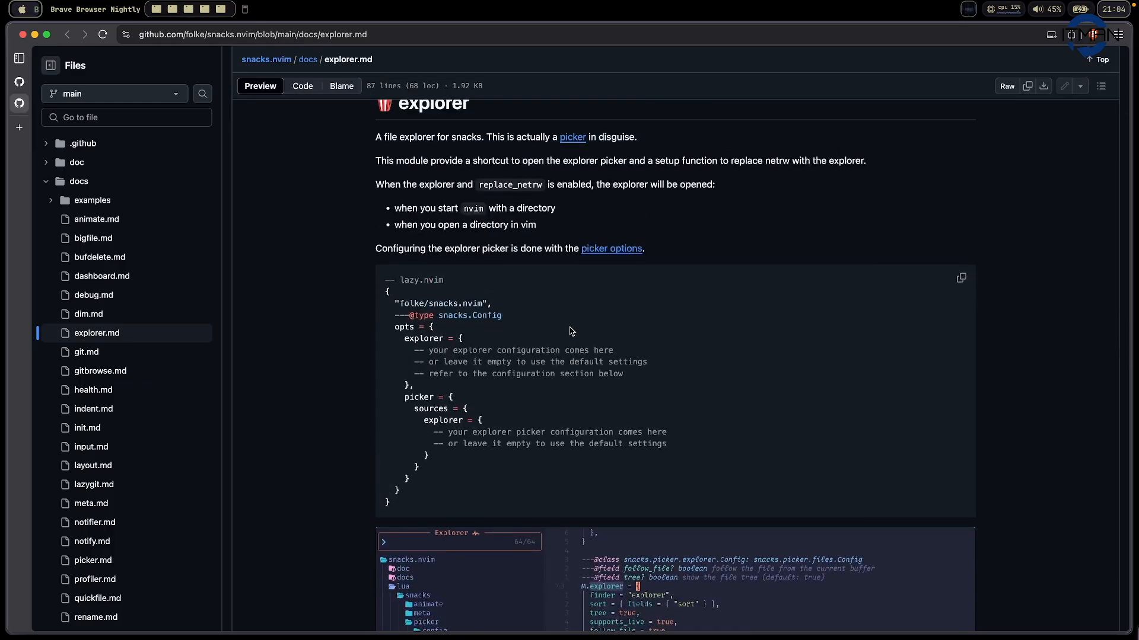
{"action": "scroll", "scroll_direction": "down", "scroll_amount": 3}
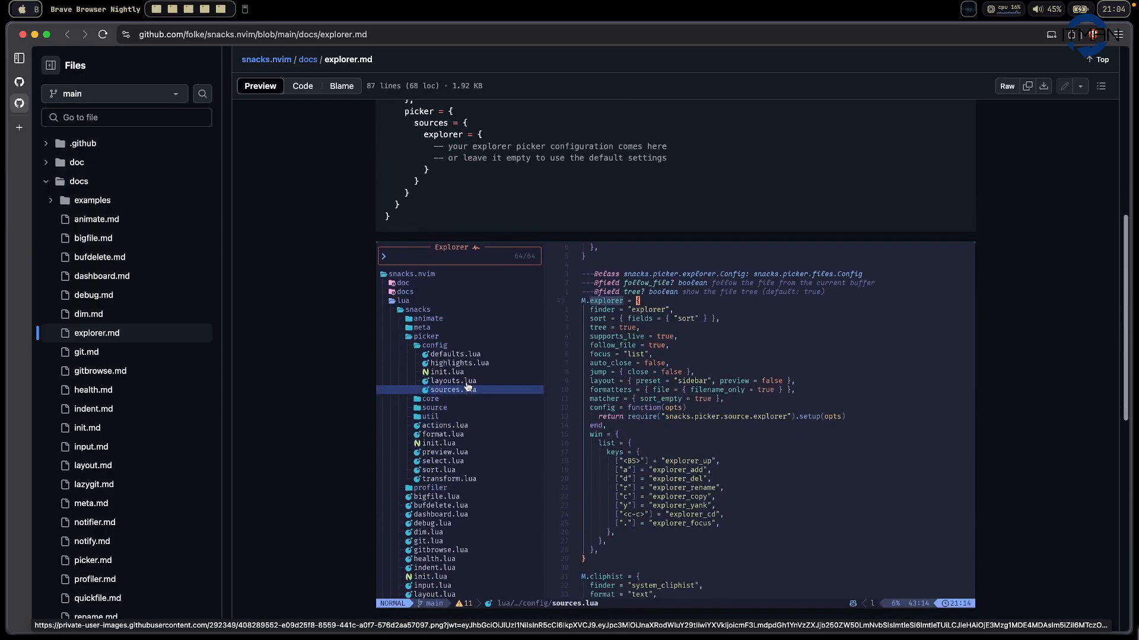
{"action": "mouse_move", "coordinate": [477, 372]}
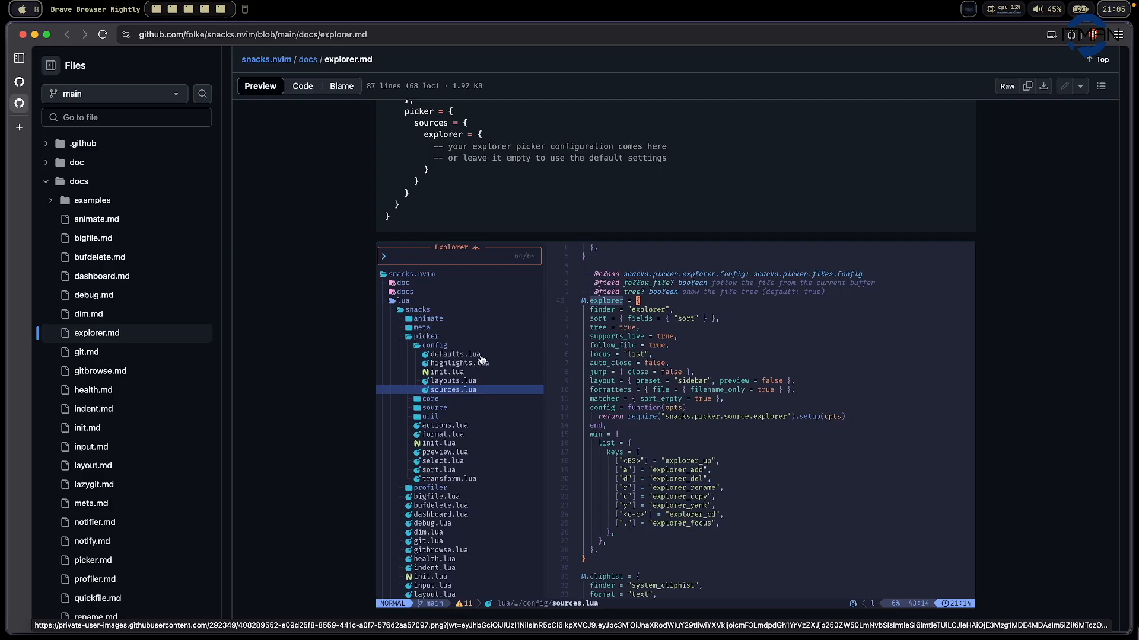
{"action": "mouse_move", "coordinate": [516, 396]}
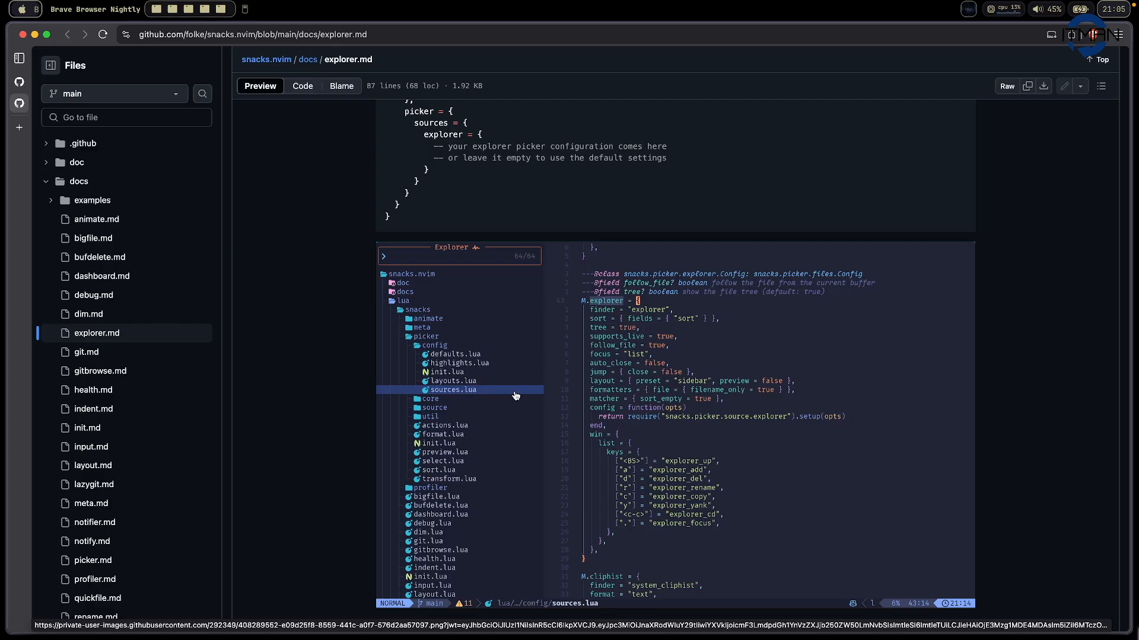
{"action": "scroll", "scroll_direction": "down", "scroll_amount": 3}
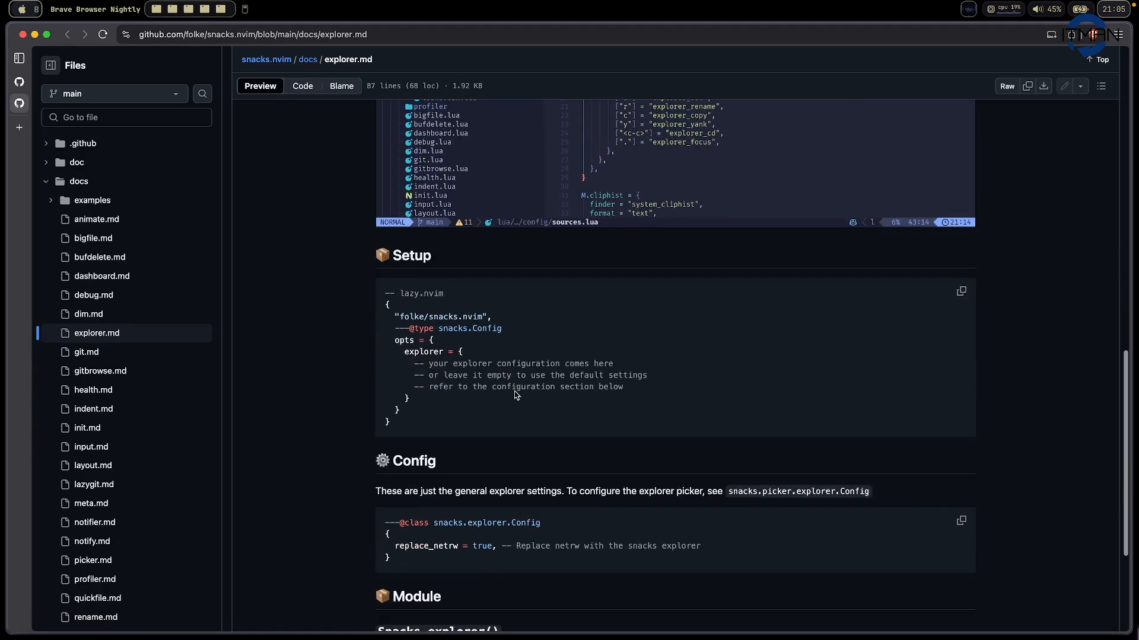
{"action": "scroll", "scroll_direction": "down", "scroll_amount": 3}
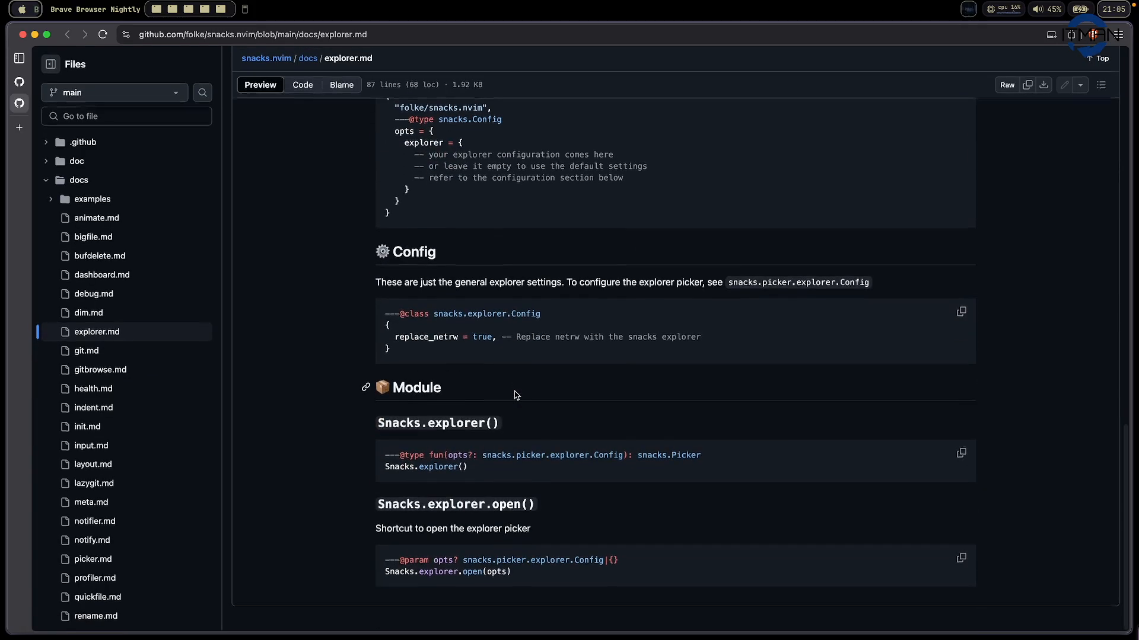
{"action": "scroll", "scroll_direction": "up", "scroll_amount": 3}
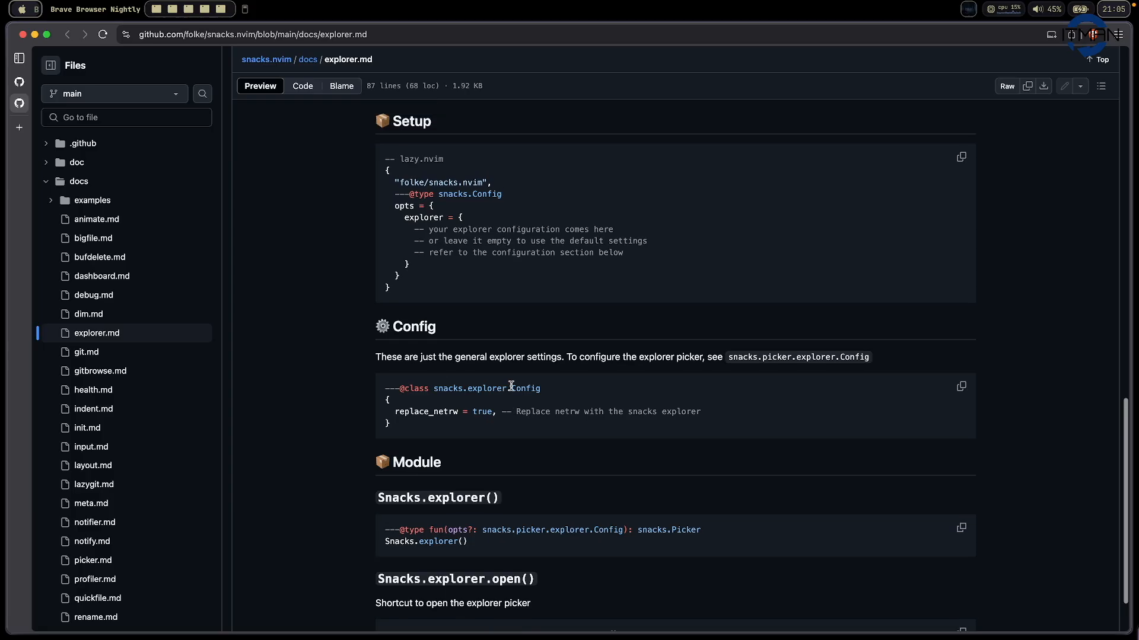
{"action": "scroll", "scroll_direction": "up", "scroll_amount": 3}
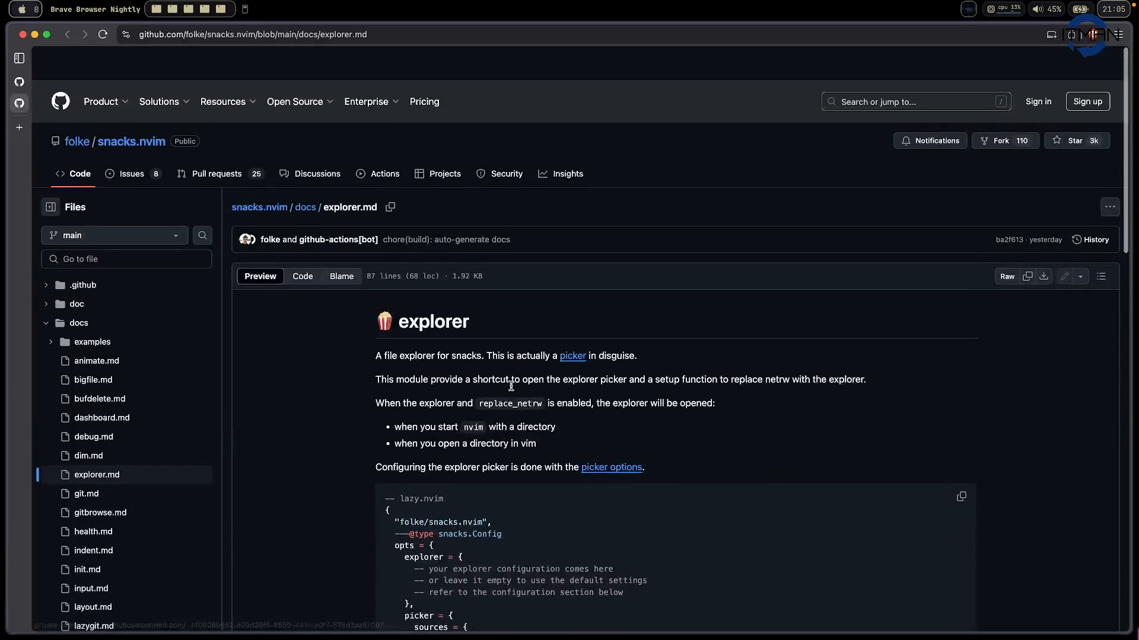
{"action": "scroll", "scroll_direction": "down", "scroll_amount": 3}
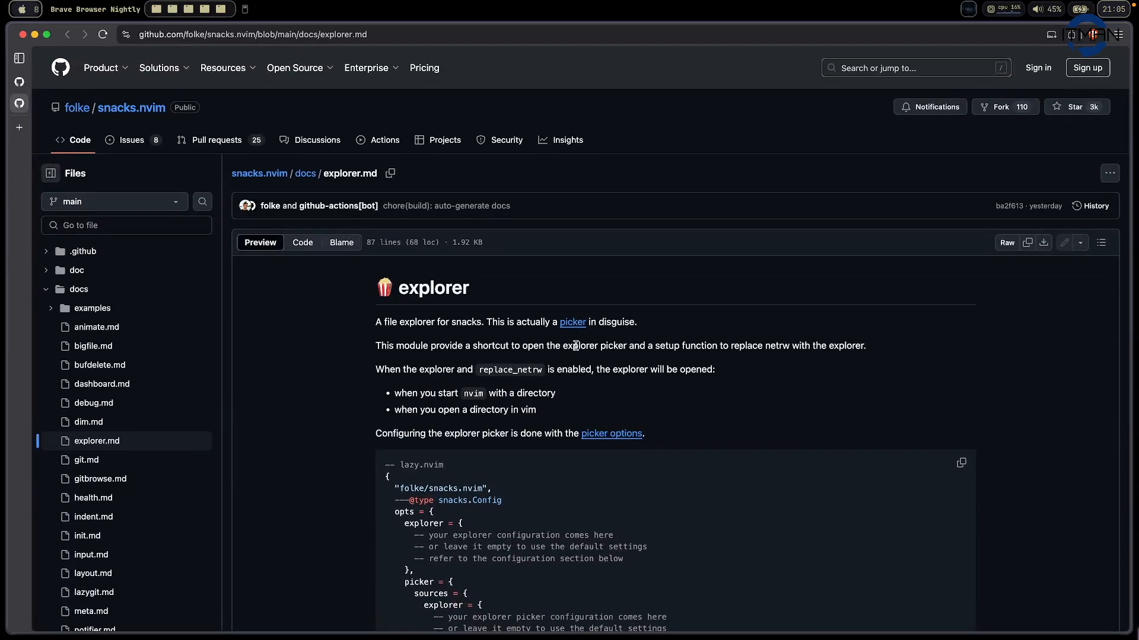
Browse the picker.md docs from the explorer section onward
{"action": "left_click", "coordinate": [571, 322]}
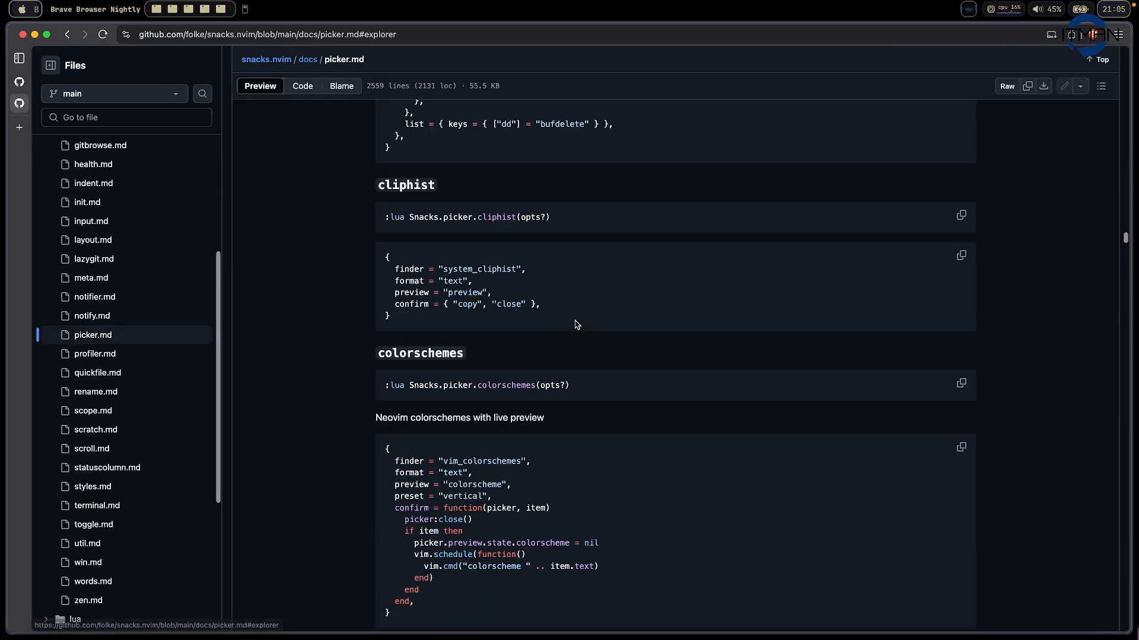
{"action": "scroll", "scroll_direction": "down", "scroll_amount": 3}
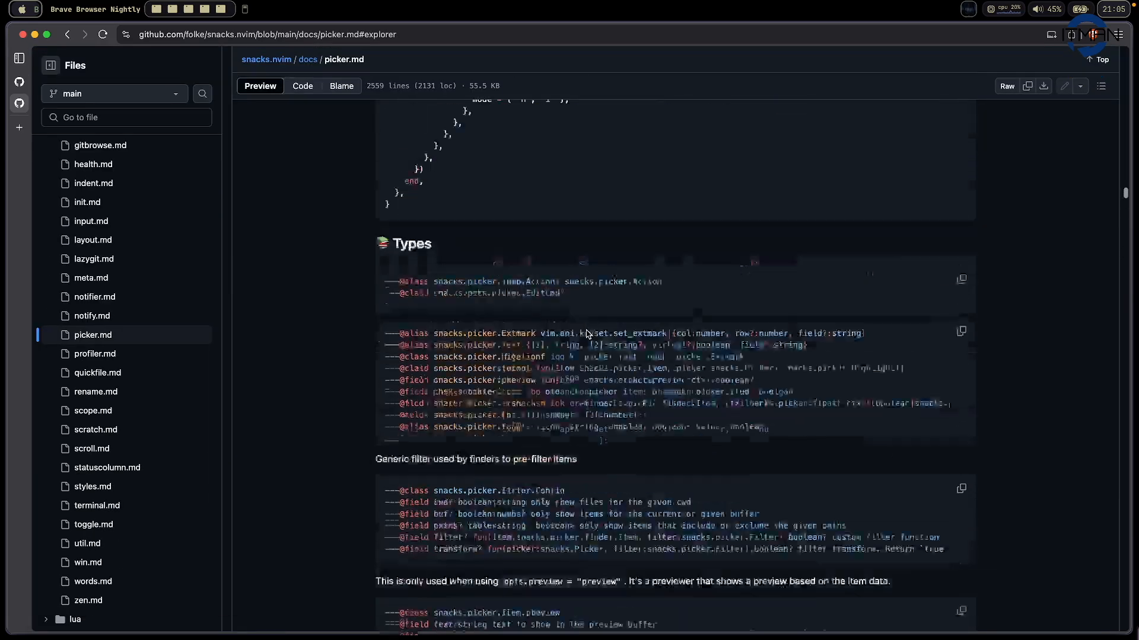
{"action": "scroll", "scroll_direction": "up", "scroll_amount": 3}
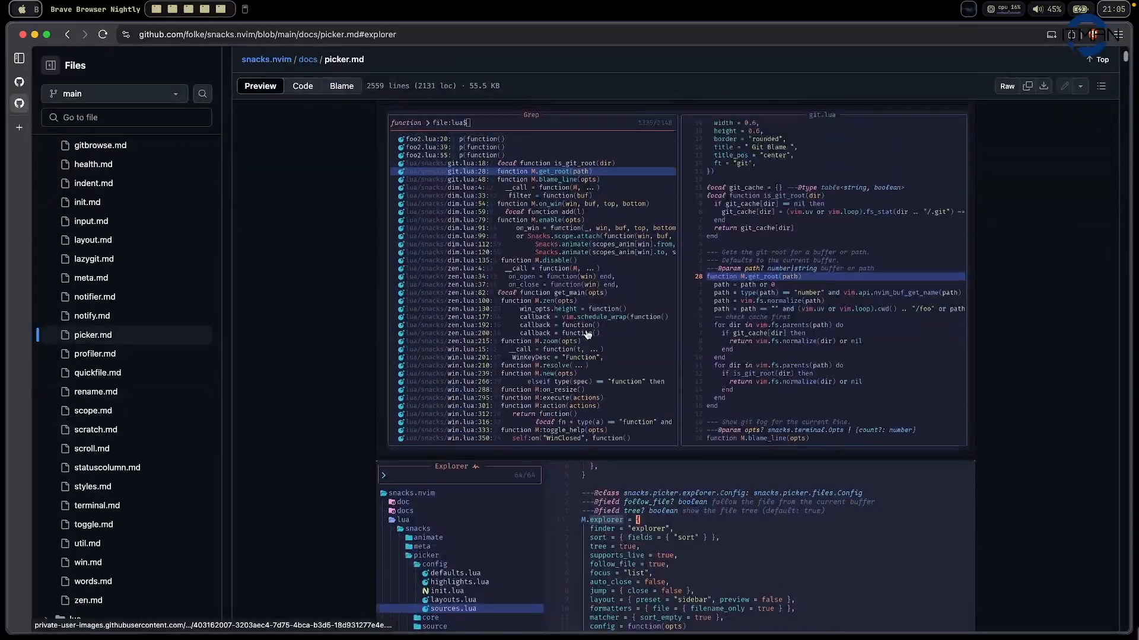
{"action": "scroll", "scroll_direction": "up", "scroll_amount": 3}
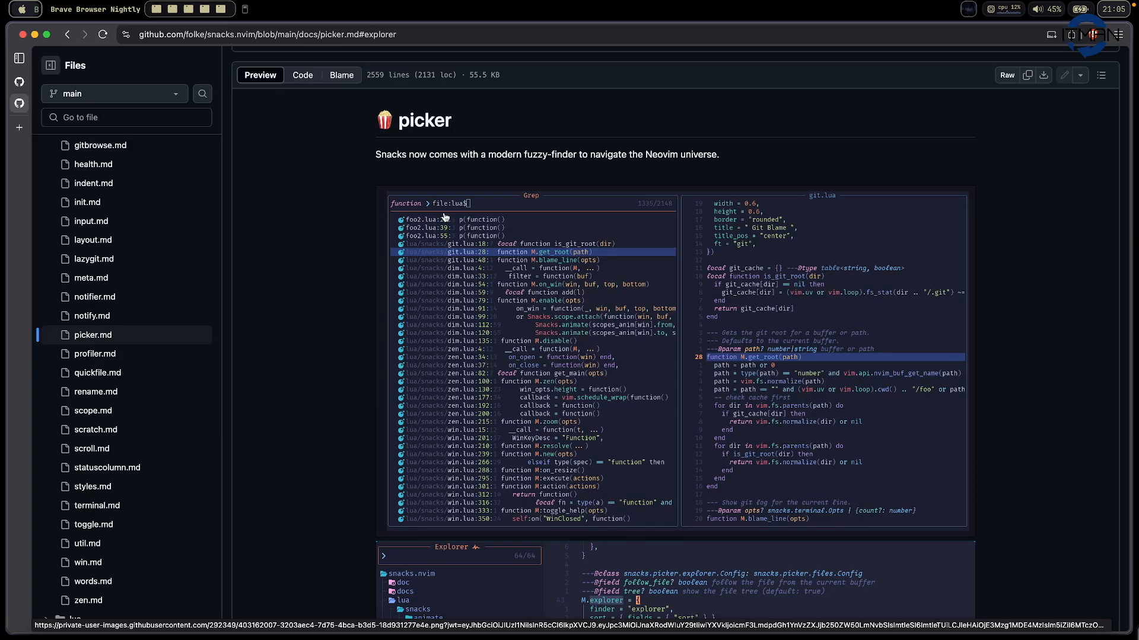
{"action": "mouse_move", "coordinate": [448, 215]}
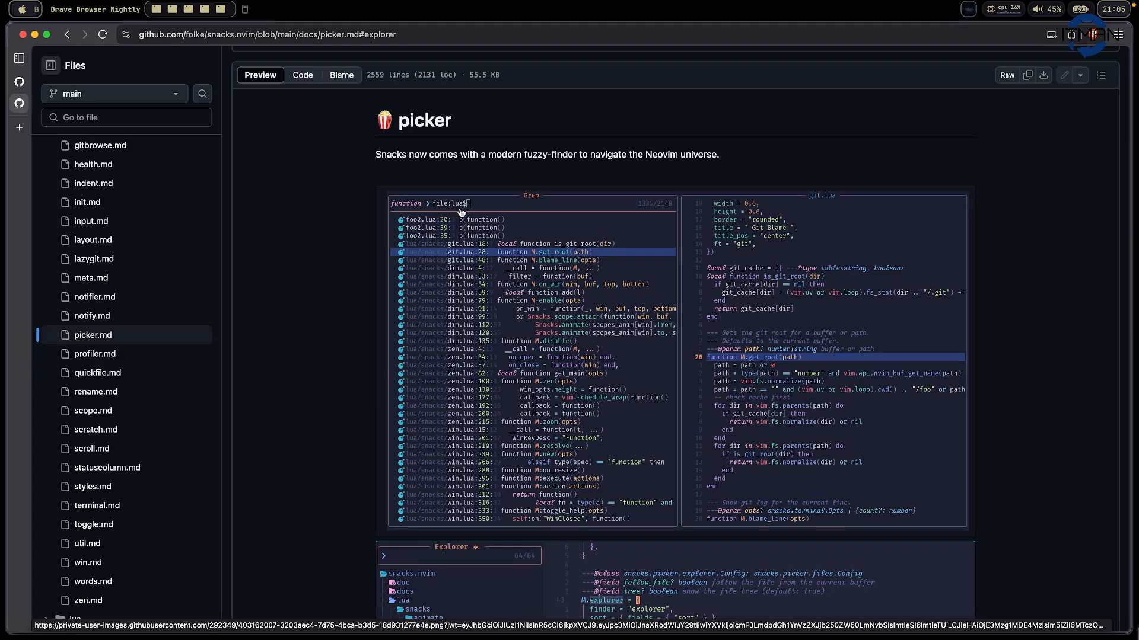
{"action": "mouse_move", "coordinate": [453, 285]}
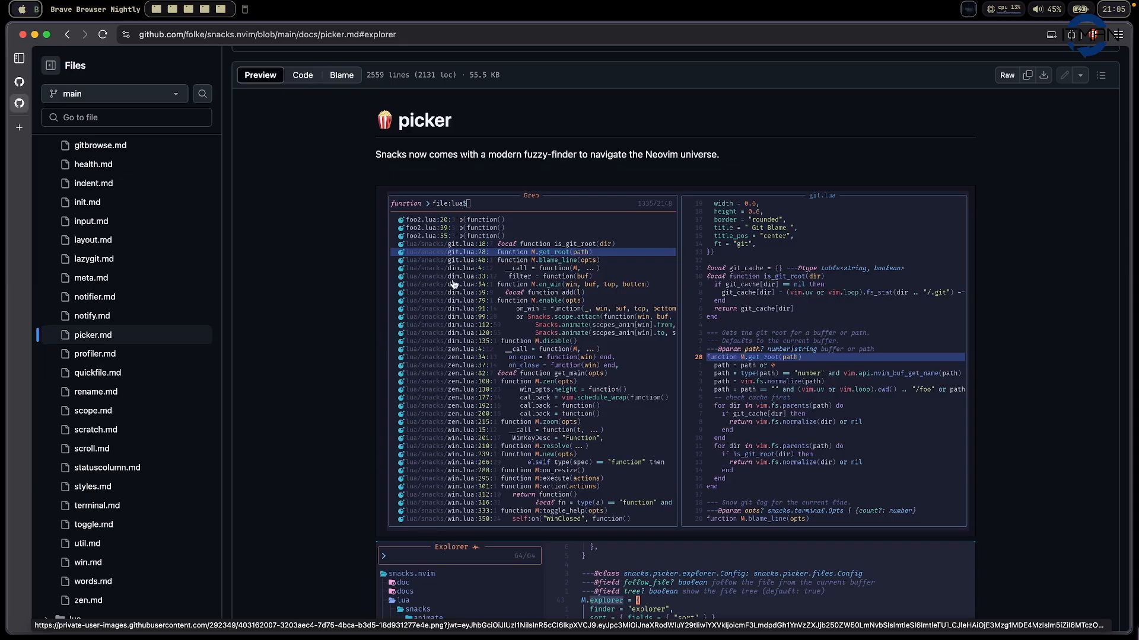
{"action": "scroll", "scroll_direction": "down", "scroll_amount": 3}
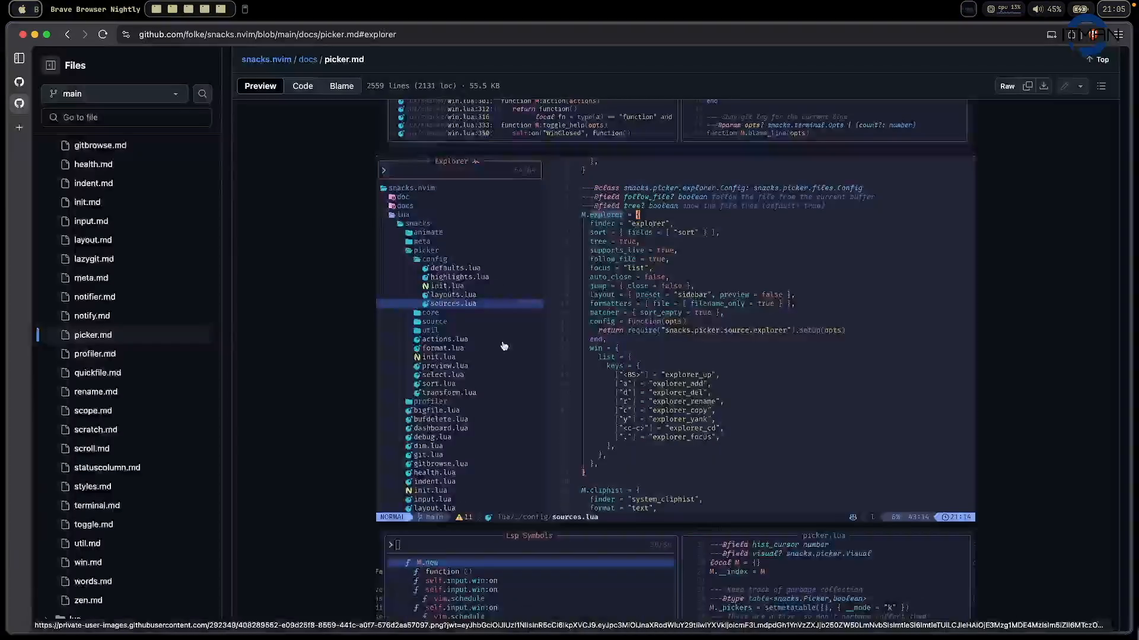
{"action": "scroll", "scroll_direction": "down", "scroll_amount": 3}
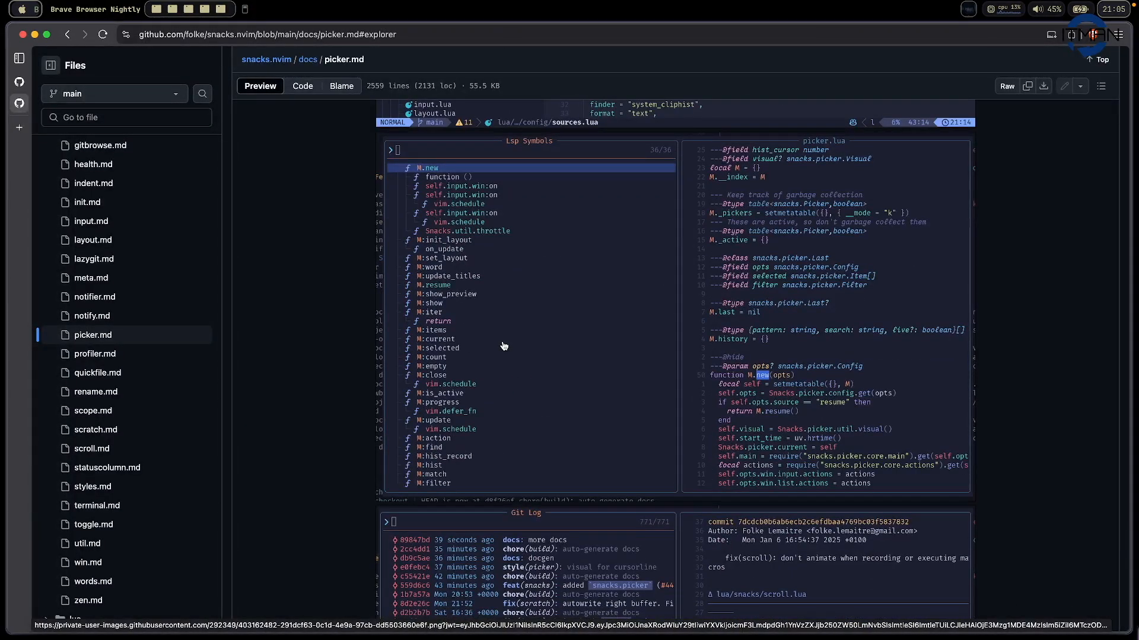
{"action": "scroll", "scroll_direction": "down", "scroll_amount": 3}
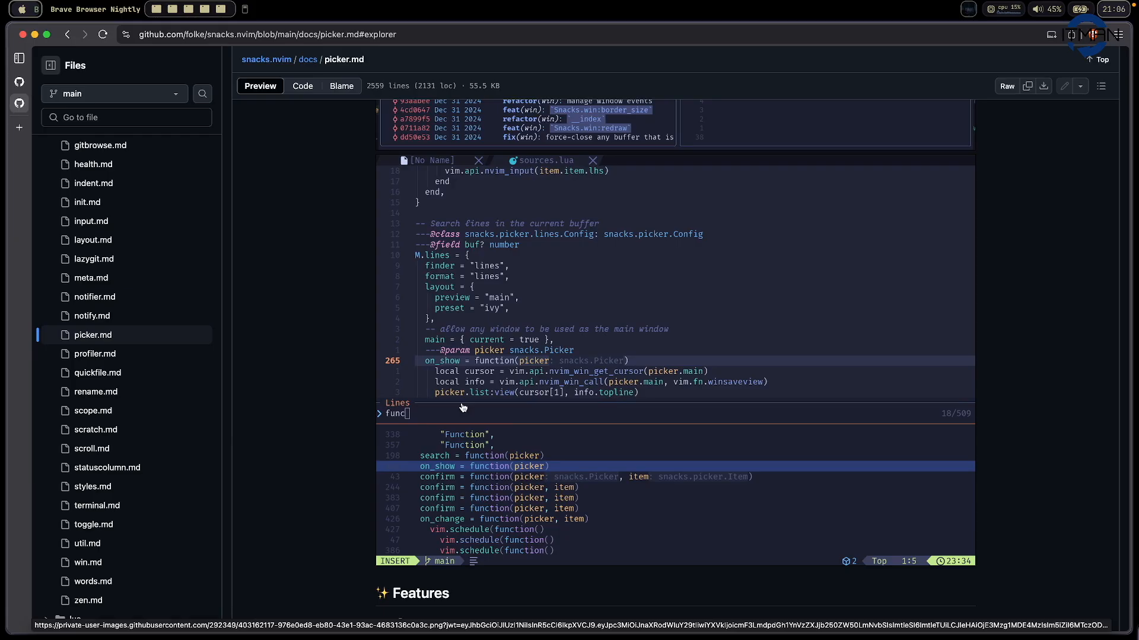
{"action": "mouse_move", "coordinate": [496, 464]}
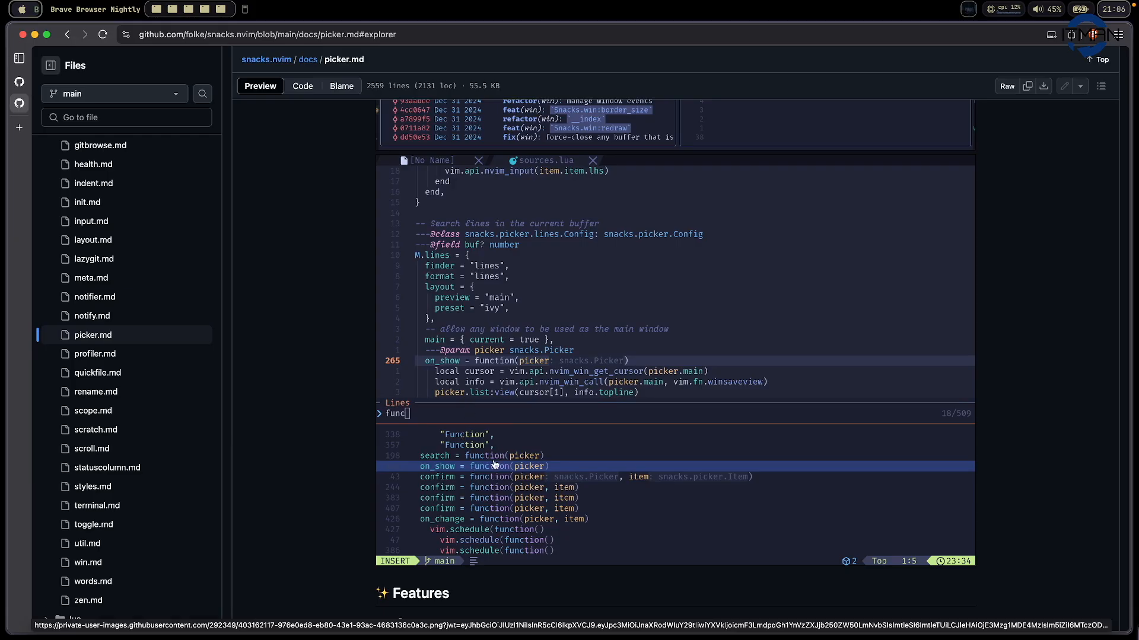
{"action": "scroll", "scroll_direction": "down", "scroll_amount": 3}
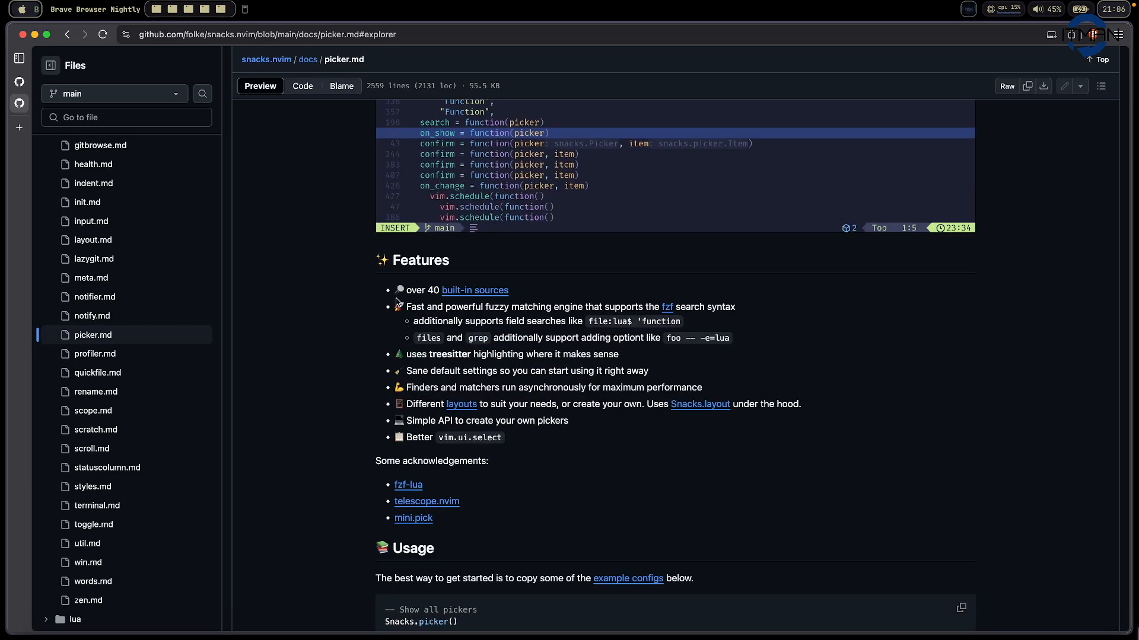
{"action": "mouse_move", "coordinate": [499, 299]}
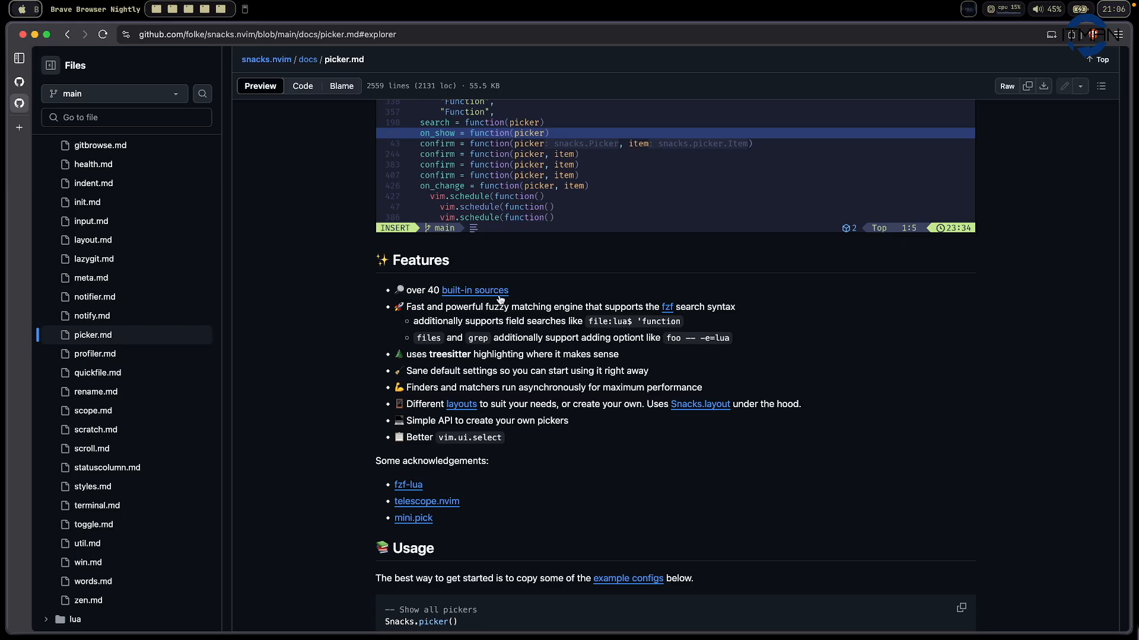
{"action": "mouse_move", "coordinate": [536, 371]}
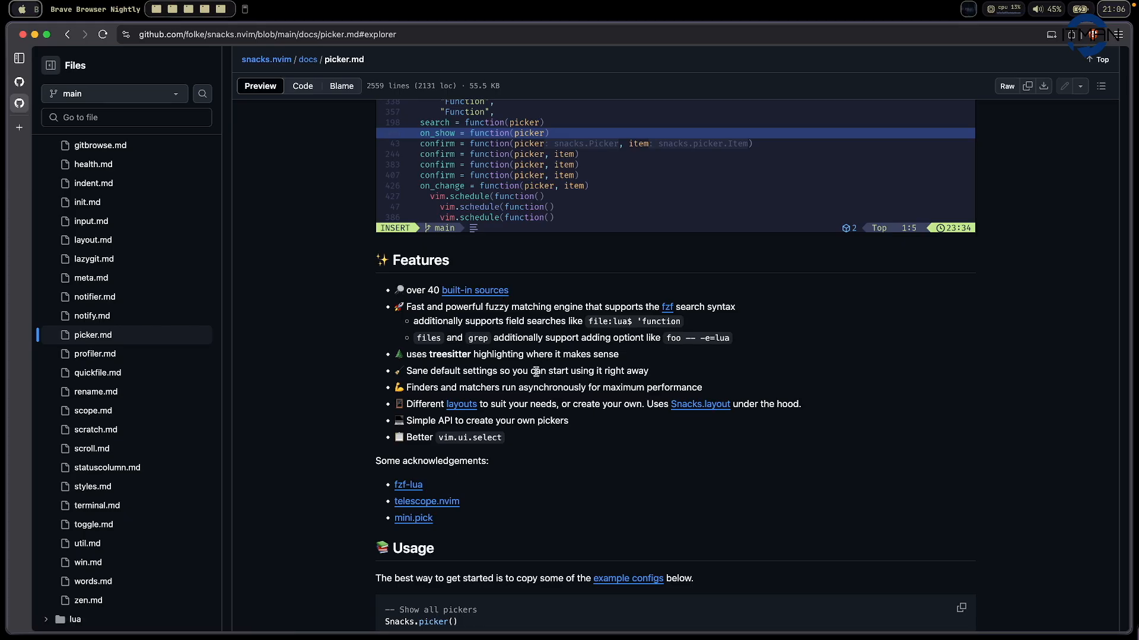
Scroll down to the Examples > general section with its leader keymaps
{"action": "scroll", "scroll_direction": "down", "scroll_amount": 3}
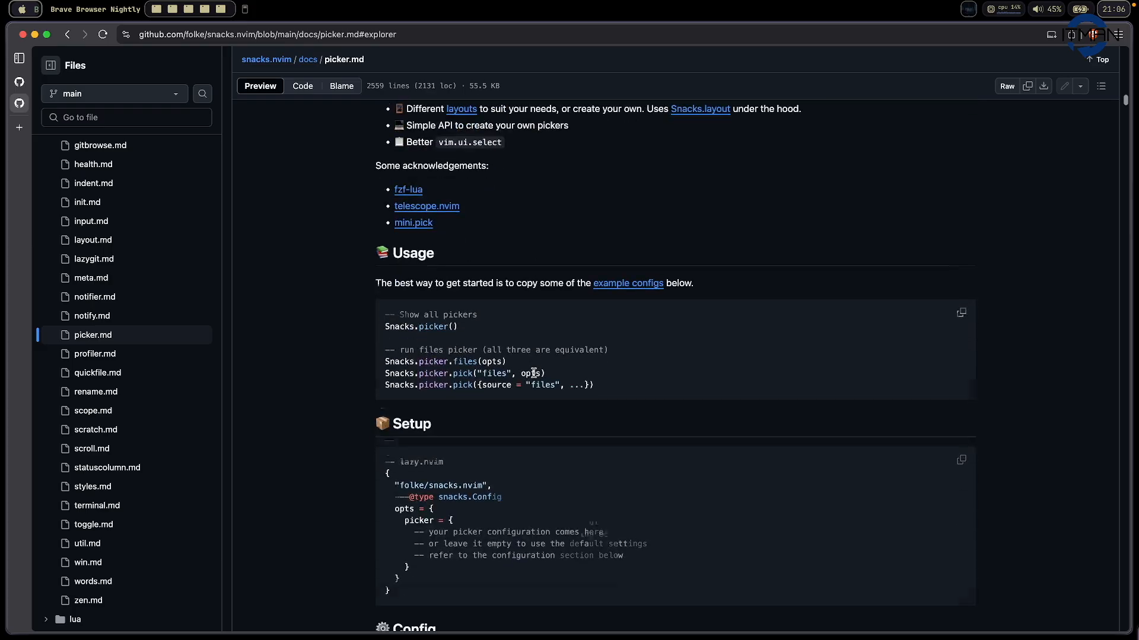
{"action": "scroll", "scroll_direction": "down", "scroll_amount": 3}
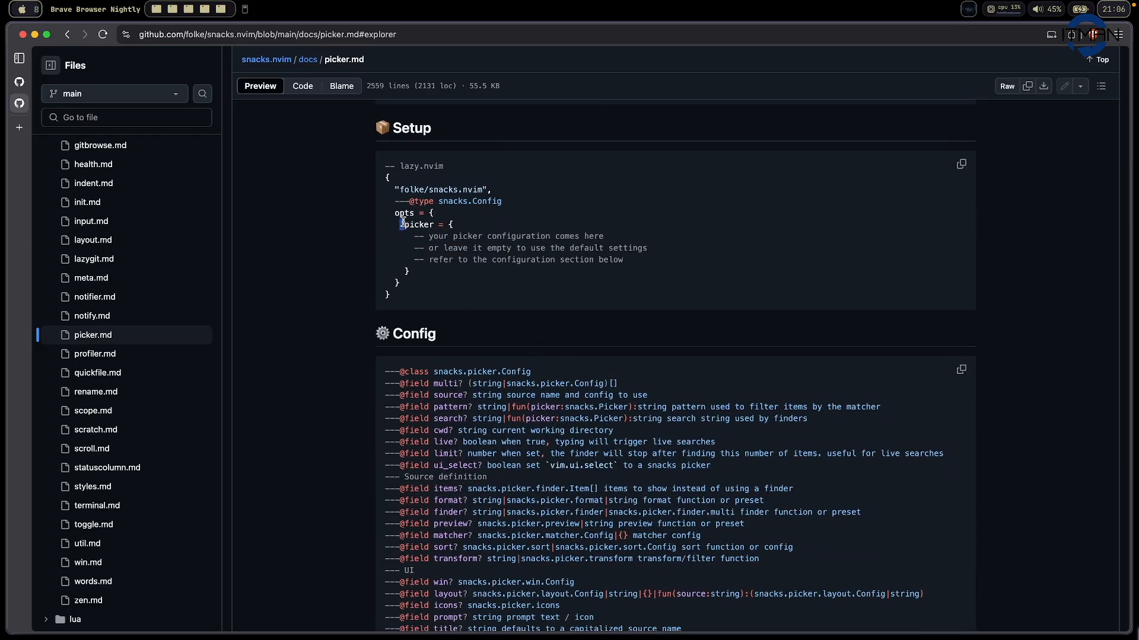
{"action": "scroll", "scroll_direction": "up", "scroll_amount": 3}
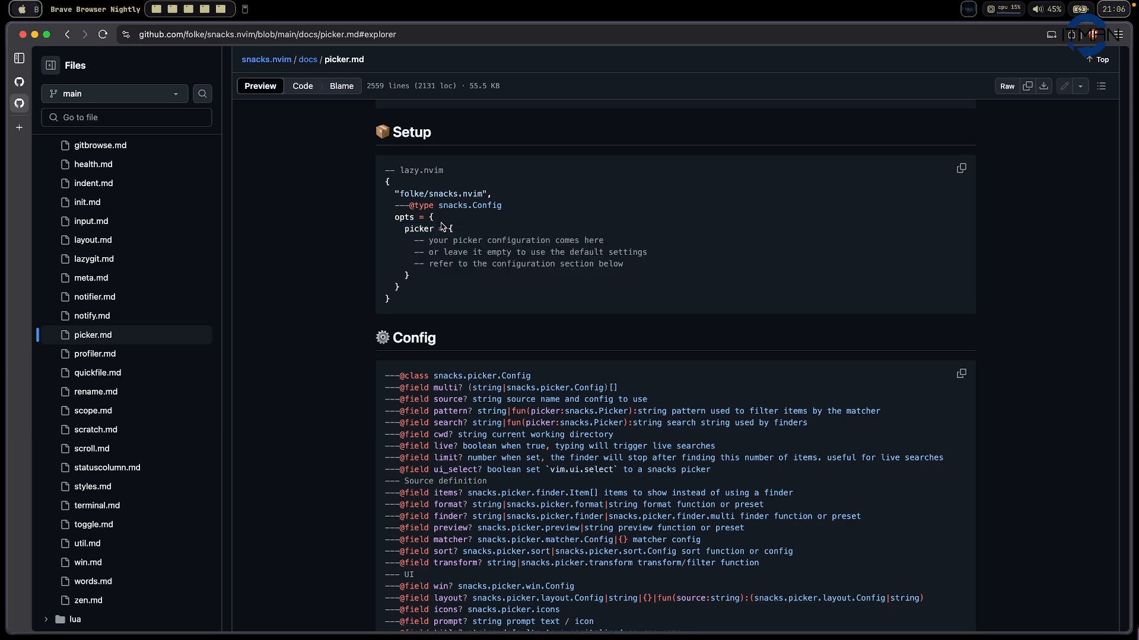
{"action": "scroll", "scroll_direction": "down", "scroll_amount": 3}
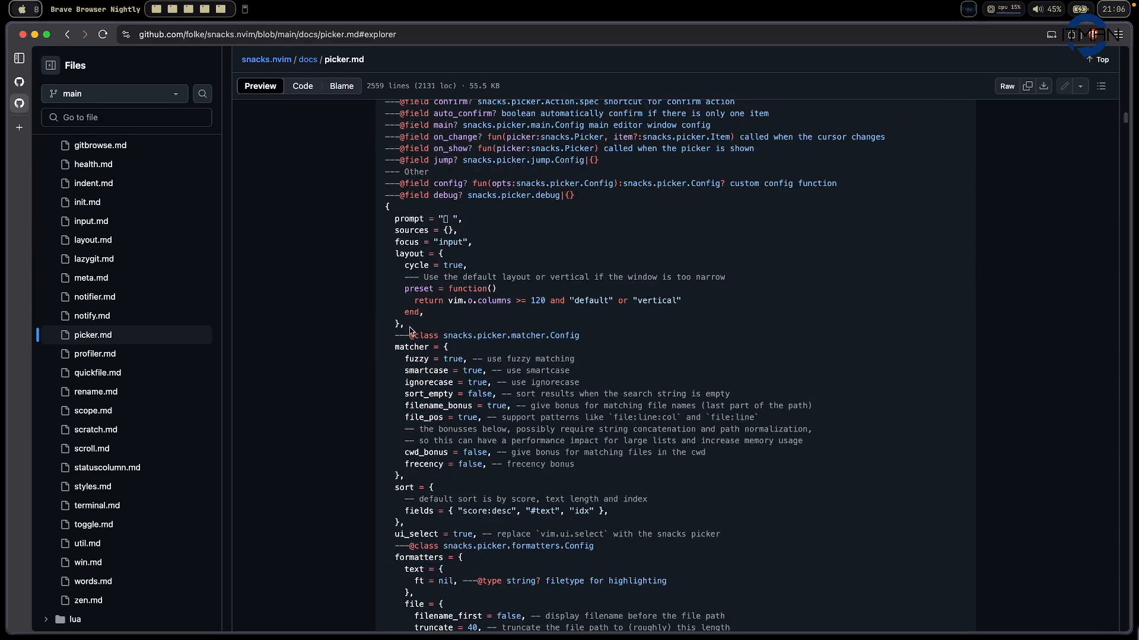
{"action": "mouse_move", "coordinate": [412, 262]}
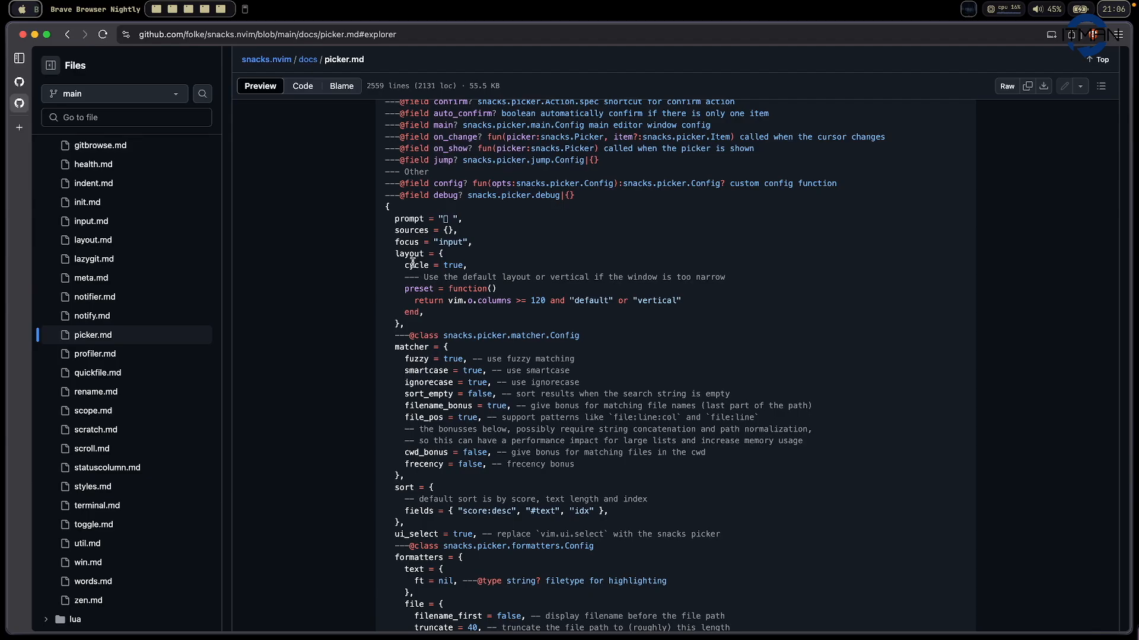
{"action": "mouse_move", "coordinate": [390, 346]}
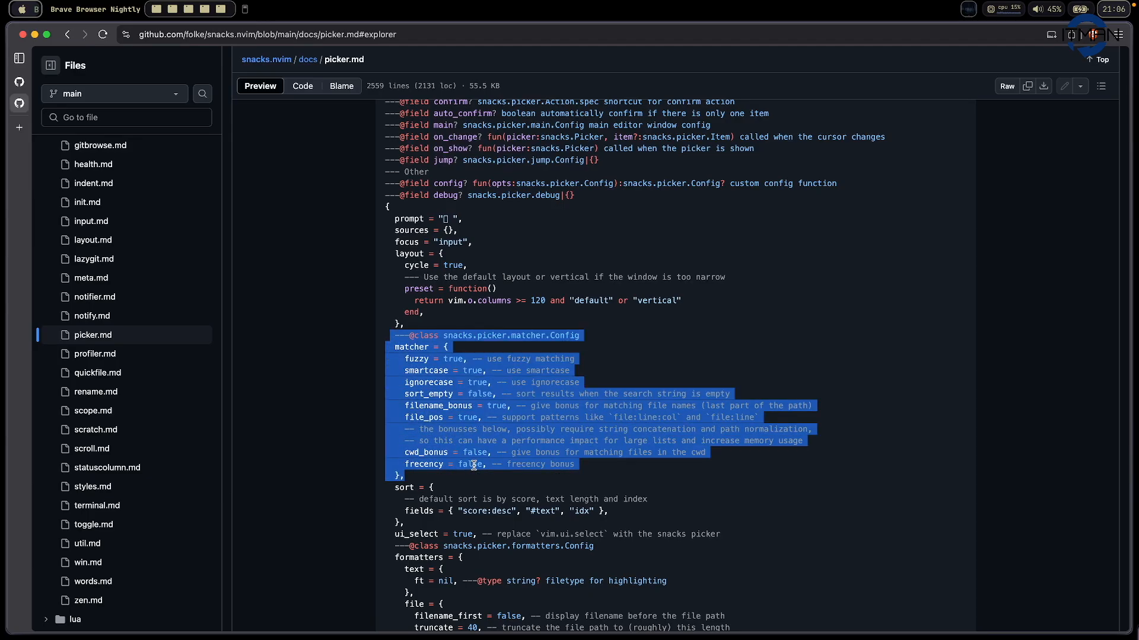
{"action": "scroll", "scroll_direction": "down", "scroll_amount": 3}
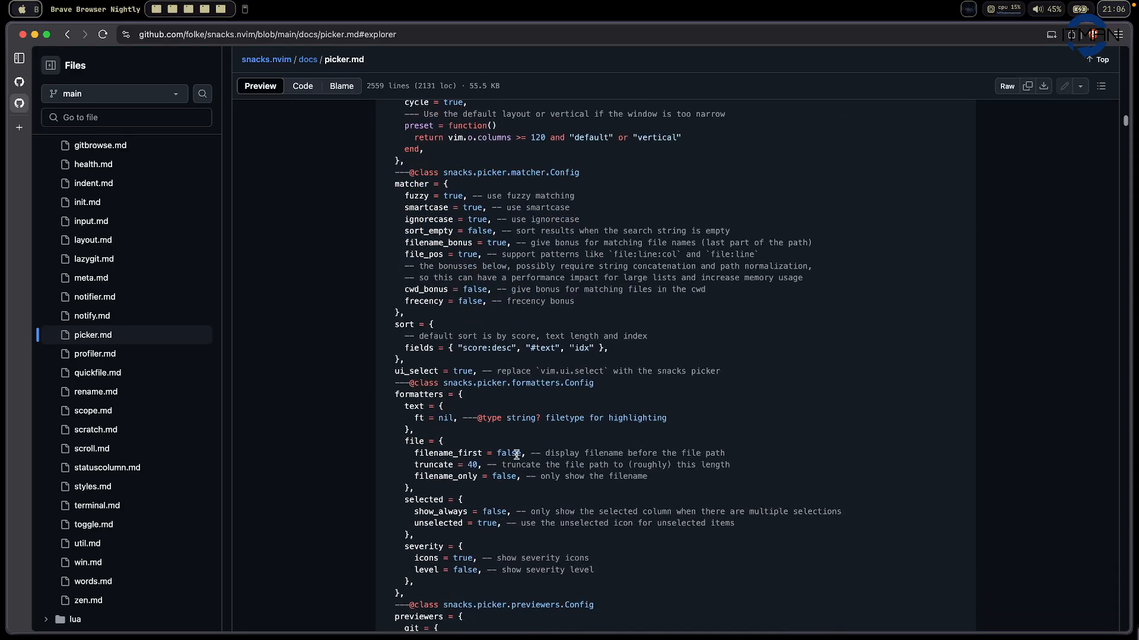
{"action": "scroll", "scroll_direction": "down", "scroll_amount": 3}
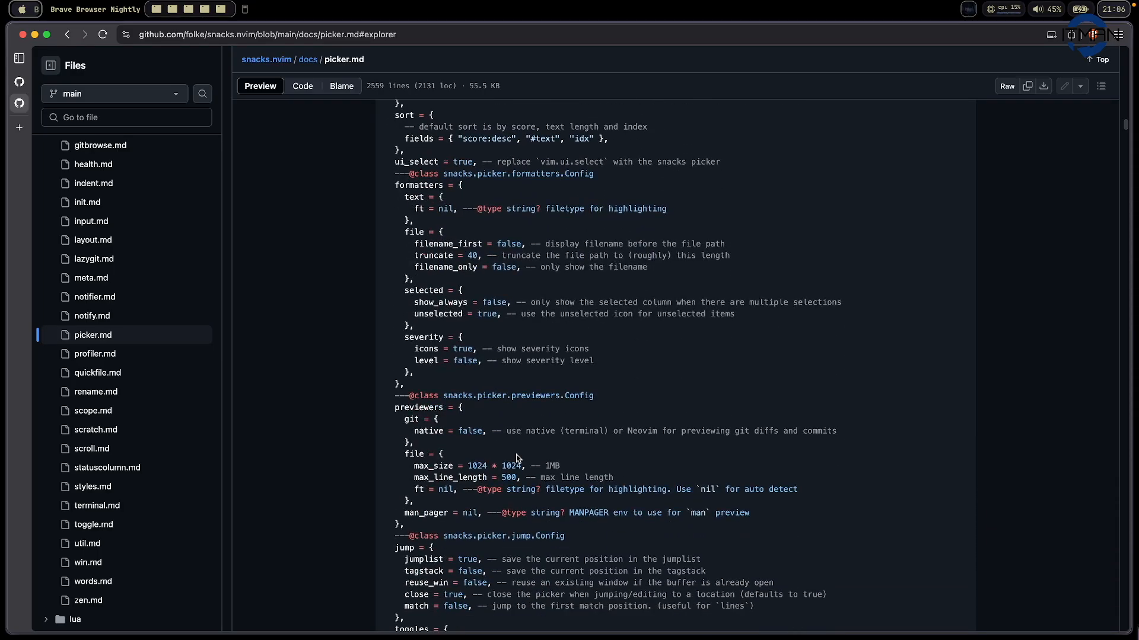
{"action": "scroll", "scroll_direction": "down", "scroll_amount": 3}
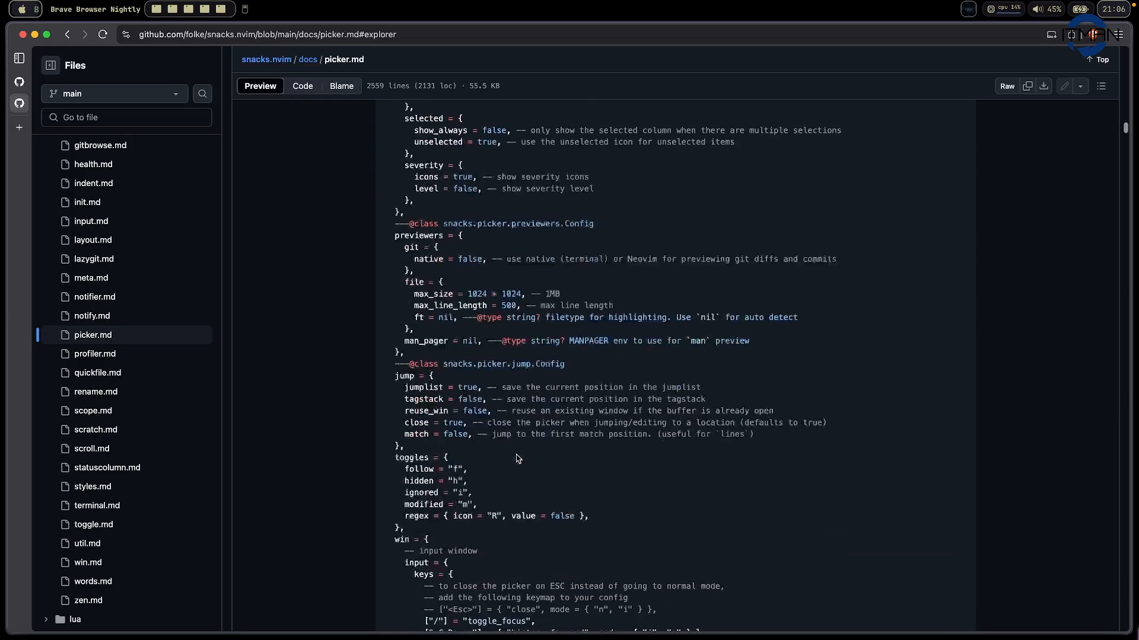
{"action": "scroll", "scroll_direction": "down", "scroll_amount": 3}
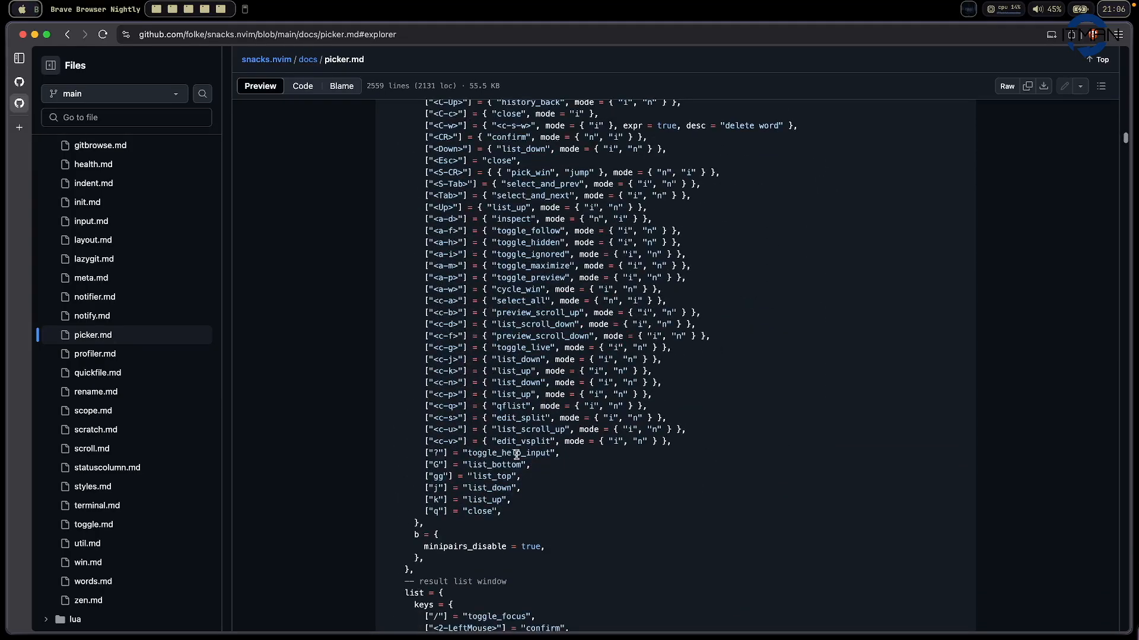
{"action": "scroll", "scroll_direction": "down", "scroll_amount": 3}
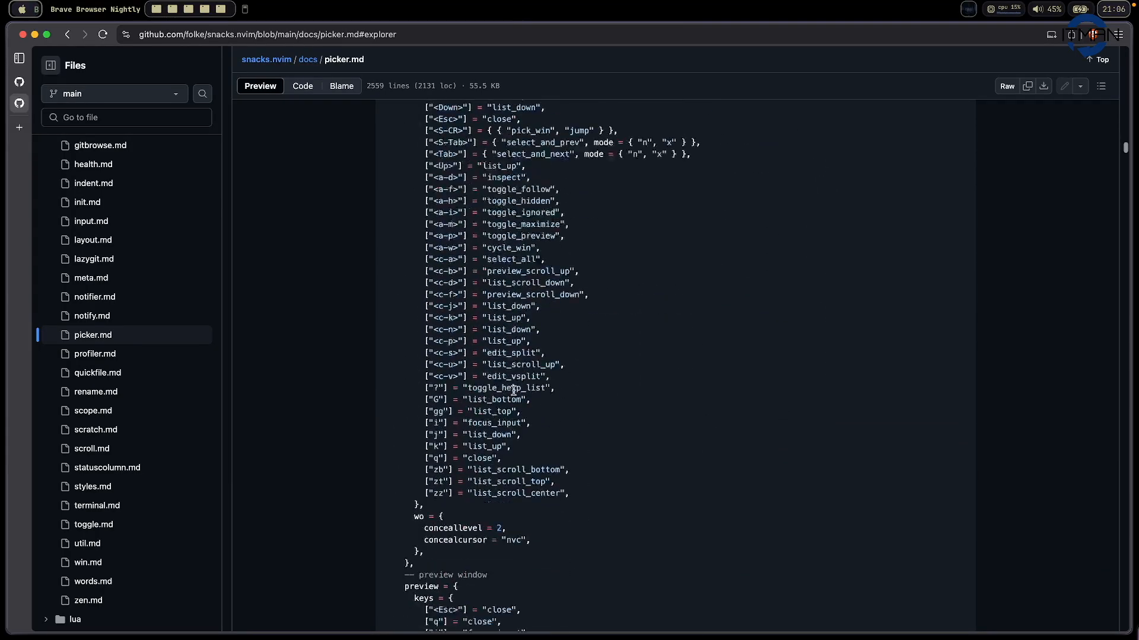
{"action": "scroll", "scroll_direction": "down", "scroll_amount": 3}
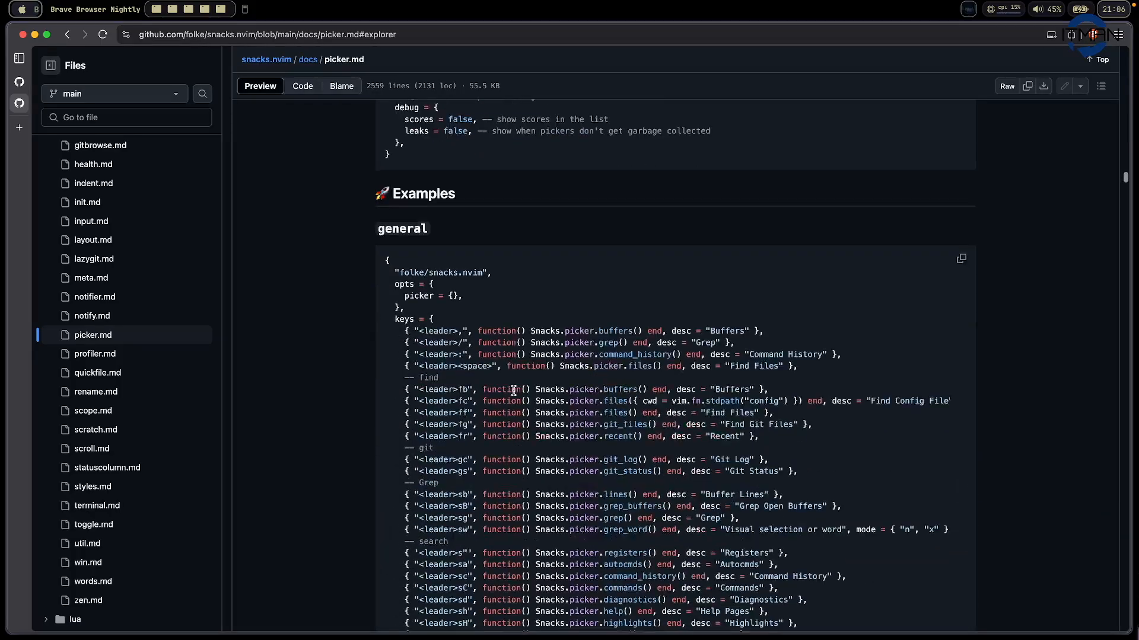
{"action": "scroll", "scroll_direction": "down", "scroll_amount": 3}
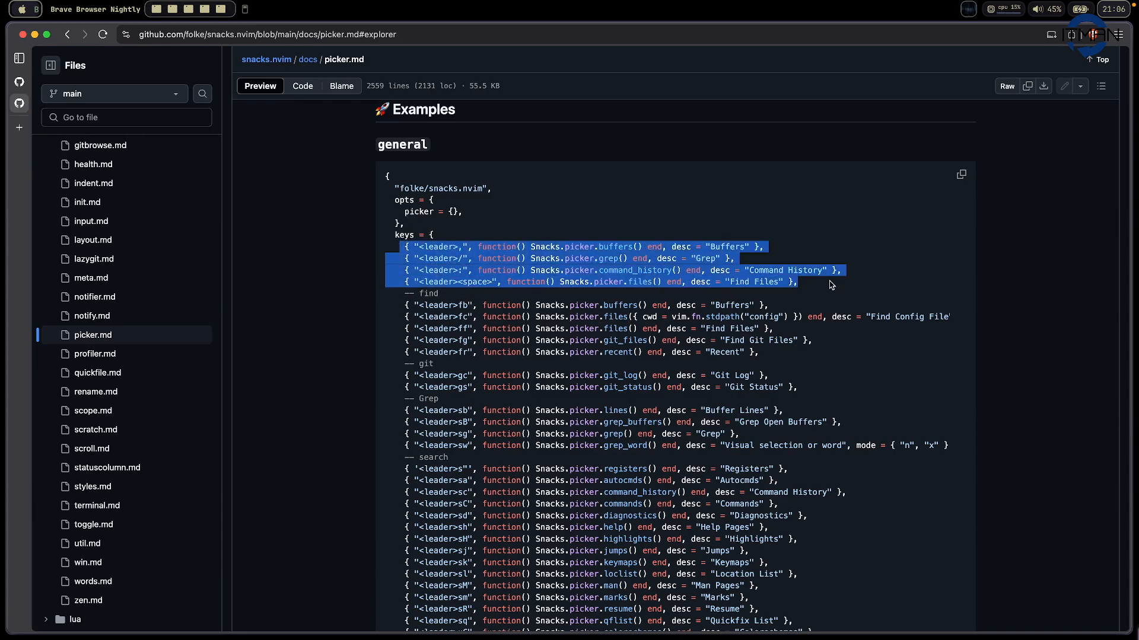
Clear the selected example keymap lines and continue down the general examples
{"action": "left_click", "coordinate": [575, 299]}
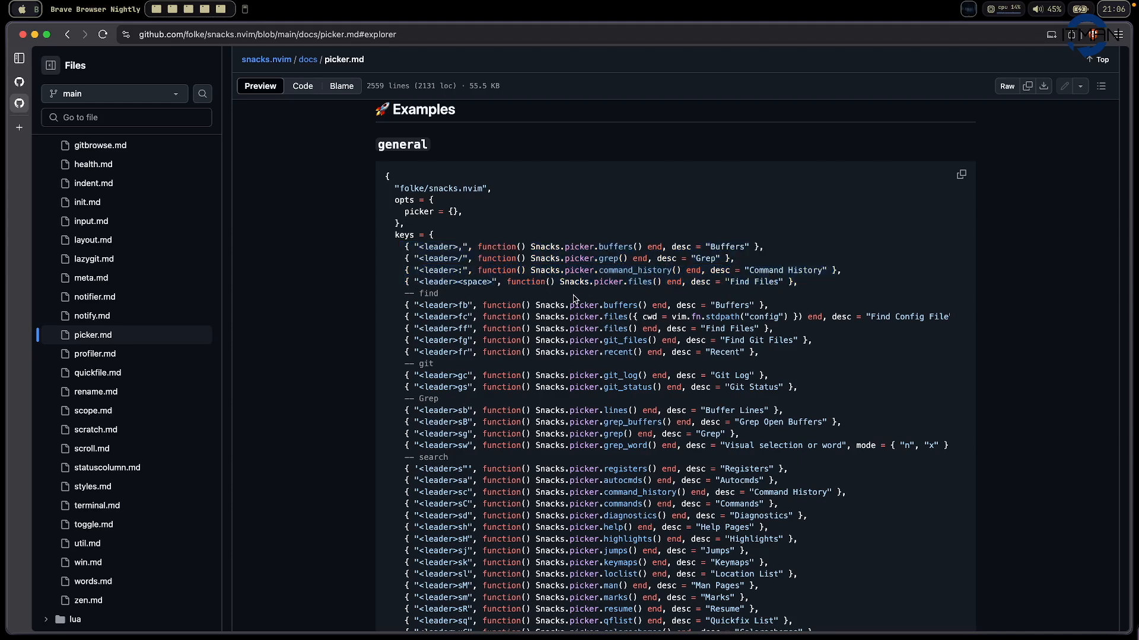
{"action": "mouse_move", "coordinate": [516, 335]}
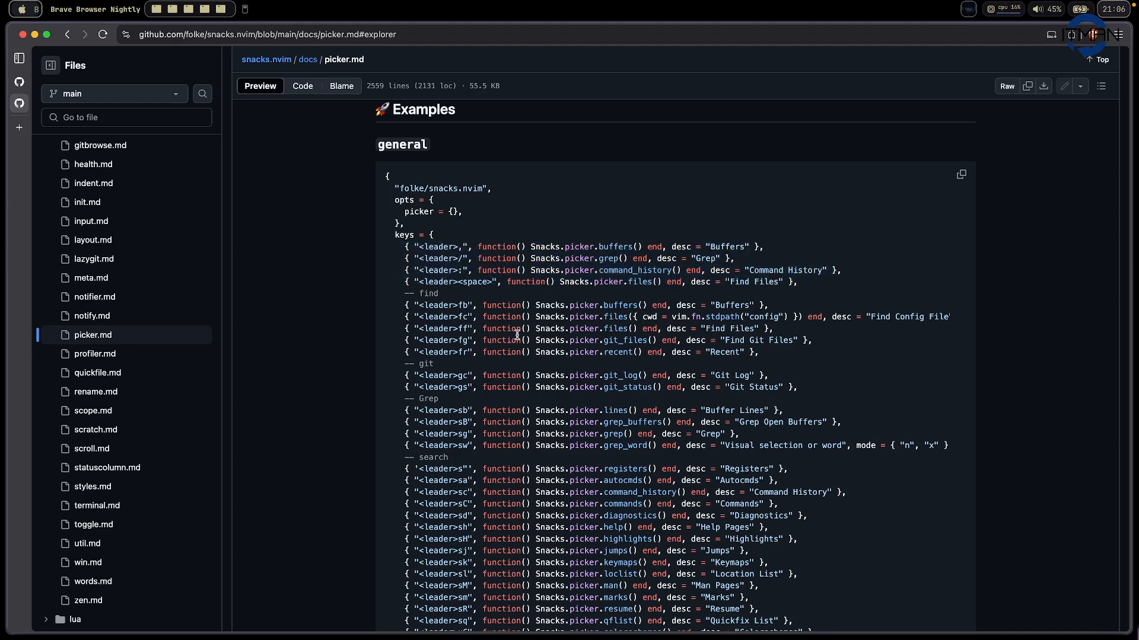
{"action": "scroll", "scroll_direction": "down", "scroll_amount": 3}
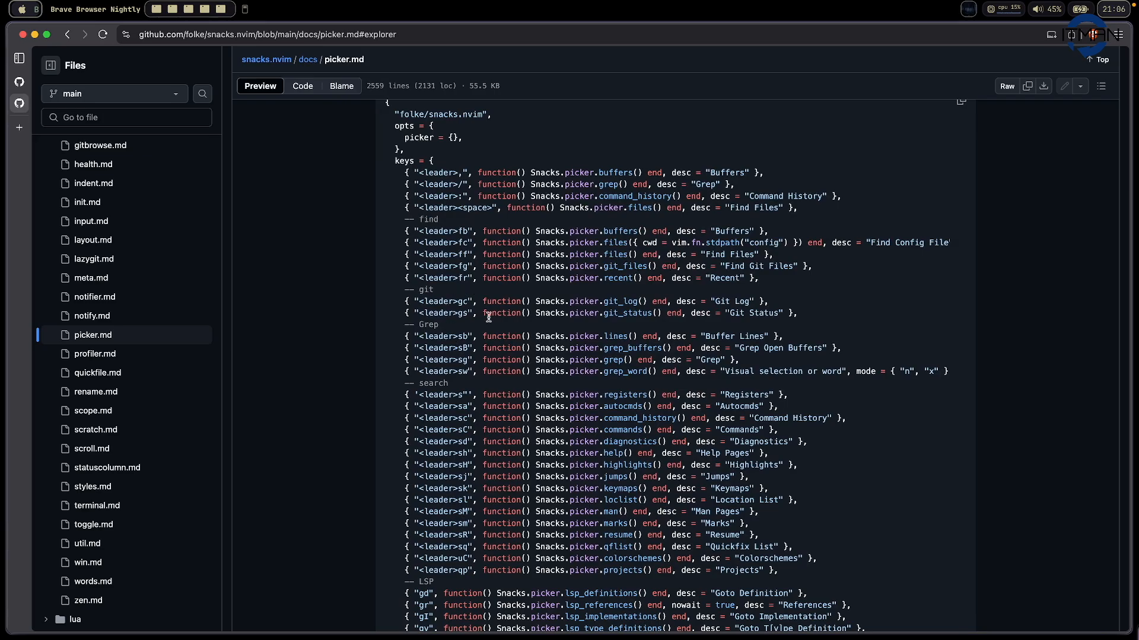
{"action": "scroll", "scroll_direction": "down", "scroll_amount": 3}
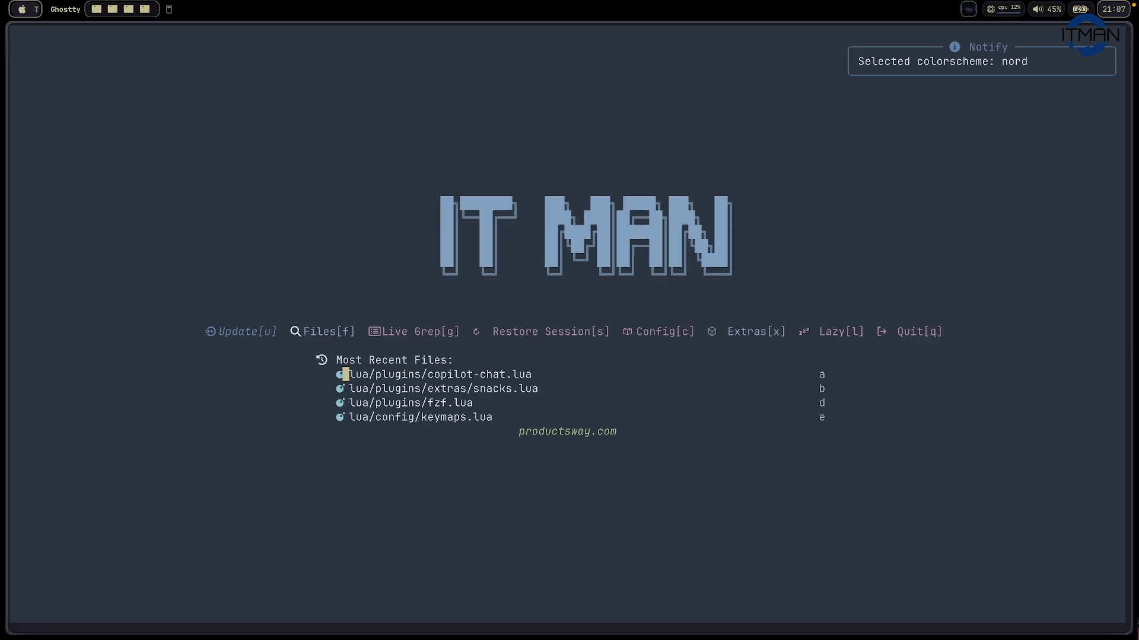
Open LazyExtras from the dashboard and filter it for "snack"
{"action": "left_click", "coordinate": [756, 332]}
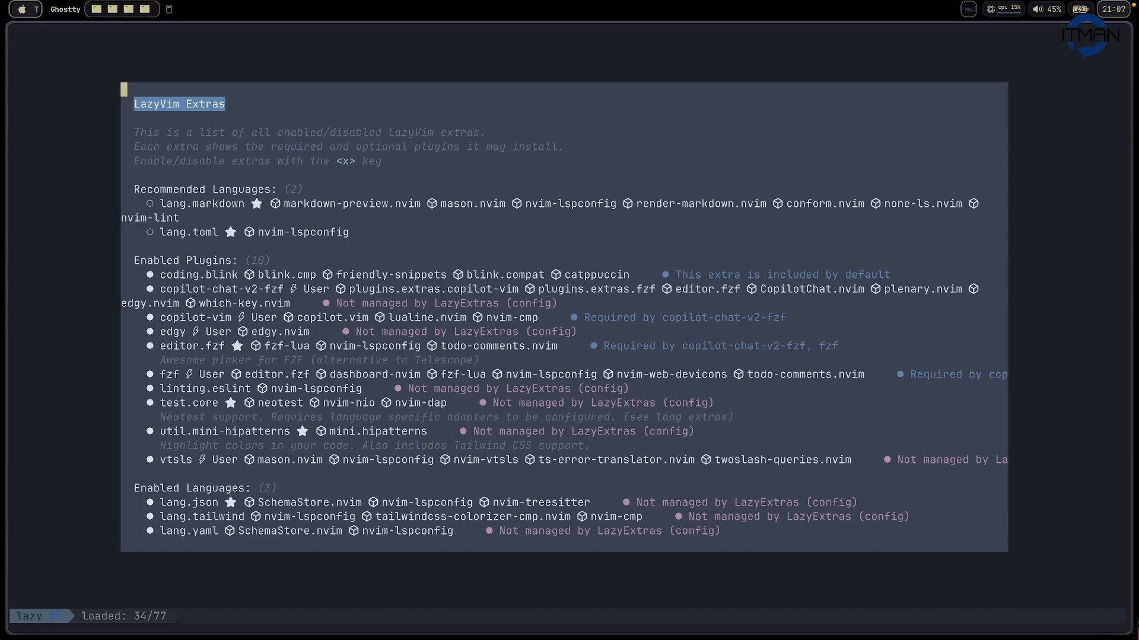
{"action": "type", "text": "snacks.nvim for picker and zen mode"}
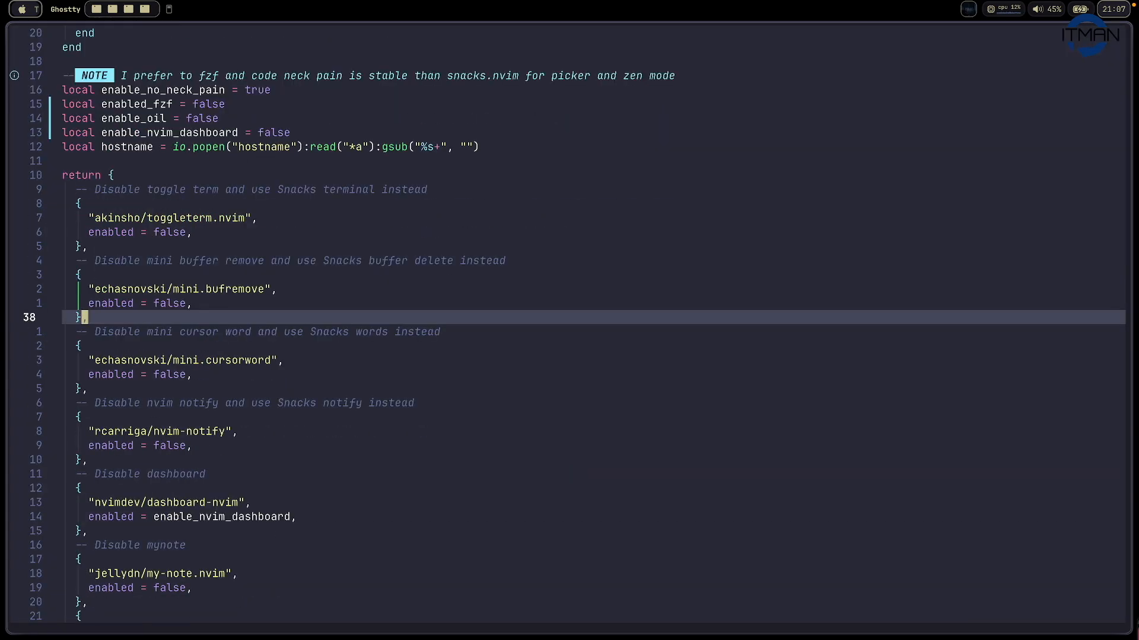
Toggle the file explorer and enable the editor.snacks_picker extra in LazyExtras
{"action": "key", "text": "space"}
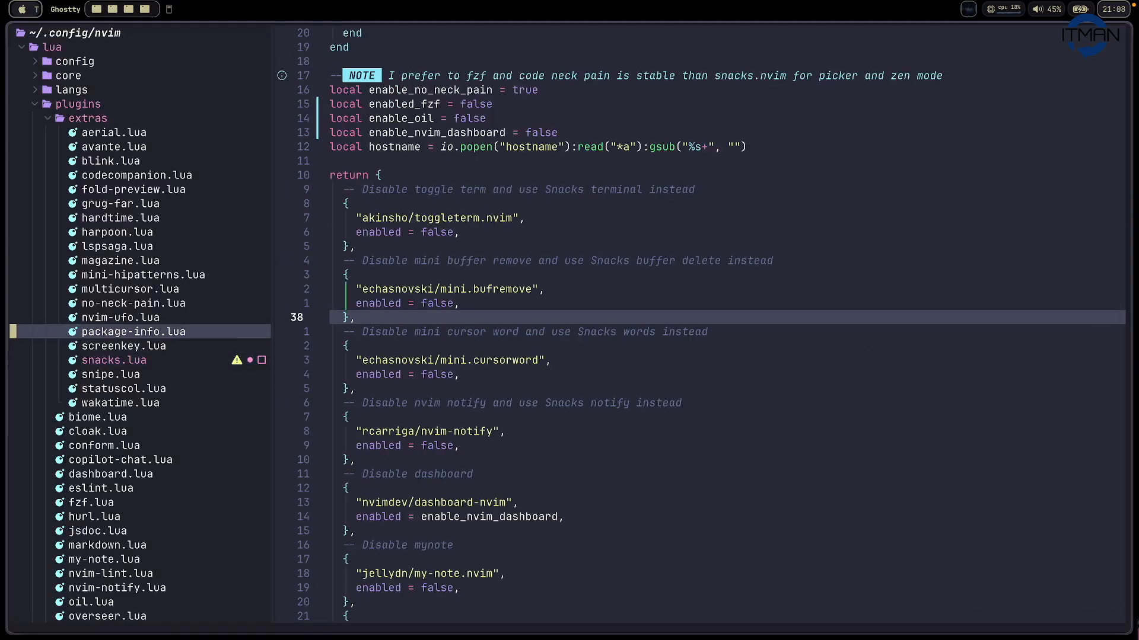
{"action": "left_click", "coordinate": [121, 260]}
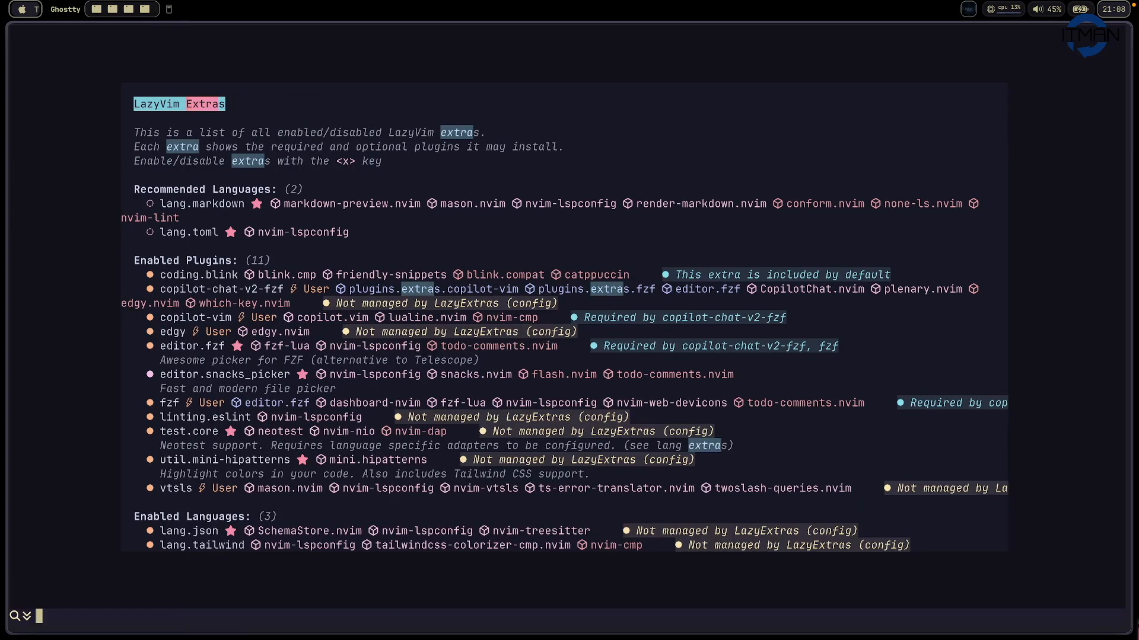
Search /snack, disable editor.snacks_picker again and reopen snacks.lua from recent files
{"action": "type", "text": "/snack"}
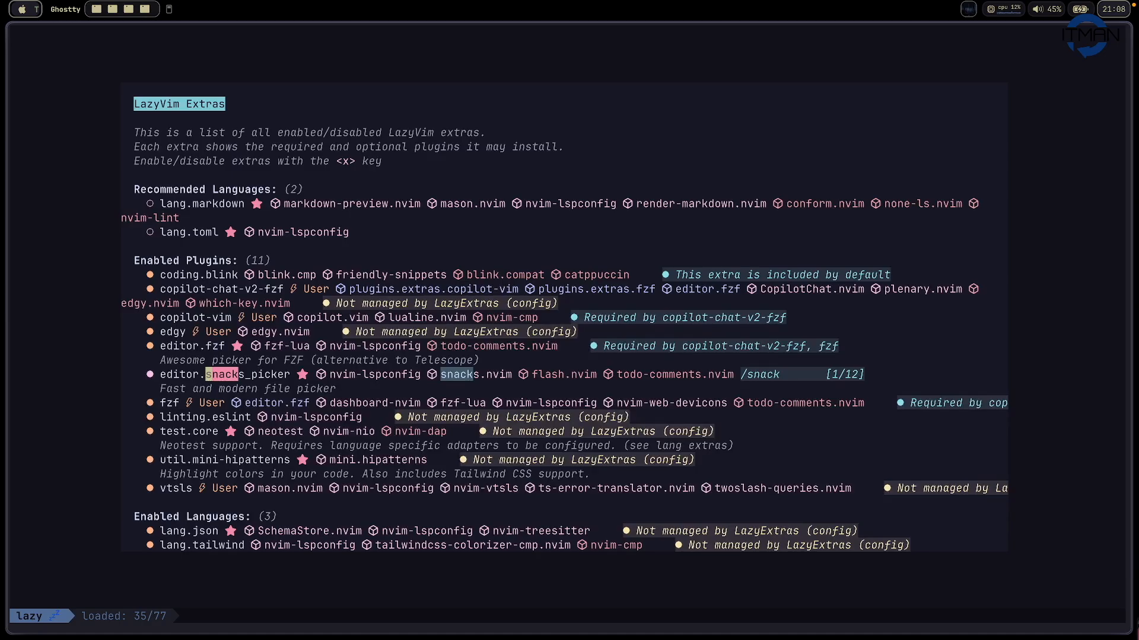
{"action": "key", "text": "x"}
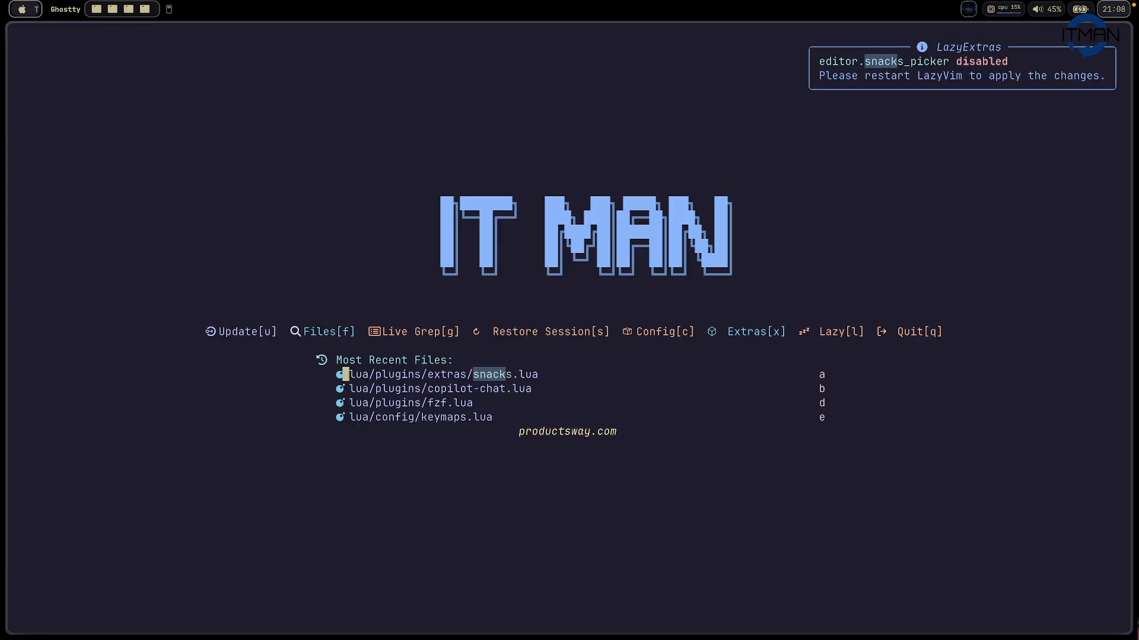
{"action": "key", "text": "q"}
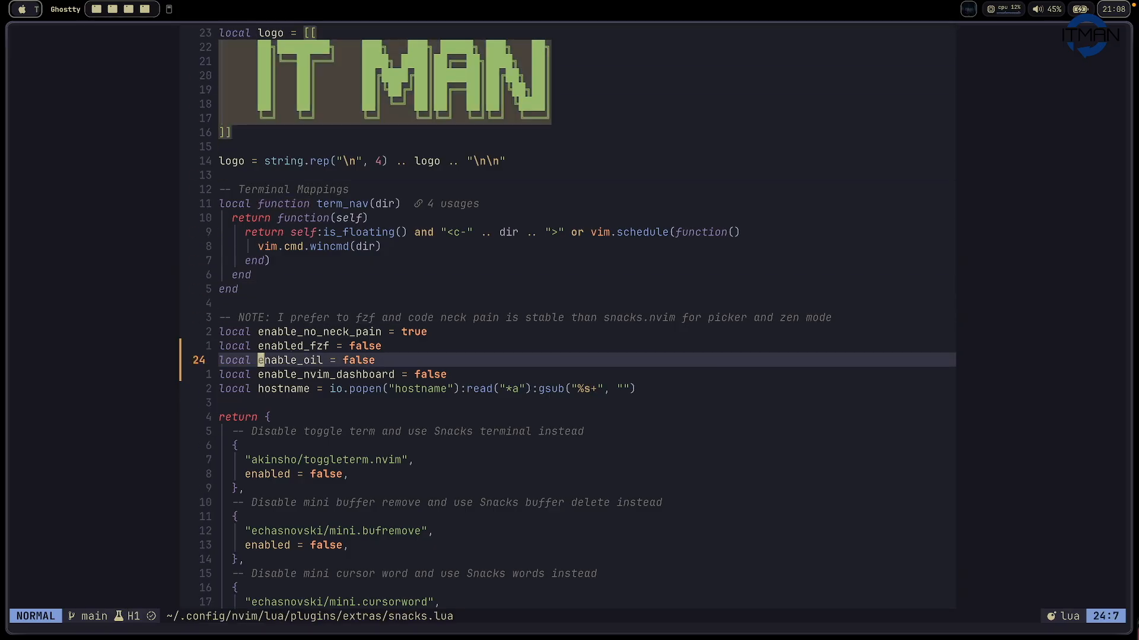
{"action": "key", "text": "k"}
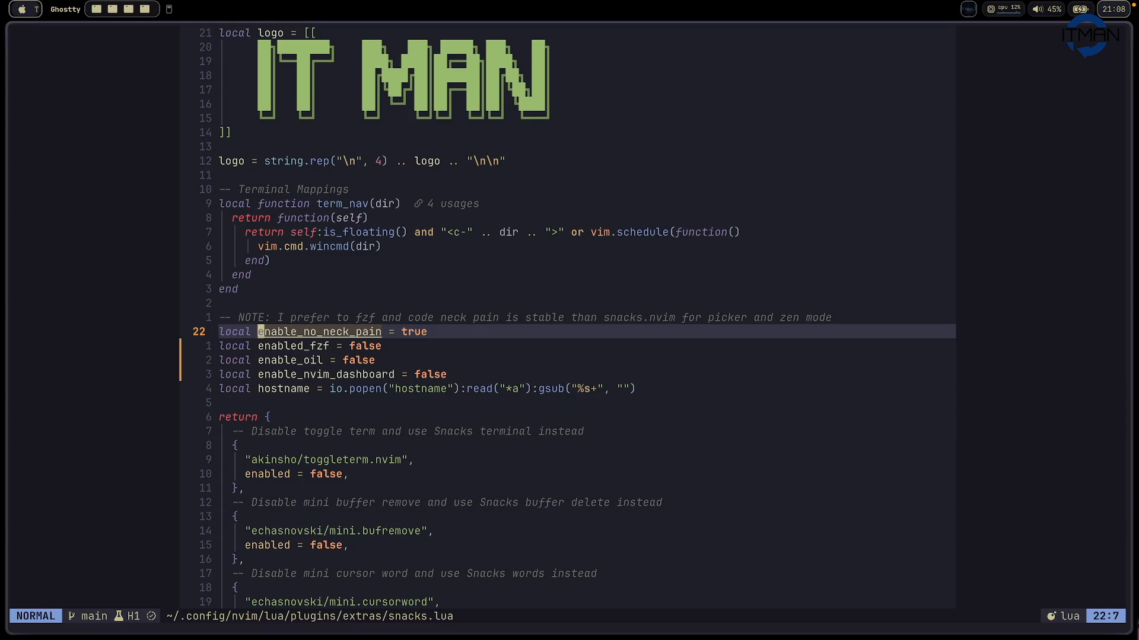
{"action": "key", "text": "j"}
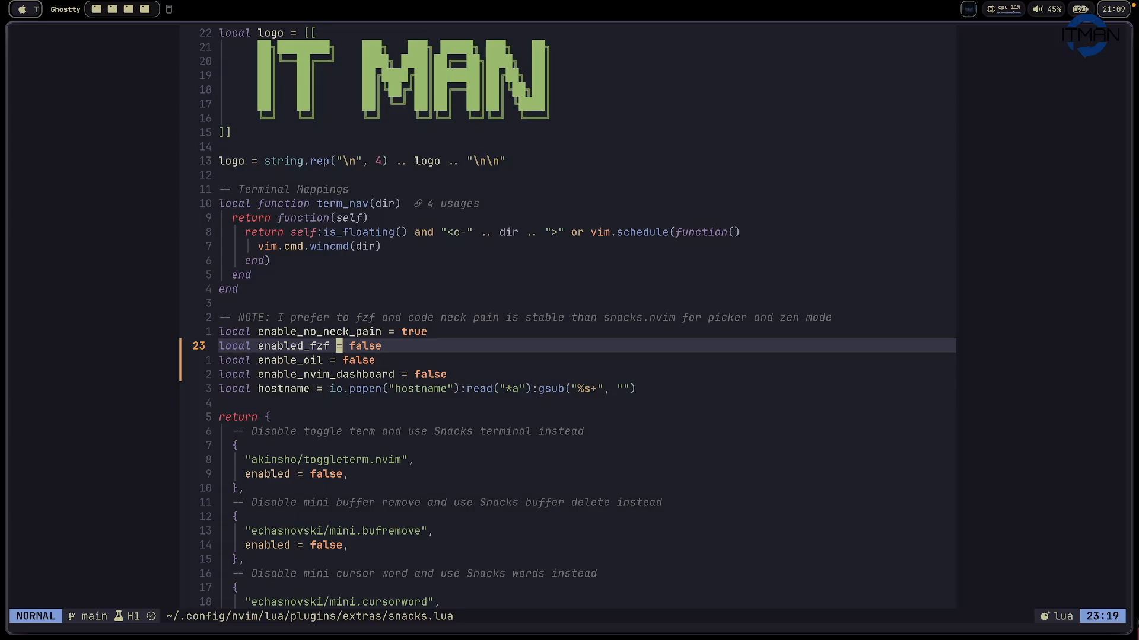
{"action": "key", "text": "j"}
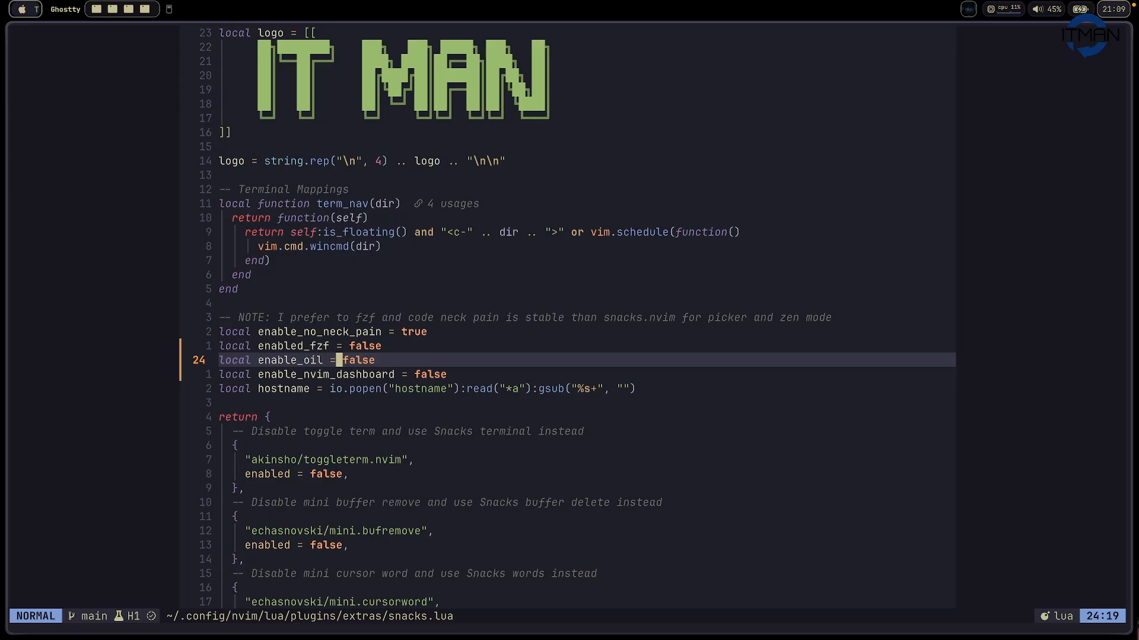
{"action": "key", "text": "j"}
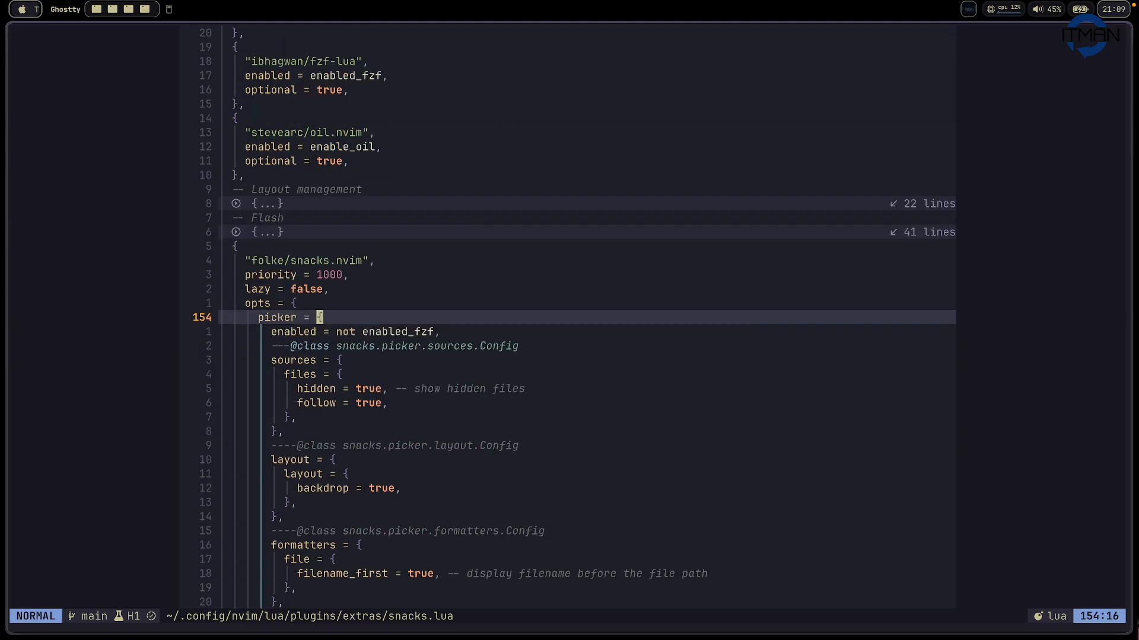
{"action": "key", "text": "j"}
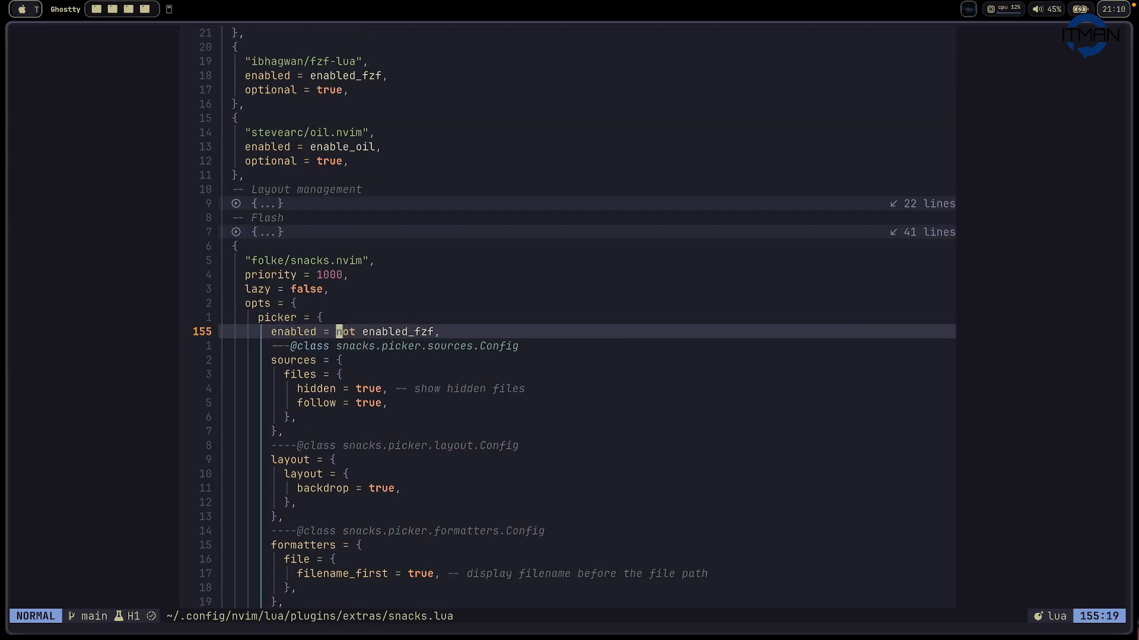
{"action": "key", "text": "b"}
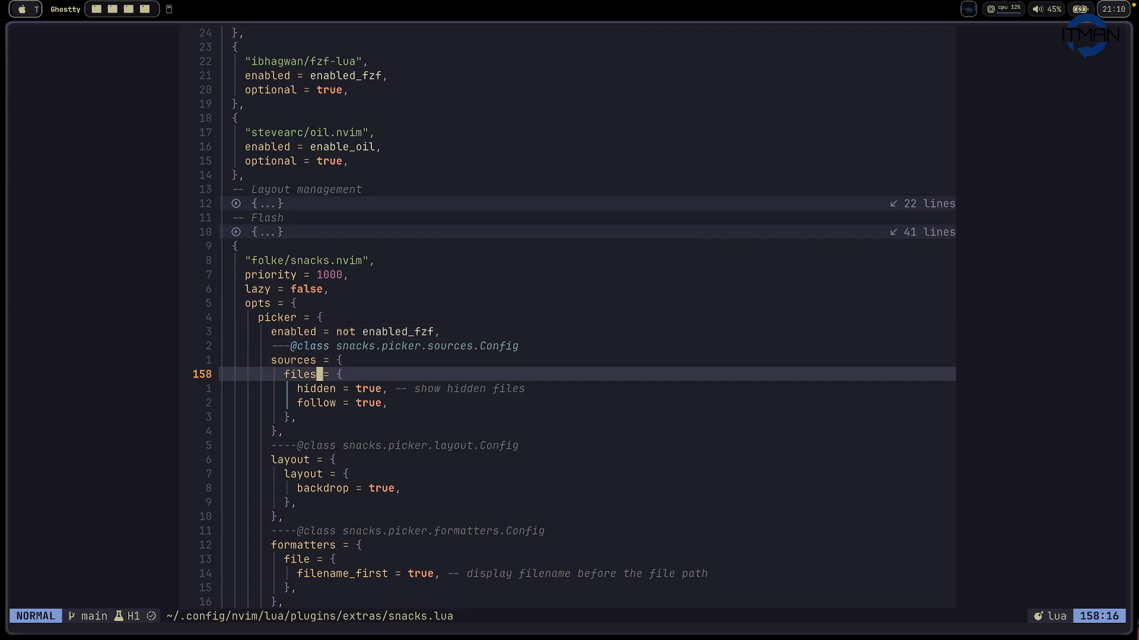
{"action": "key", "text": "j"}
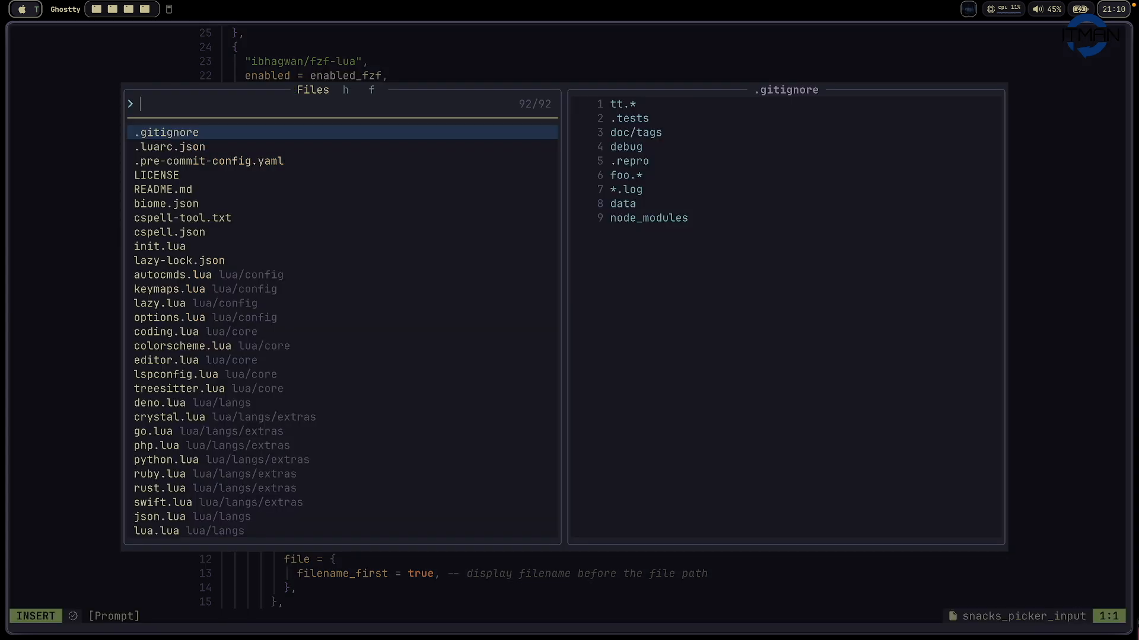
{"action": "mouse_move", "coordinate": [508, 303]}
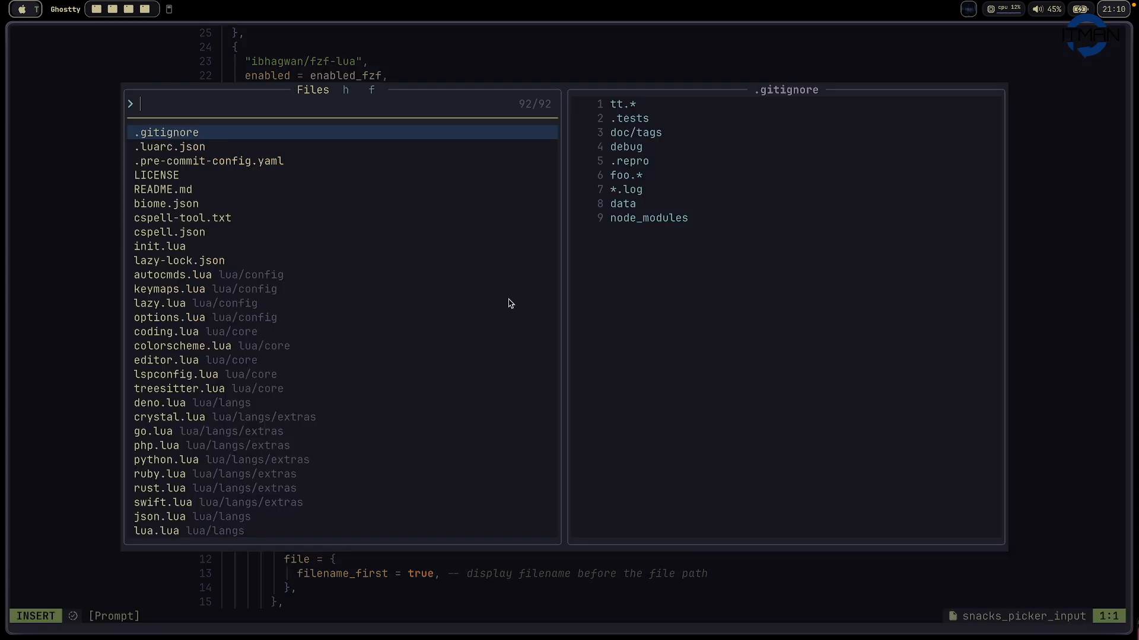
{"action": "mouse_move", "coordinate": [346, 95]}
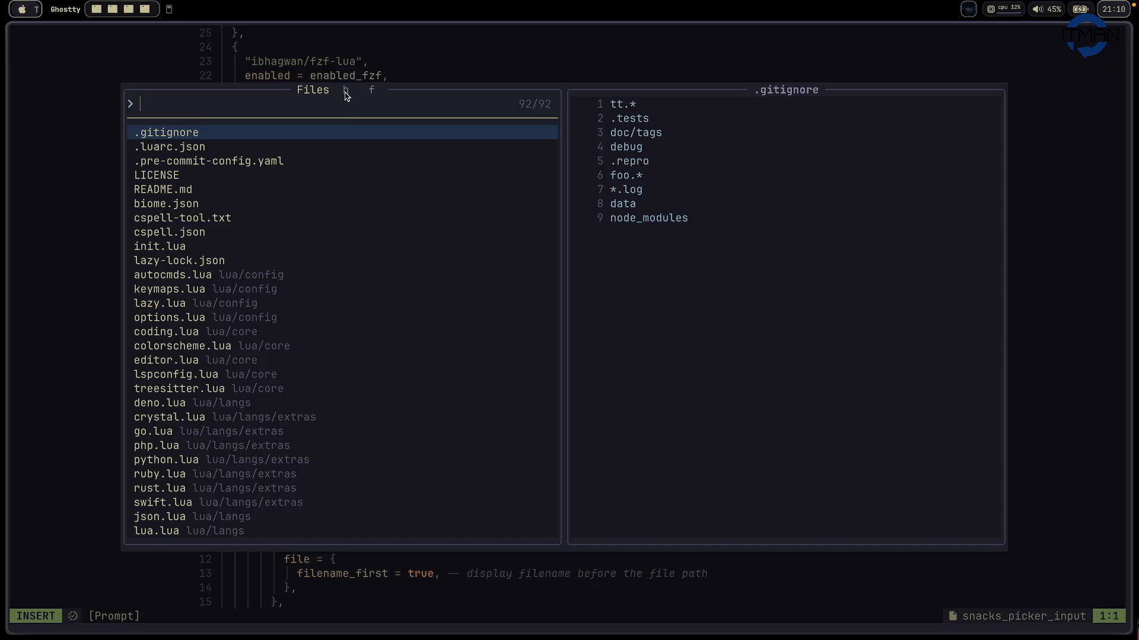
{"action": "mouse_move", "coordinate": [535, 117]}
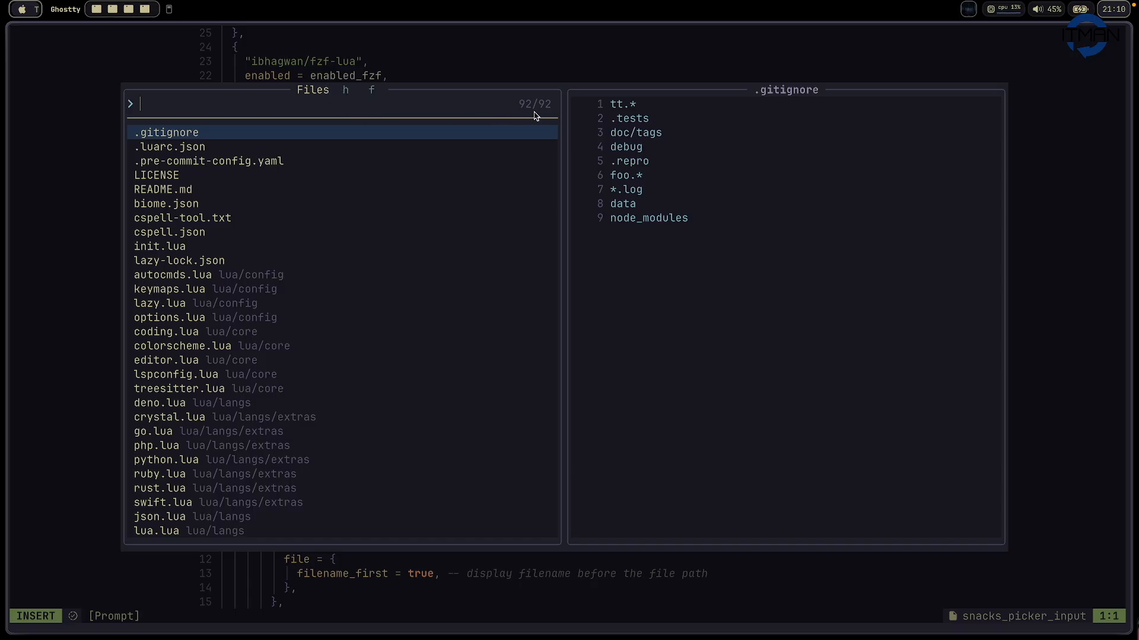
{"action": "mouse_move", "coordinate": [530, 120]}
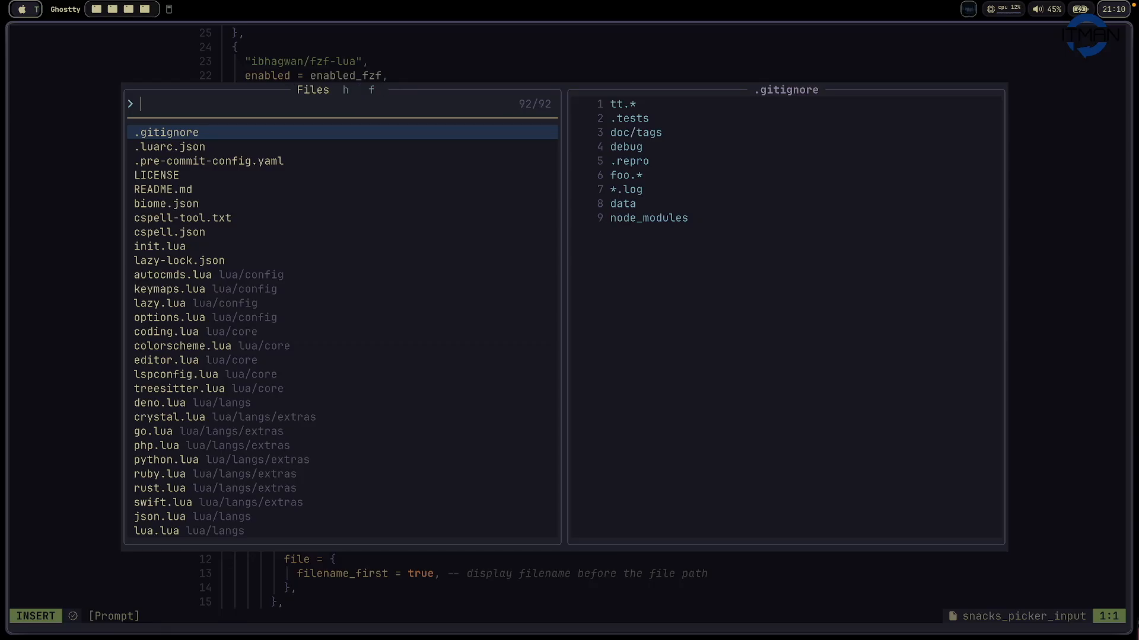
{"action": "key", "text": "Escape"}
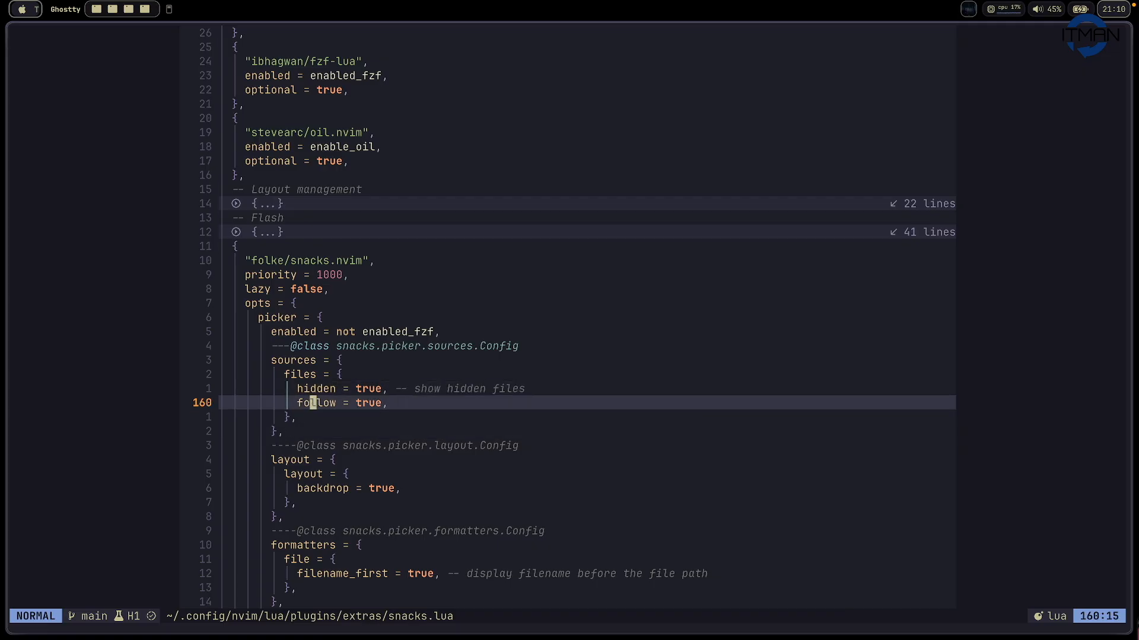
{"action": "key", "text": "j"}
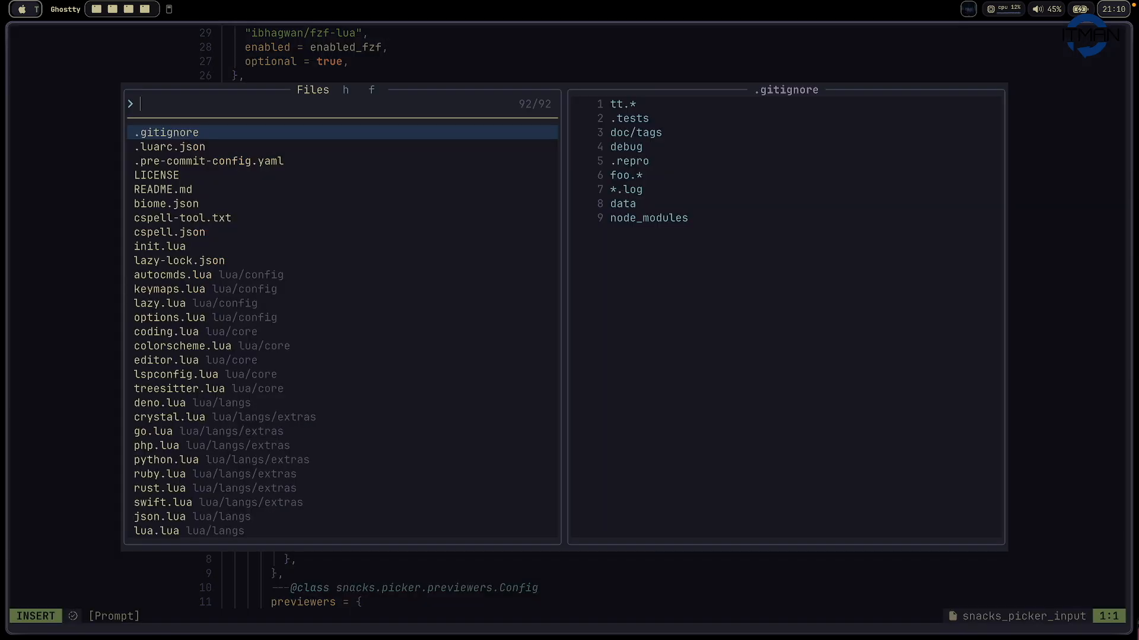
{"action": "mouse_move", "coordinate": [545, 57]}
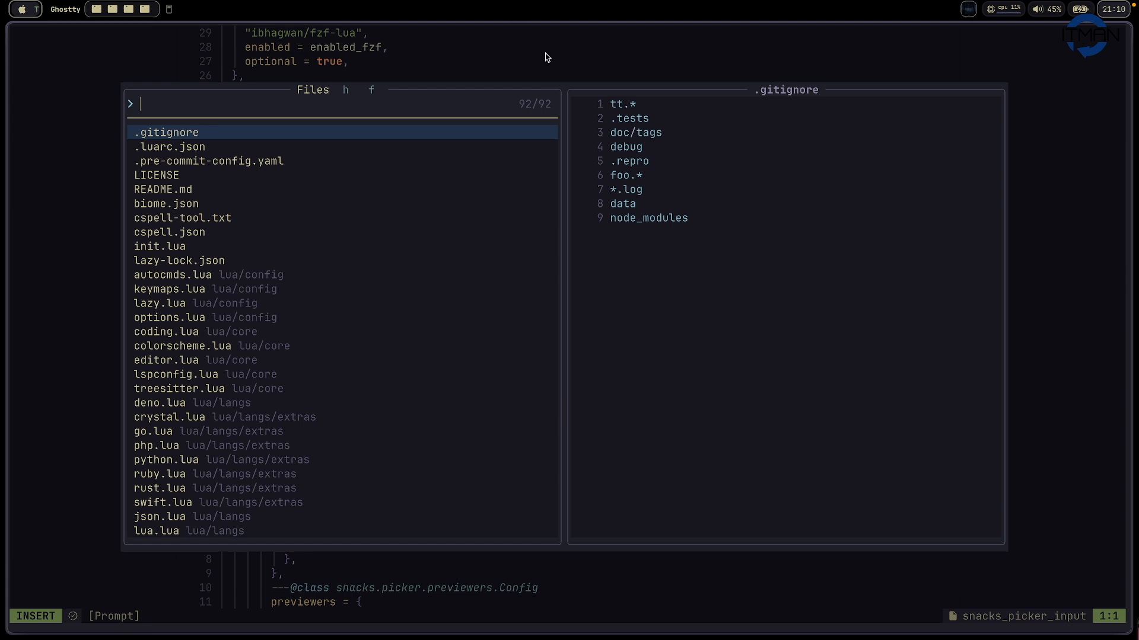
{"action": "mouse_move", "coordinate": [520, 58]}
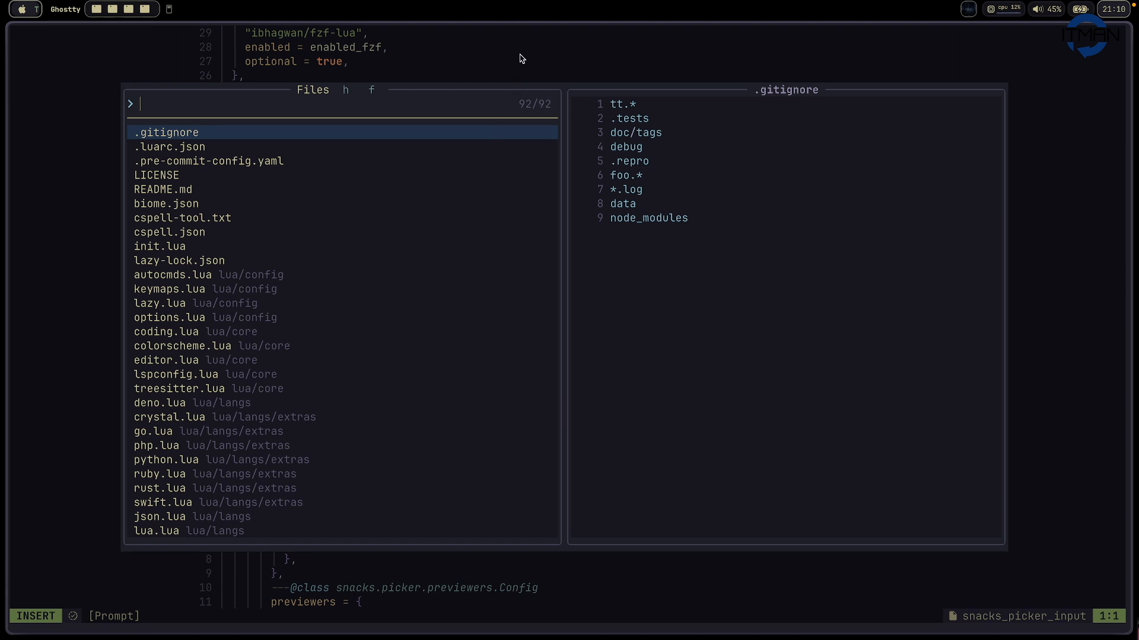
{"action": "mouse_move", "coordinate": [523, 131]}
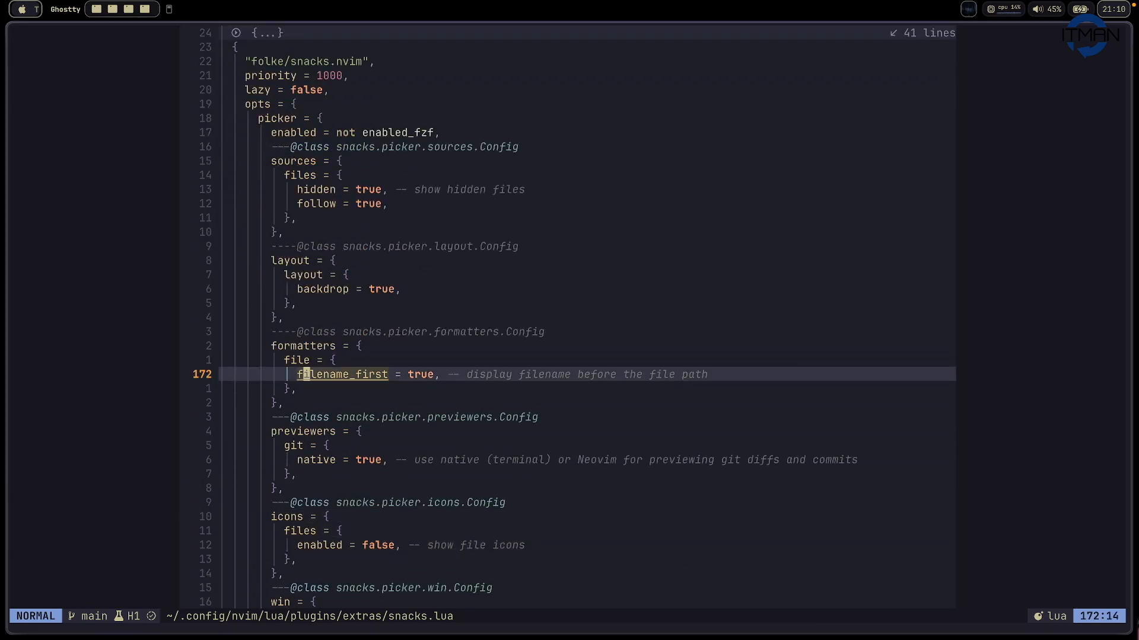
{"action": "key", "text": "k"}
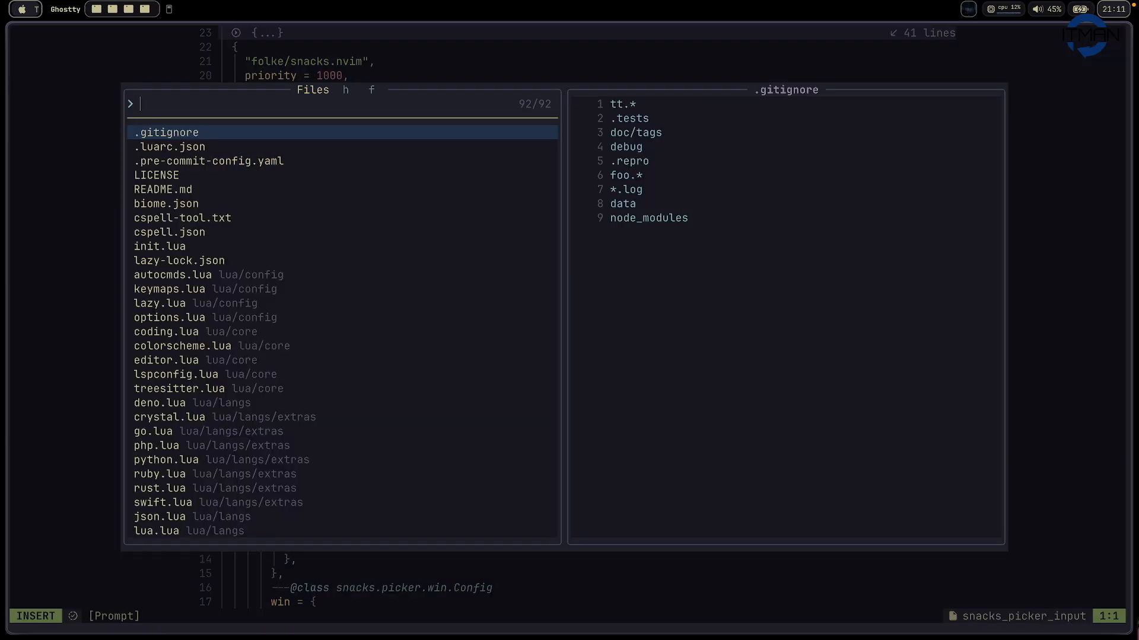
{"action": "type", "text": "snack"}
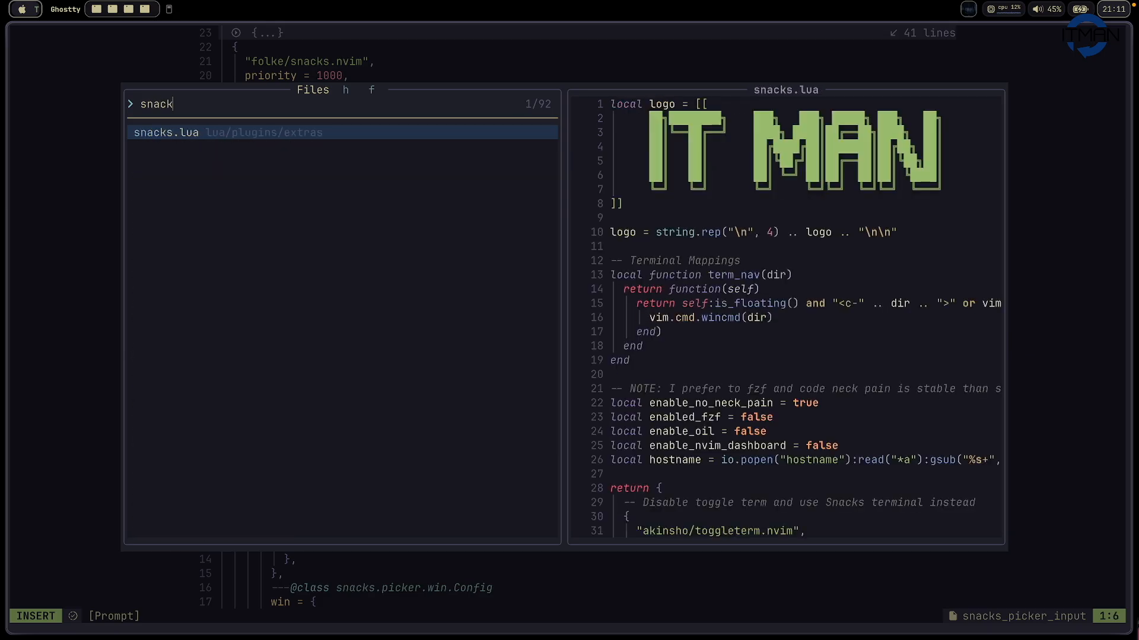
{"action": "mouse_move", "coordinate": [390, 141]}
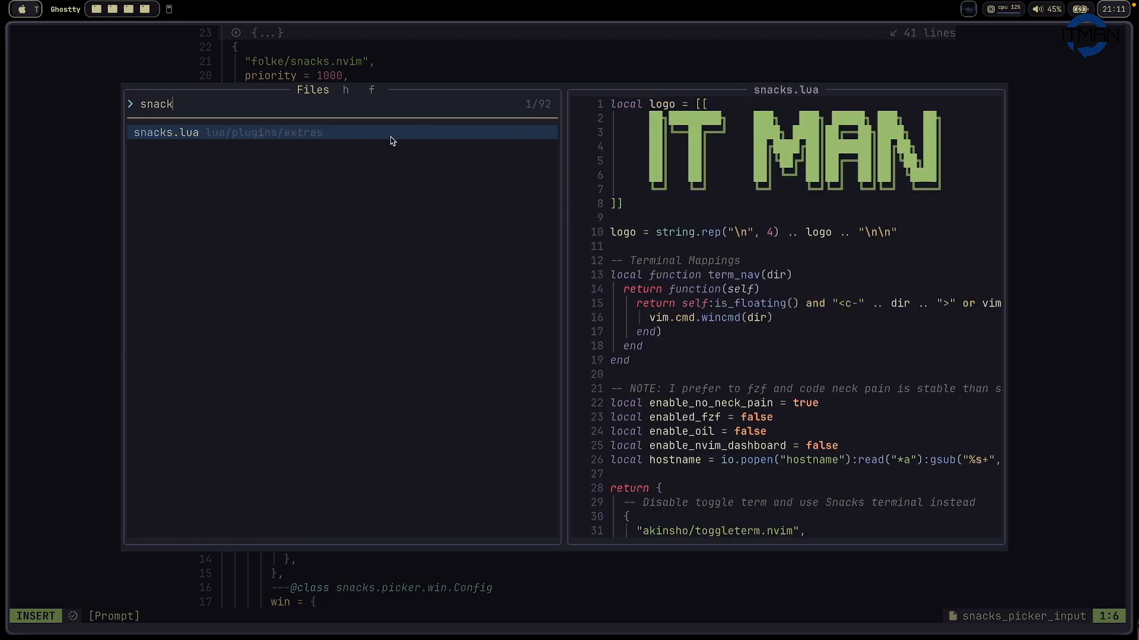
{"action": "mouse_move", "coordinate": [178, 152]}
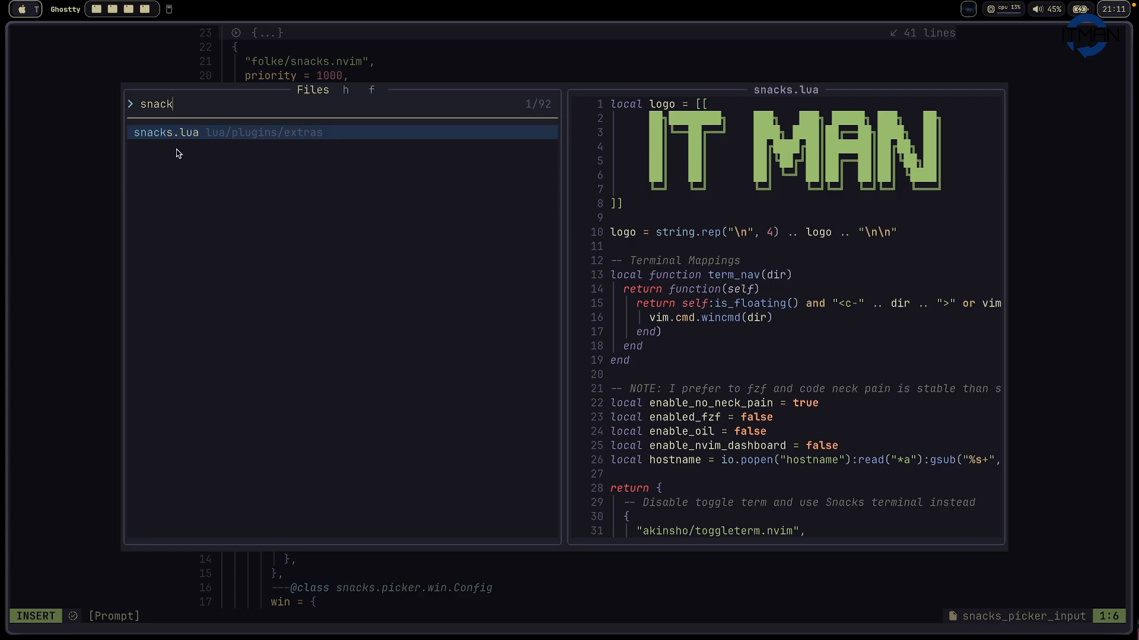
{"action": "key", "text": "Return"}
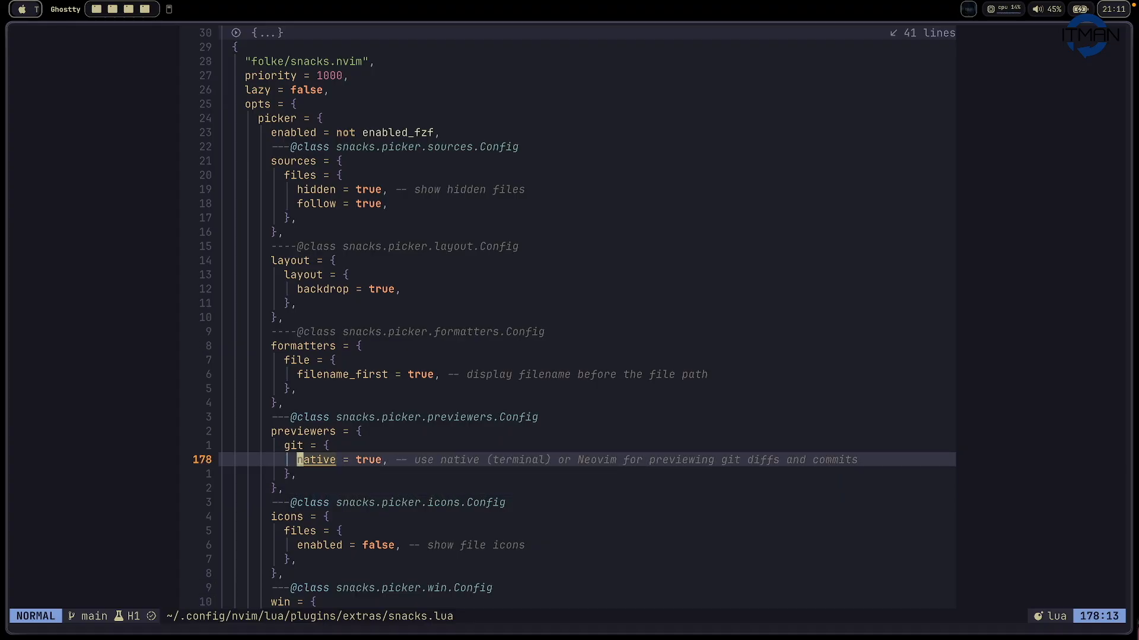
{"action": "key", "text": "space"}
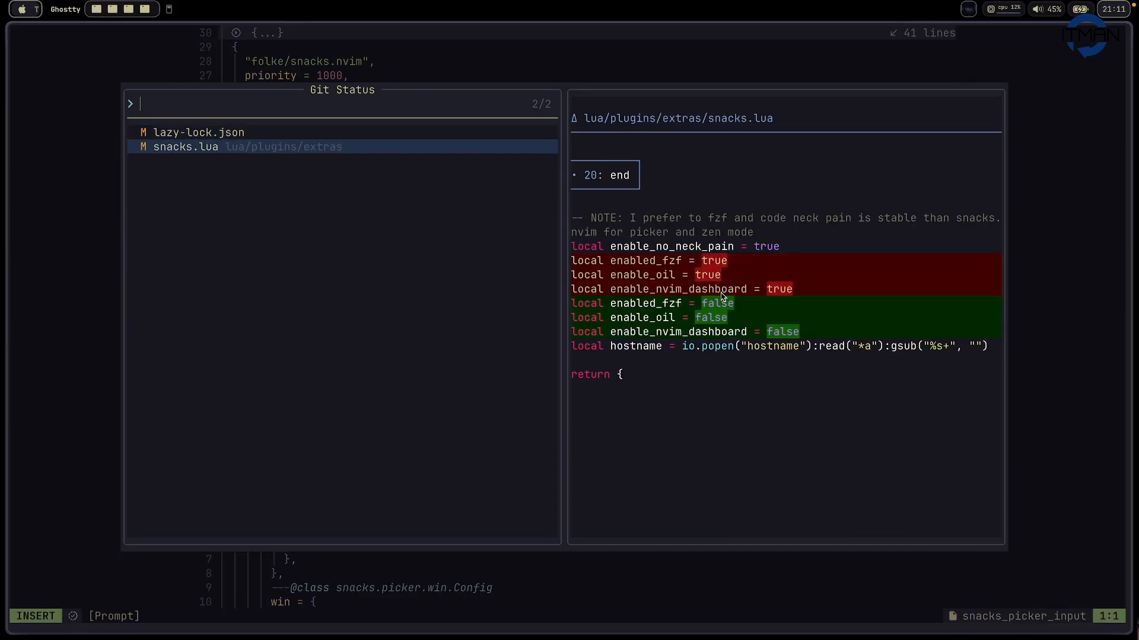
{"action": "mouse_move", "coordinate": [771, 305]}
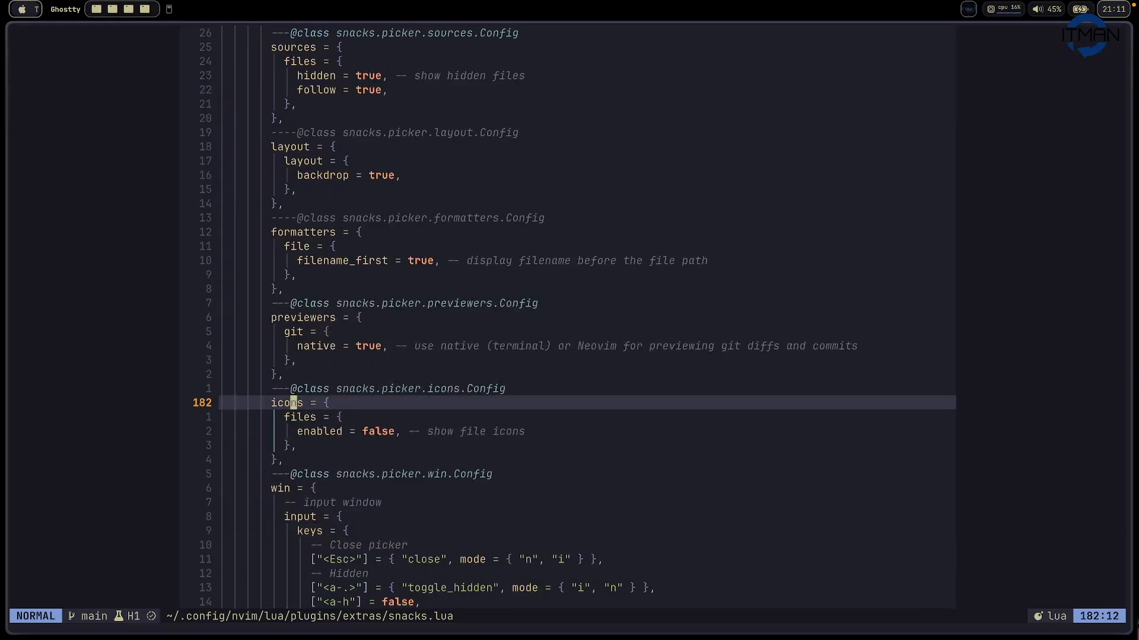
Check the file icons setting by opening and closing the file finder
{"action": "key", "text": "j"}
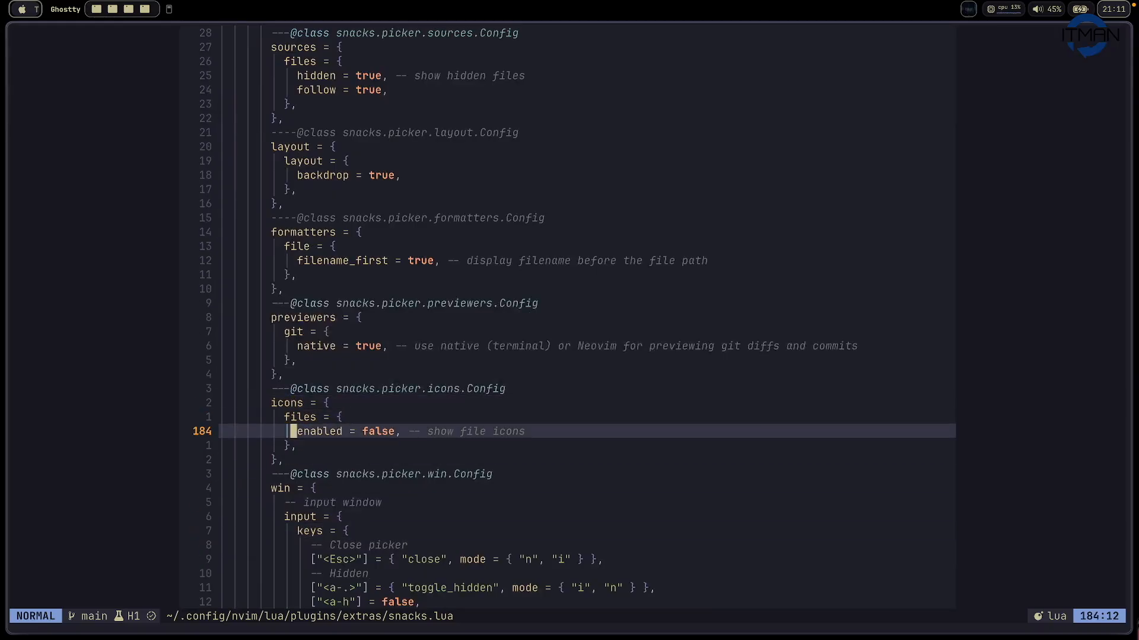
{"action": "key", "text": "k"}
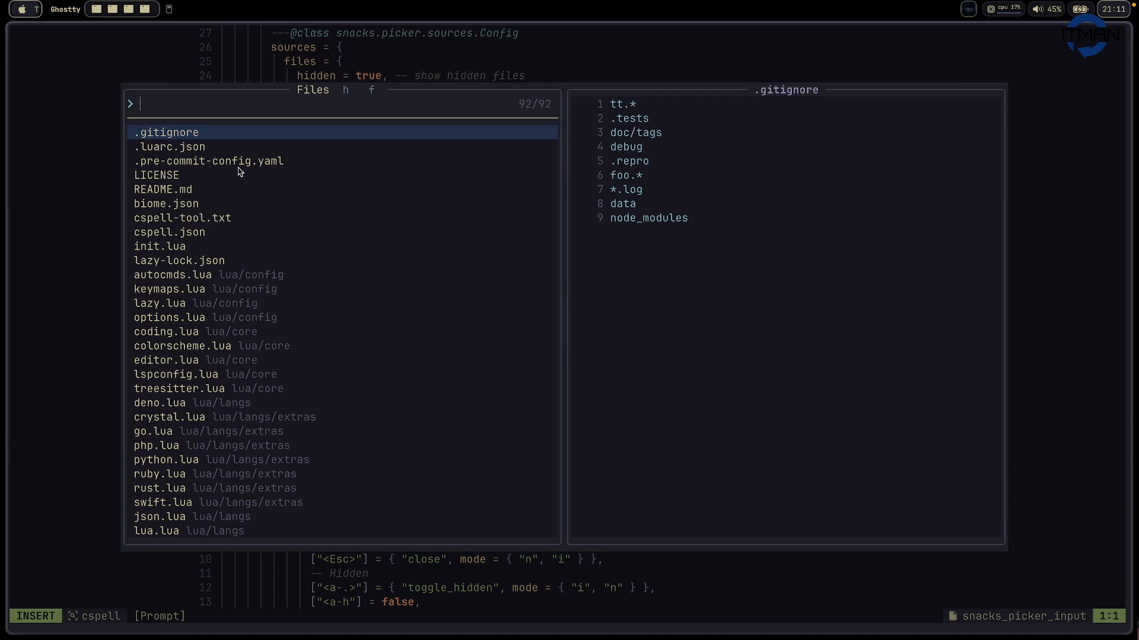
{"action": "key", "text": "Escape"}
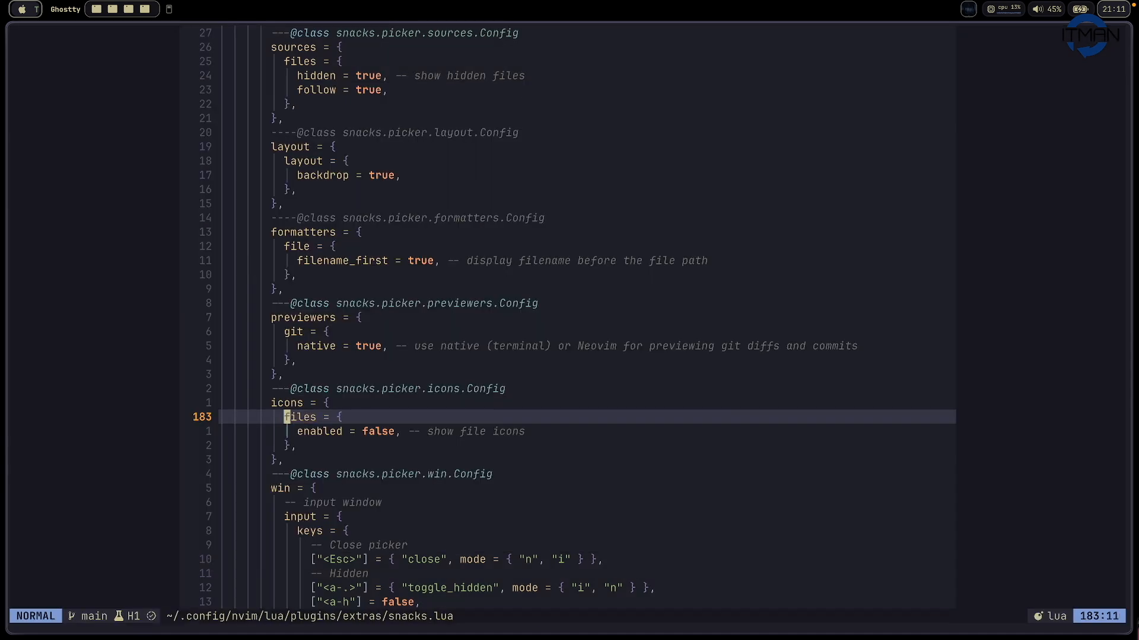
{"action": "scroll", "scroll_direction": "down", "scroll_amount": 3}
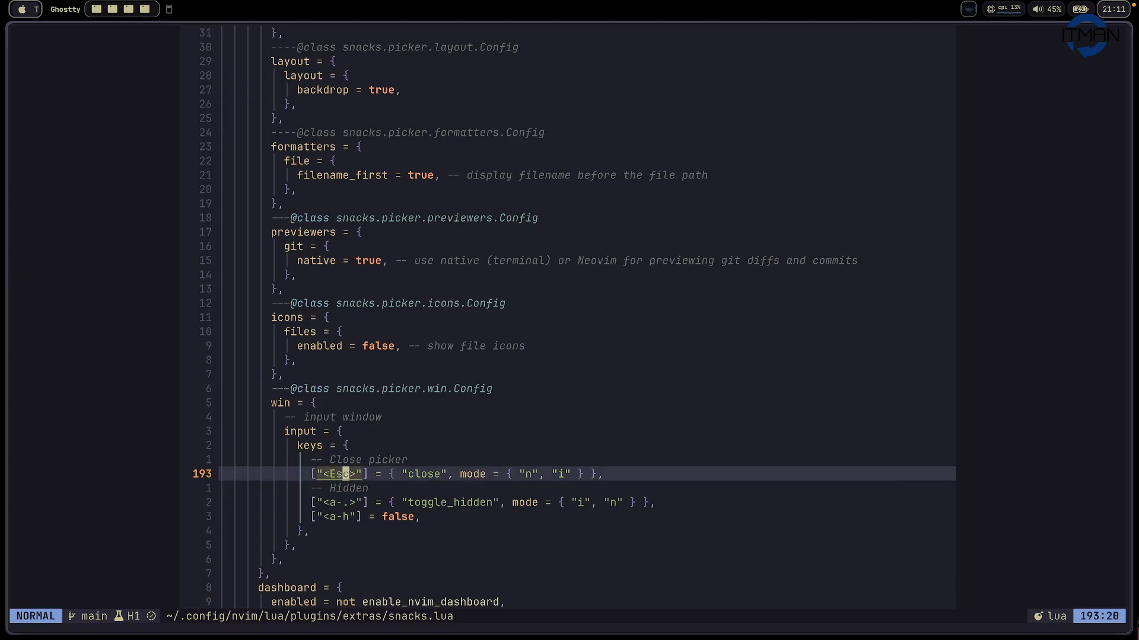
Append a "-- Disable a k" comment to the disabled <a-h> picker keymap line
{"action": "key", "text": "j"}
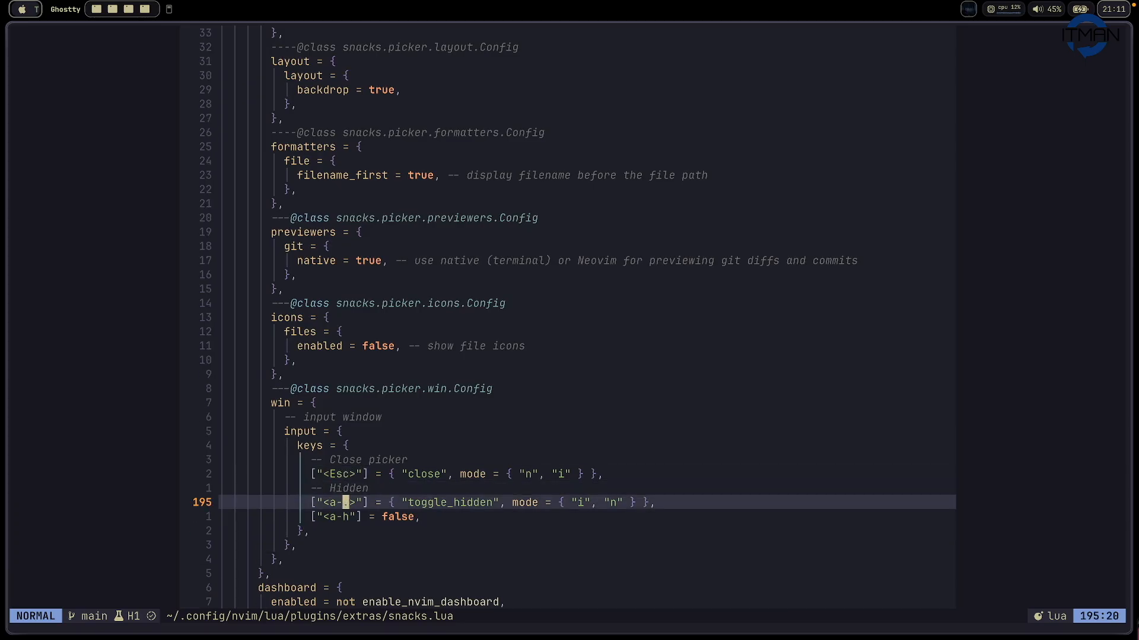
{"action": "key", "text": "up"}
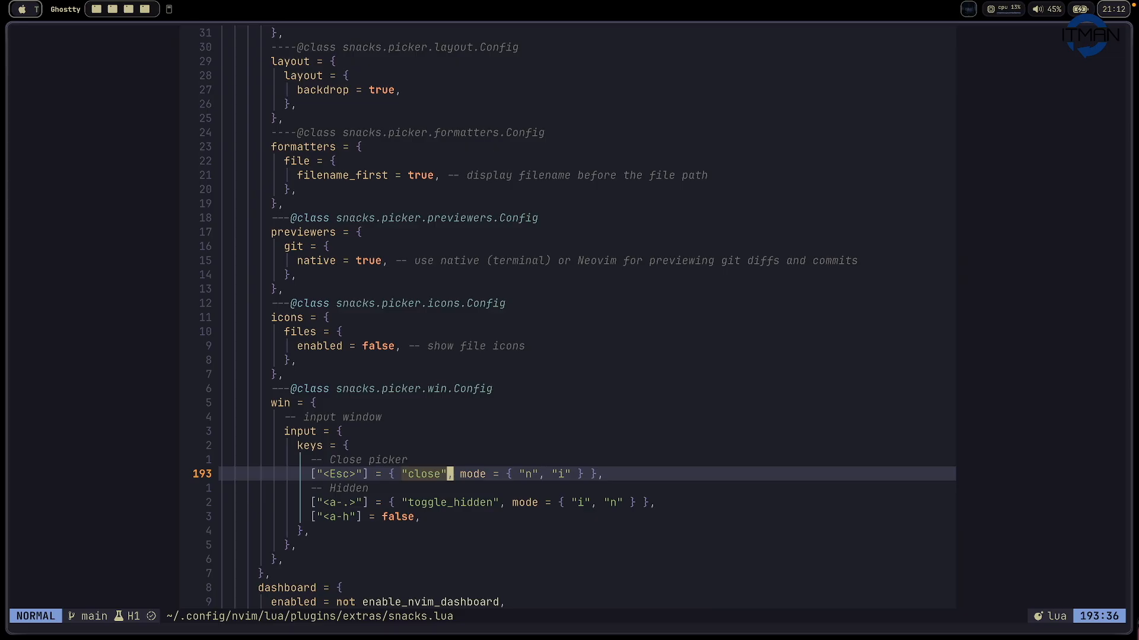
{"action": "key", "text": "j"}
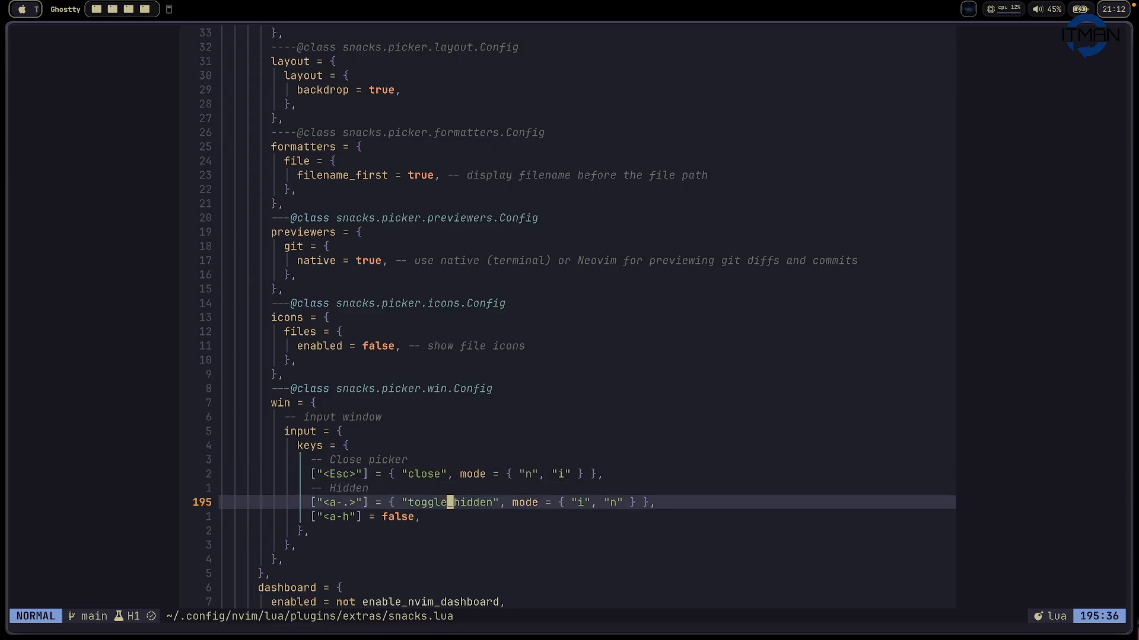
{"action": "key", "text": "j"}
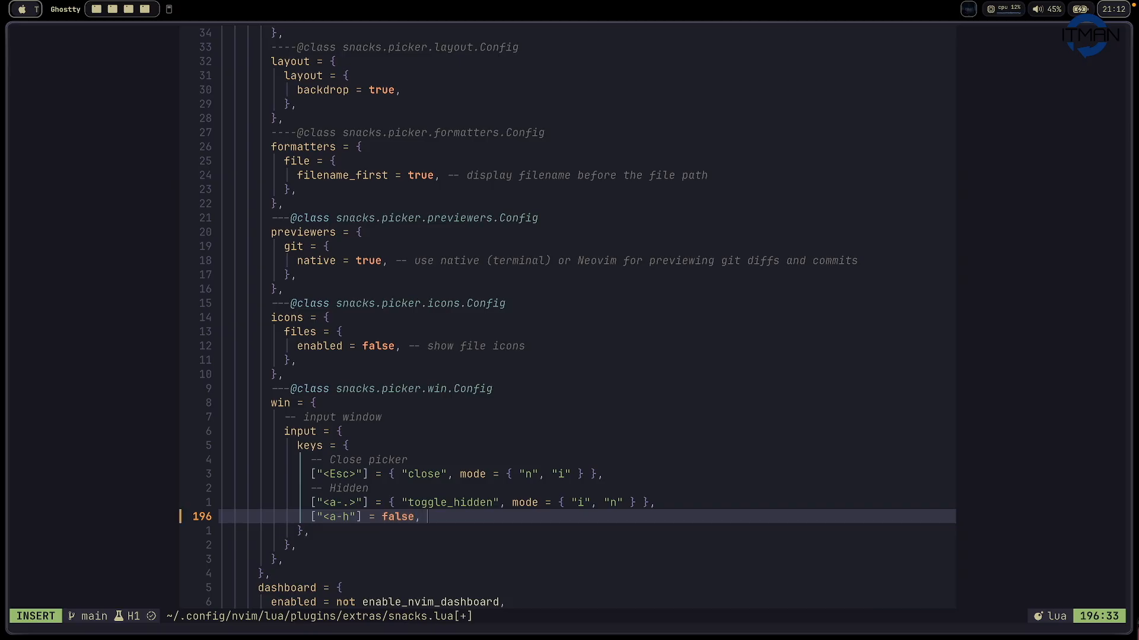
{"action": "type", "text": "-- Disable a k"}
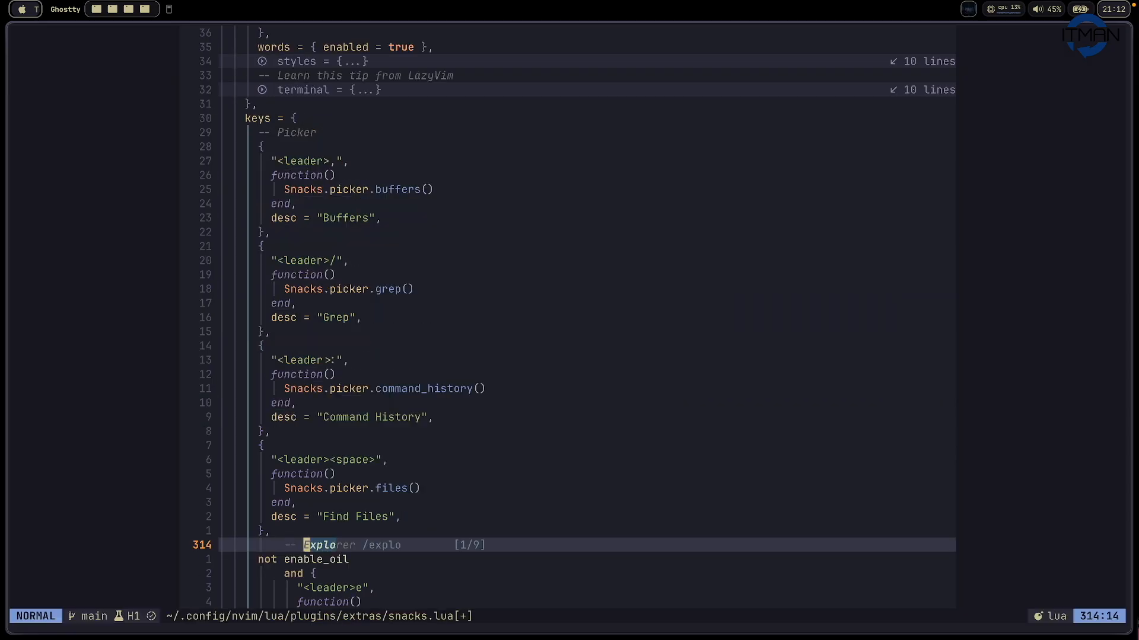
Reach the Explorer keymap and open the Snacks explorer with its search field focused
{"action": "scroll", "scroll_direction": "down", "scroll_amount": 3}
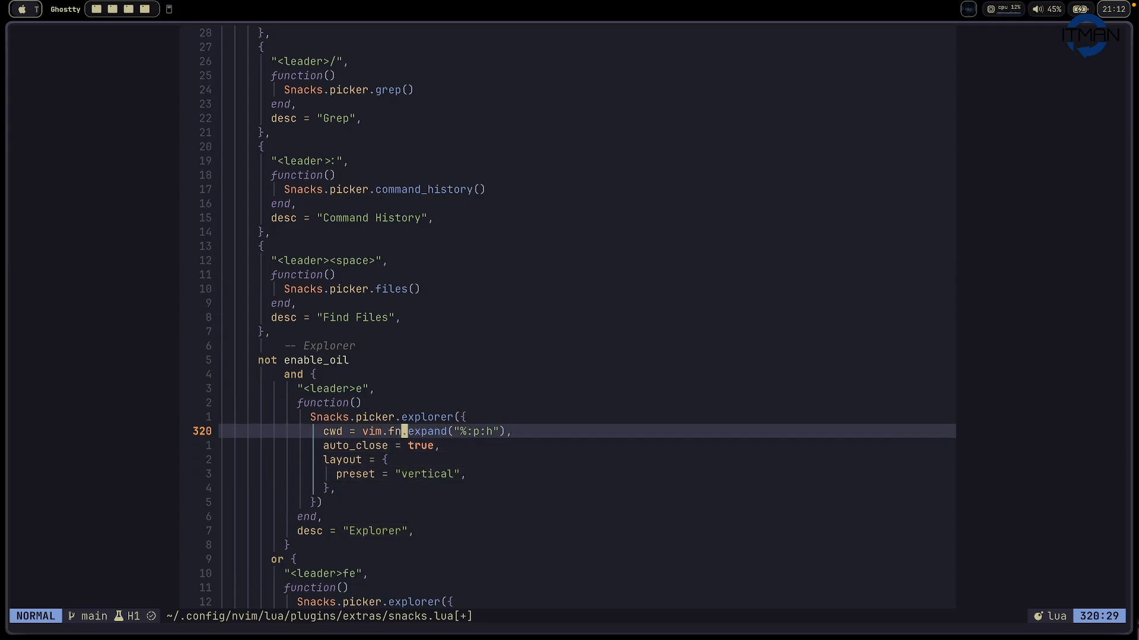
{"action": "key", "text": "k"}
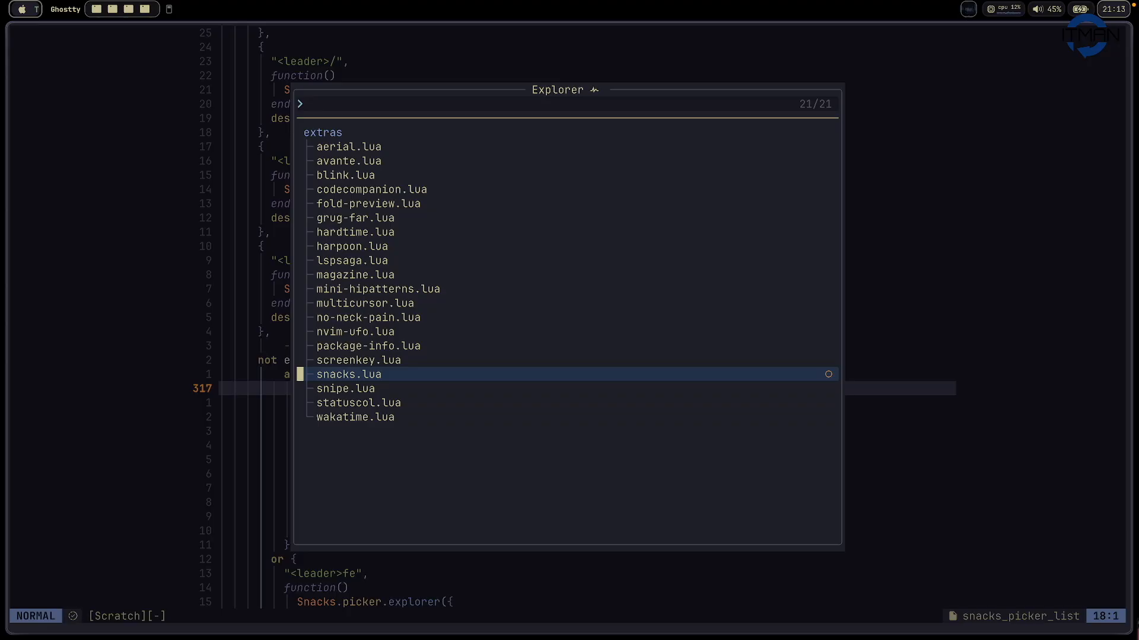
{"action": "key", "text": "up"}
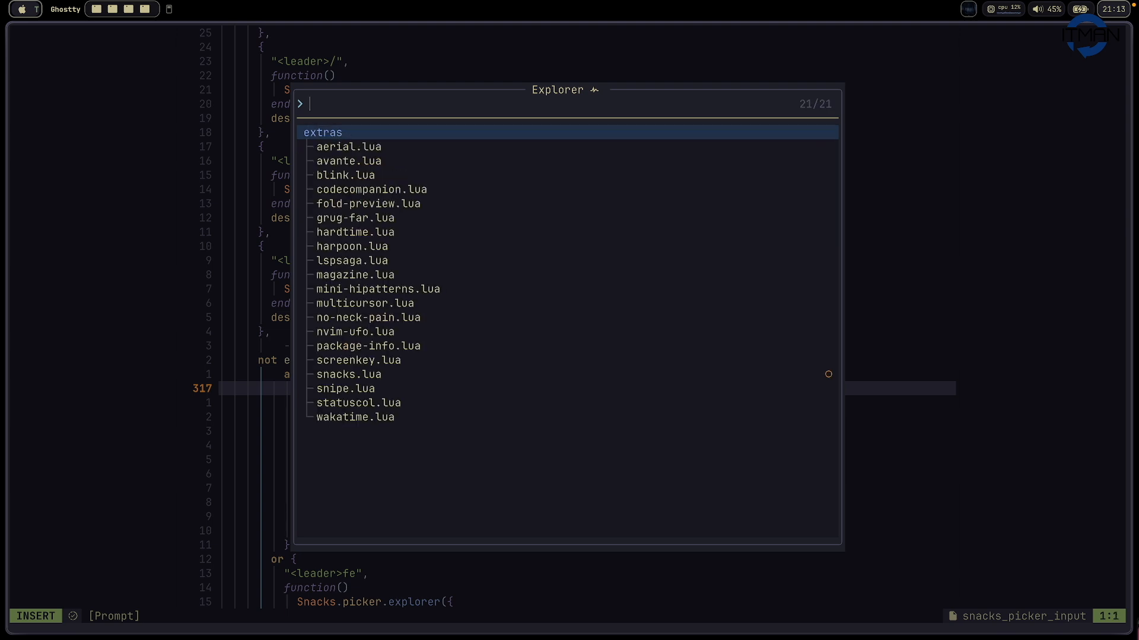
Clear the stray "-" from the explorer prompt and leave it
{"action": "type", "text": "-"}
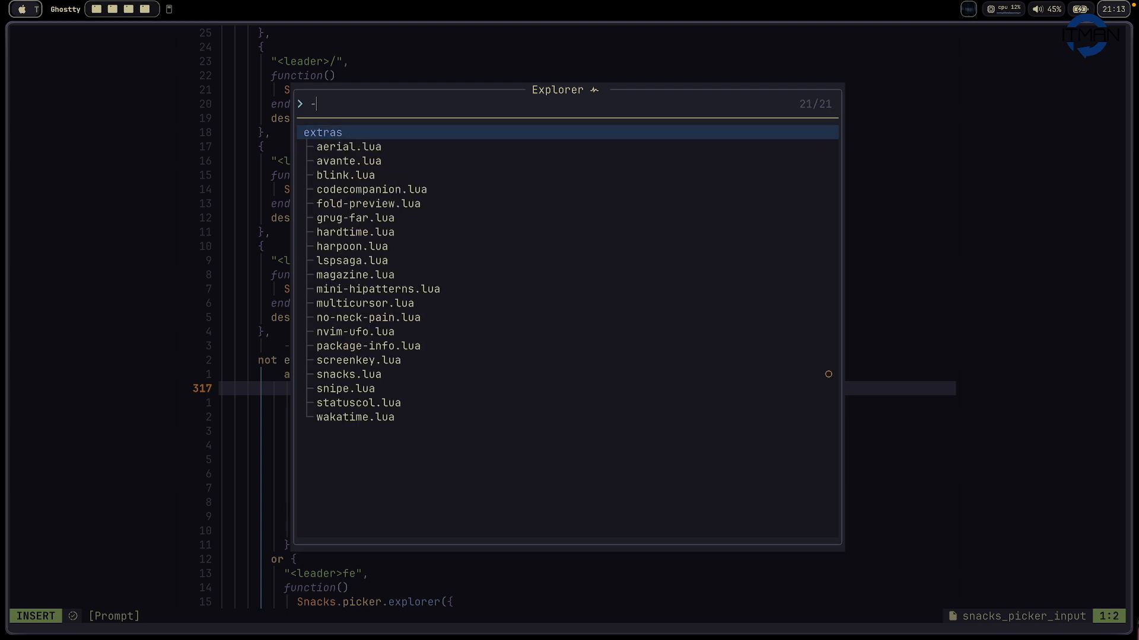
{"action": "key", "text": "BackSpace"}
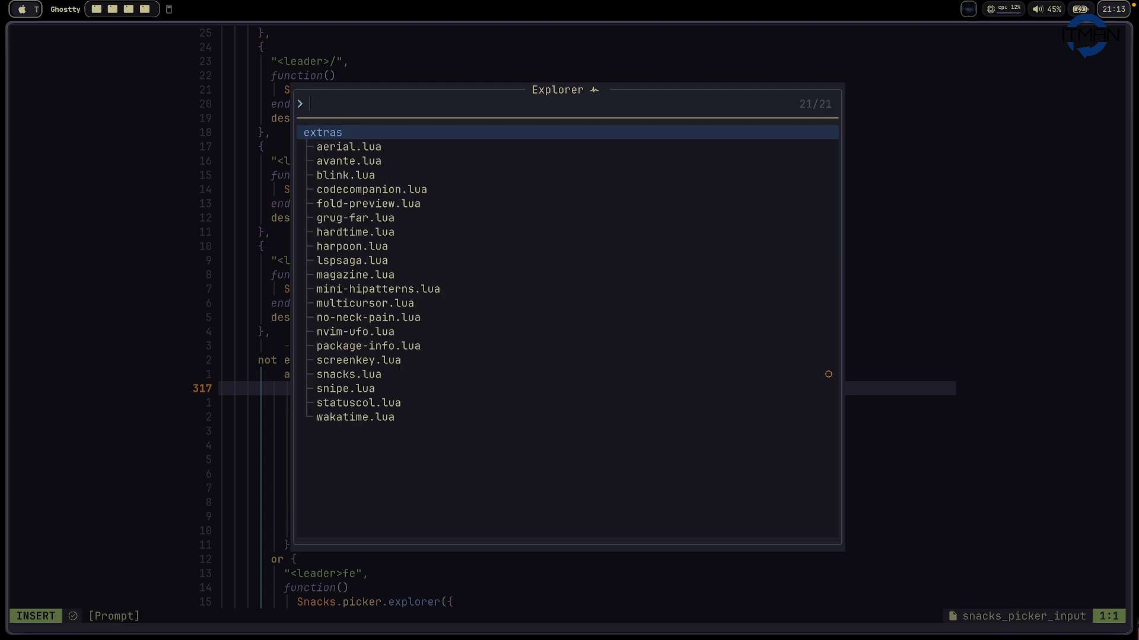
{"action": "key", "text": "Escape"}
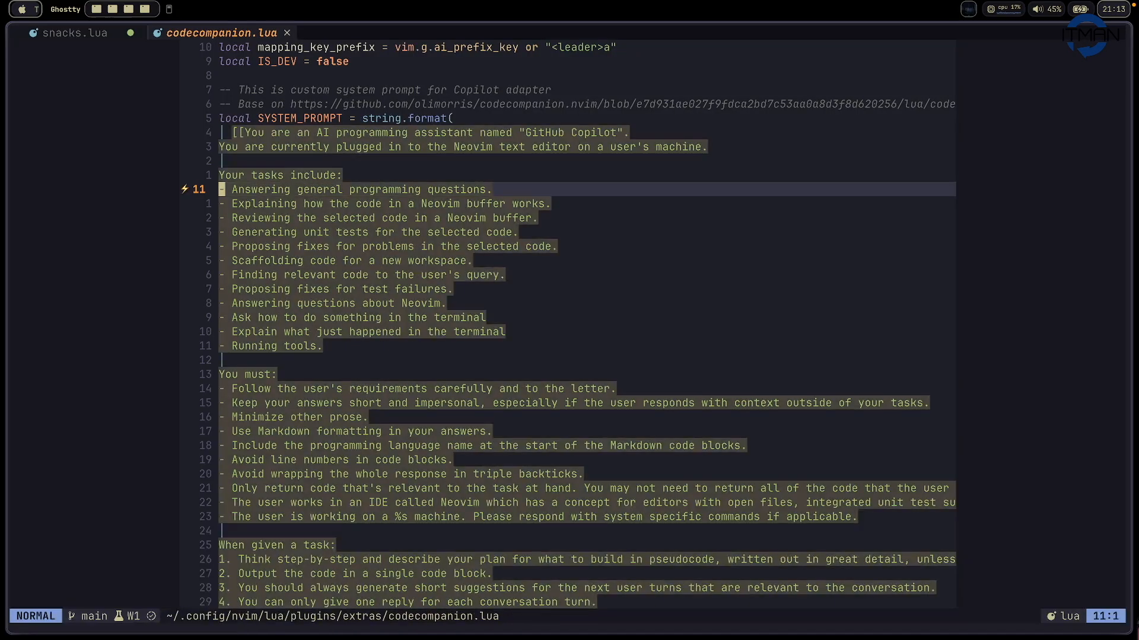
Back in snacks.lua, add a "Close picker when a file is selected" comment after auto_close = true
{"action": "left_click", "coordinate": [69, 34]}
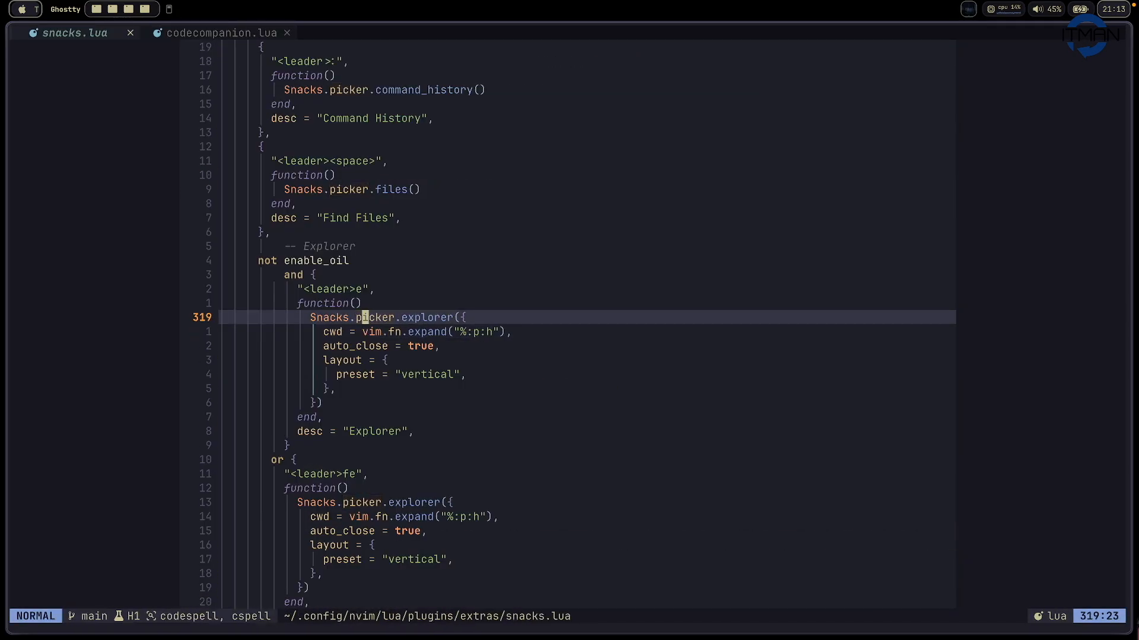
{"action": "type", "text": "-- S"}
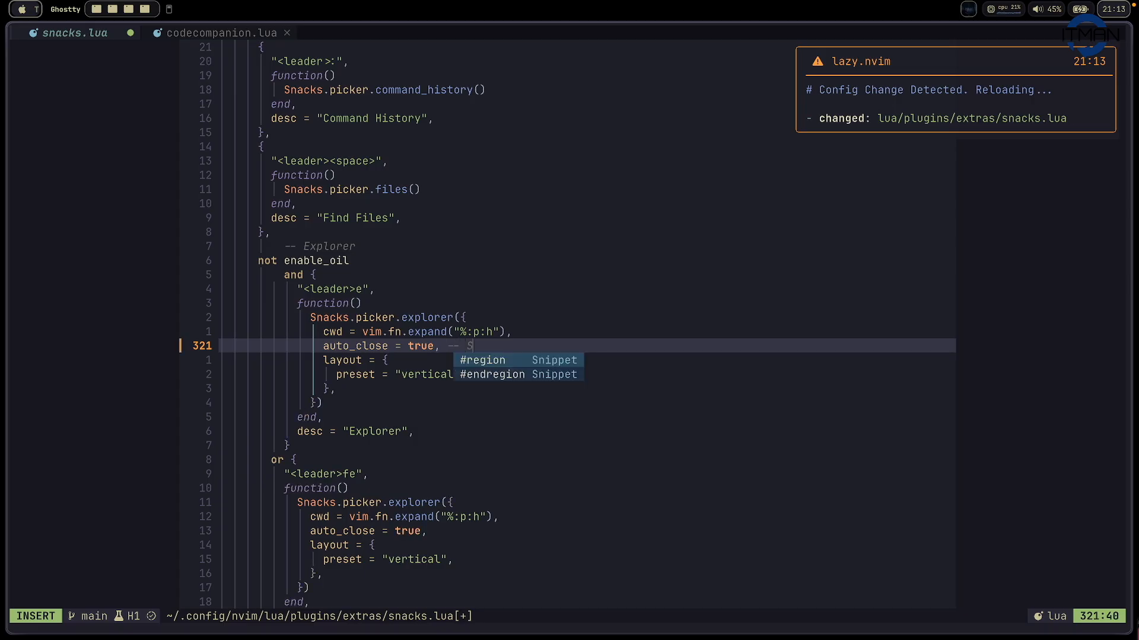
{"action": "type", "text": "Close"}
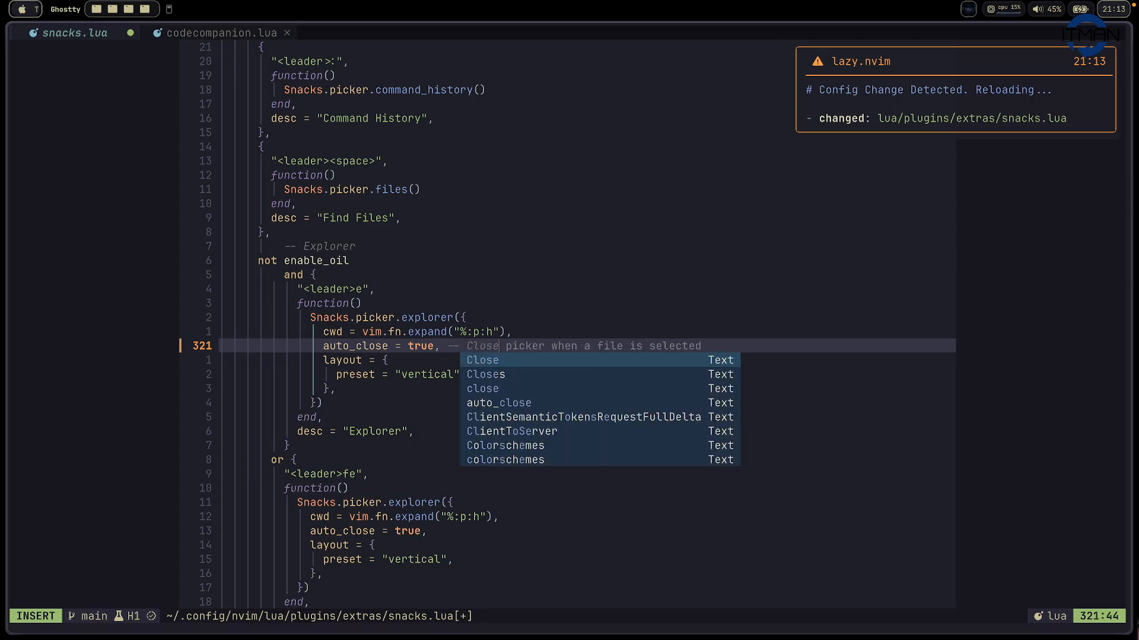
{"action": "key", "text": "Escape"}
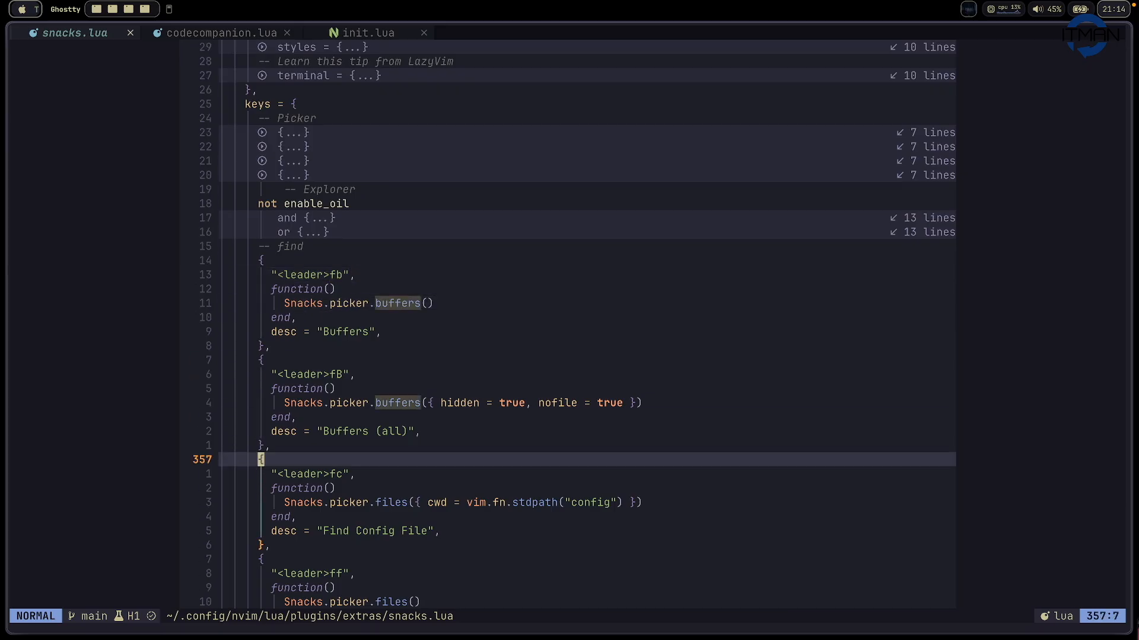
{"action": "scroll", "scroll_direction": "down", "scroll_amount": 3}
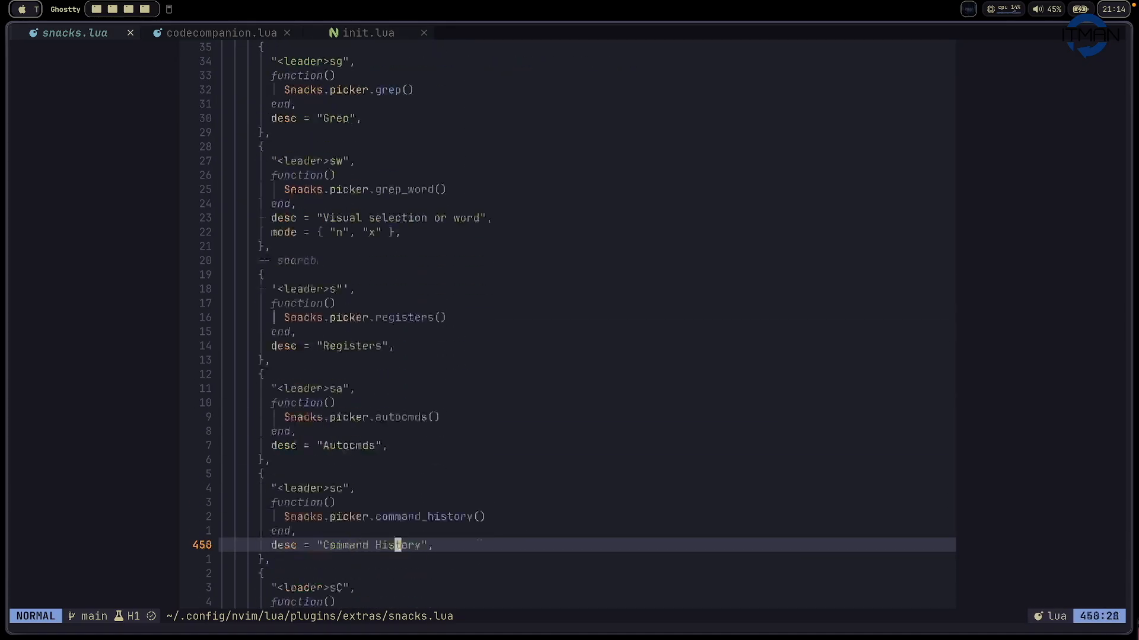
{"action": "scroll", "scroll_direction": "down", "scroll_amount": 3}
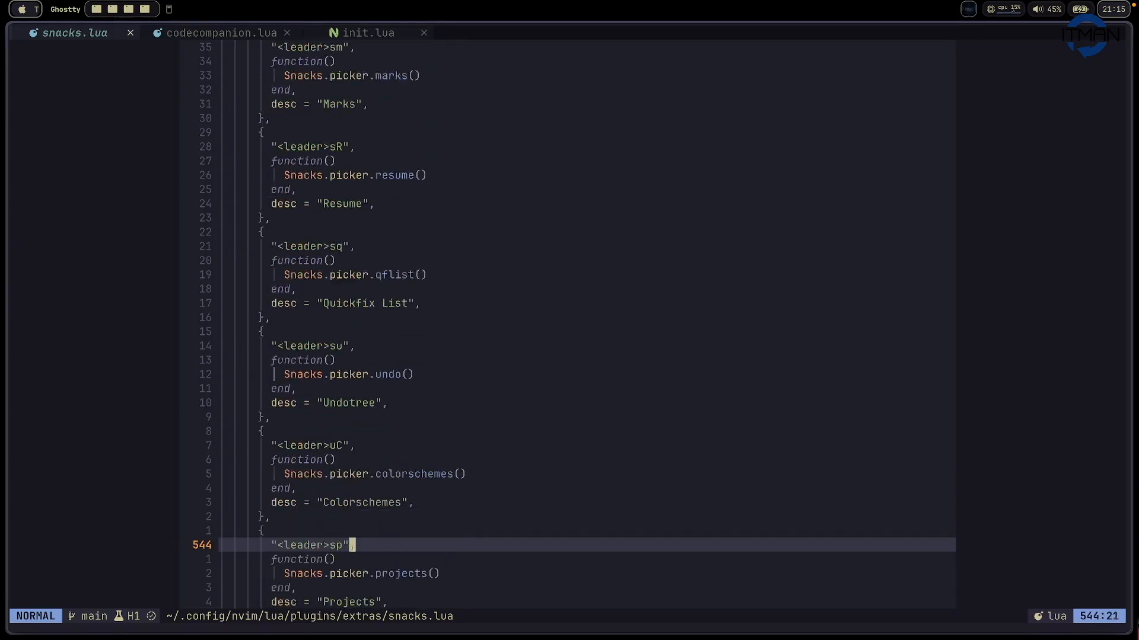
{"action": "scroll", "scroll_direction": "down", "scroll_amount": 3}
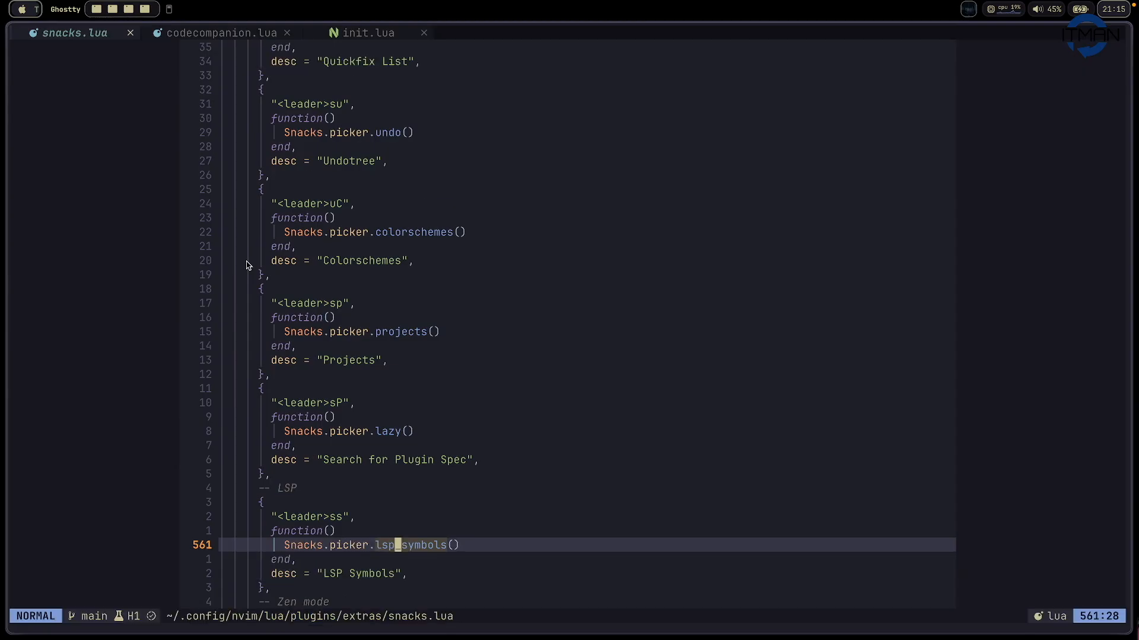
{"action": "scroll", "scroll_direction": "down", "scroll_amount": 3}
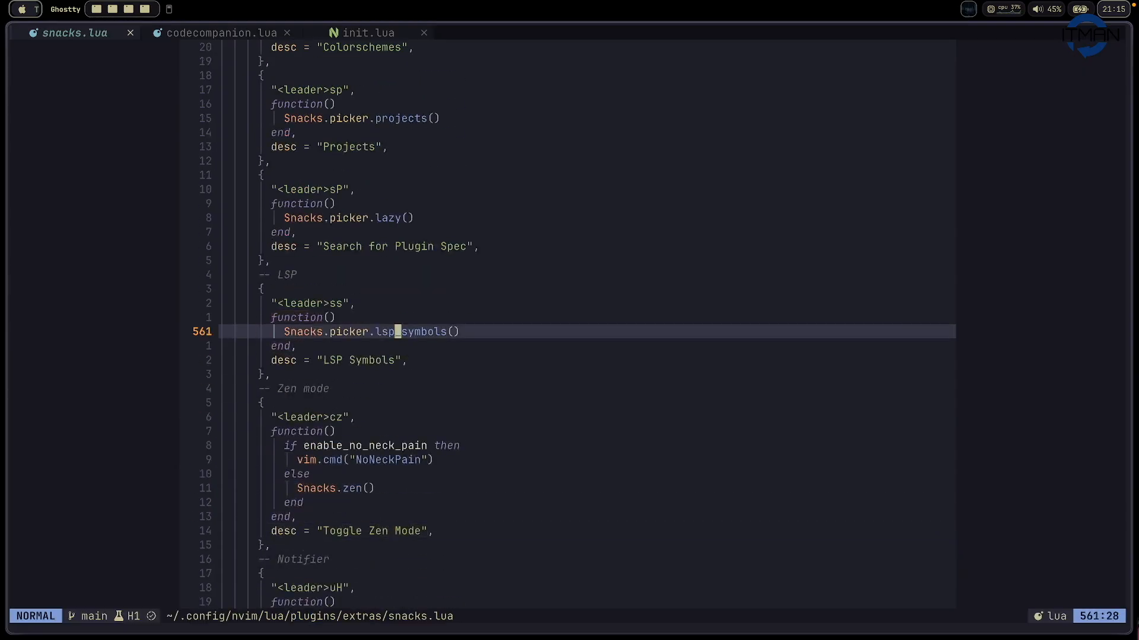
{"action": "key", "text": "j"}
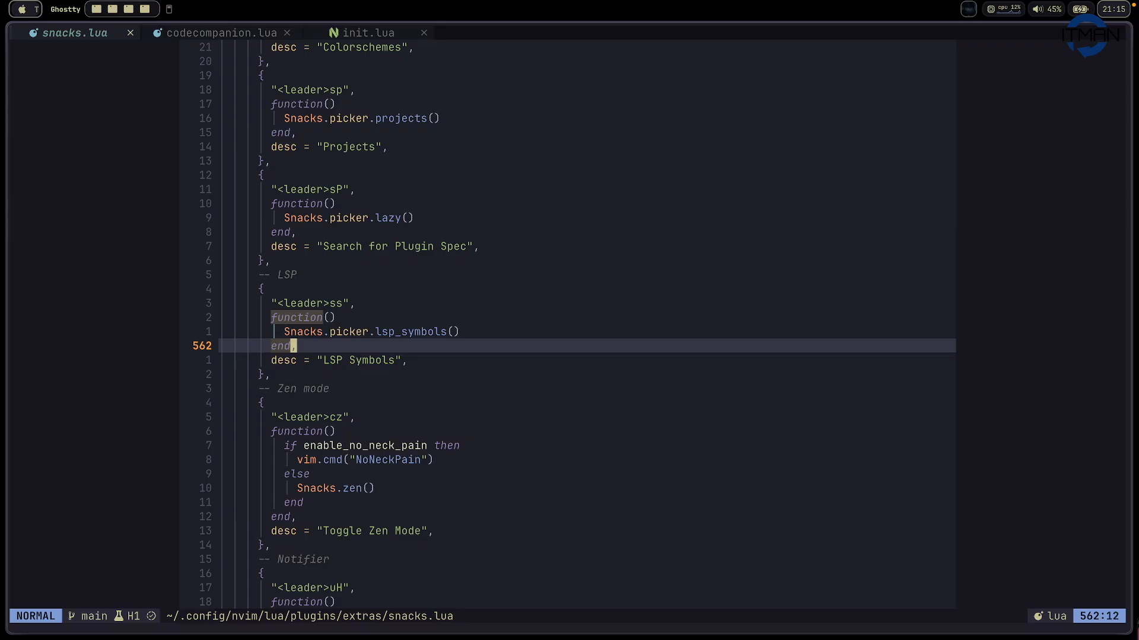
{"action": "key", "text": "up"}
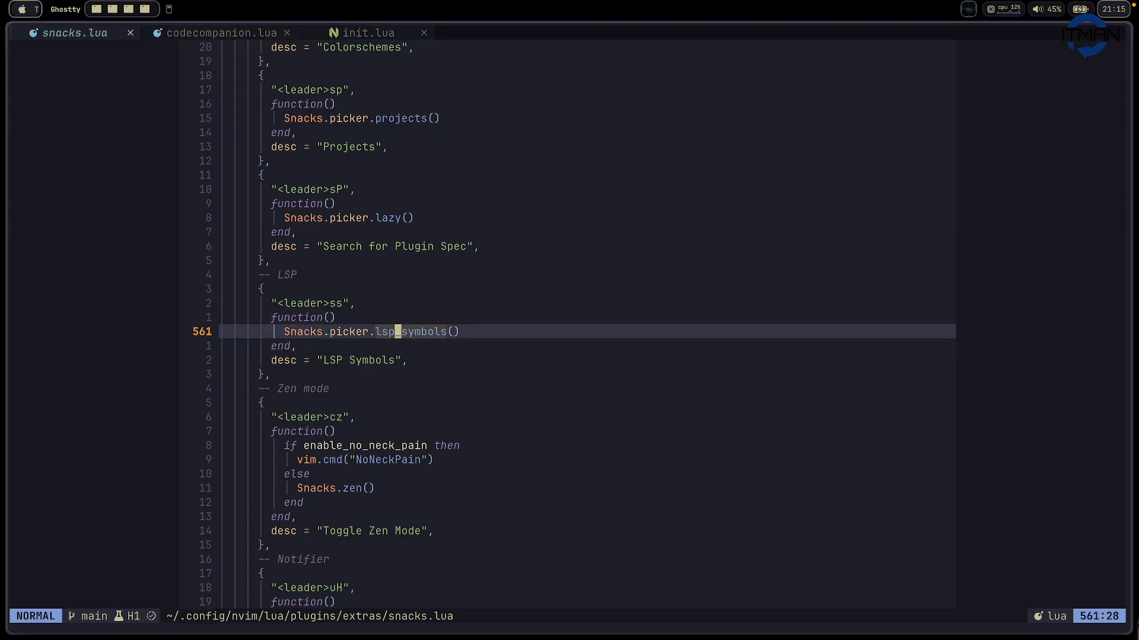
{"action": "key", "text": "j"}
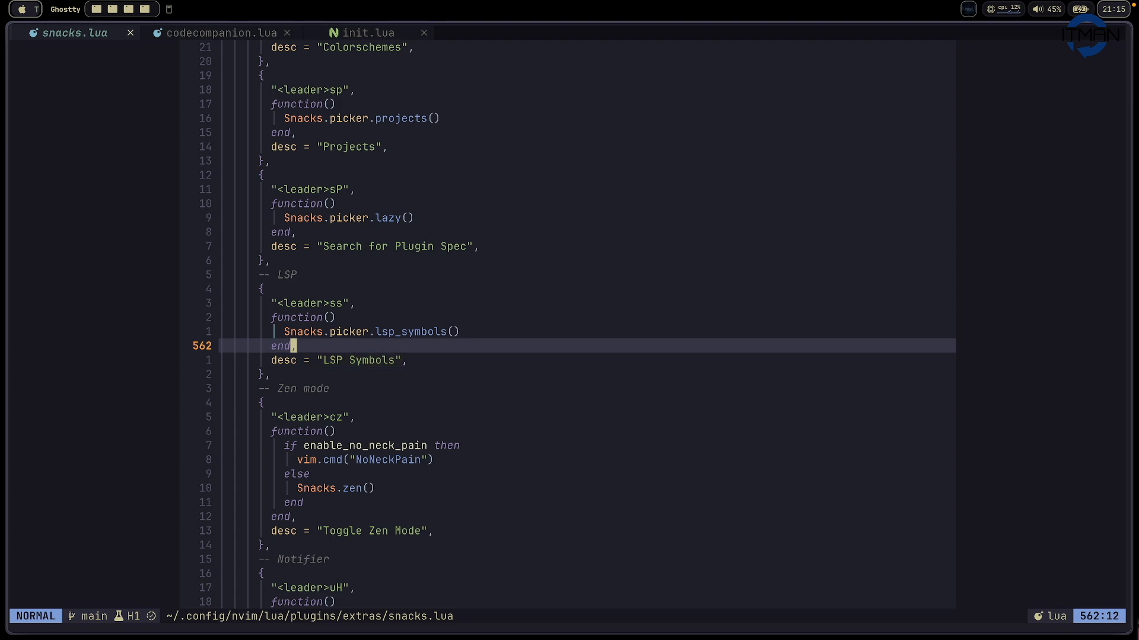
{"action": "scroll", "scroll_direction": "down", "scroll_amount": 3}
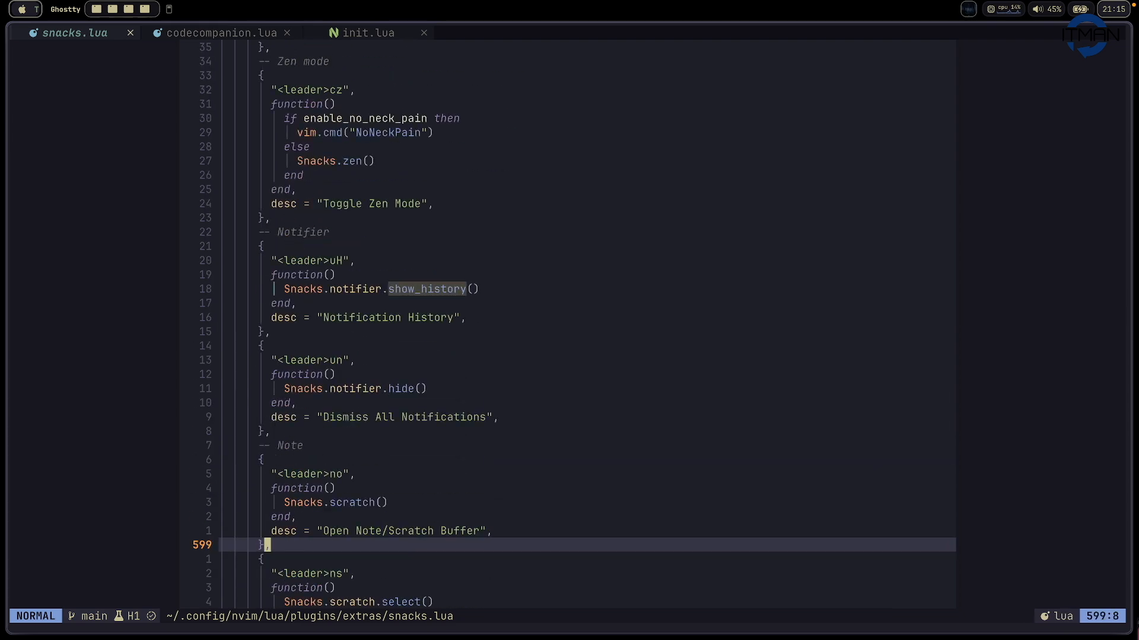
{"action": "scroll", "scroll_direction": "down", "scroll_amount": 3}
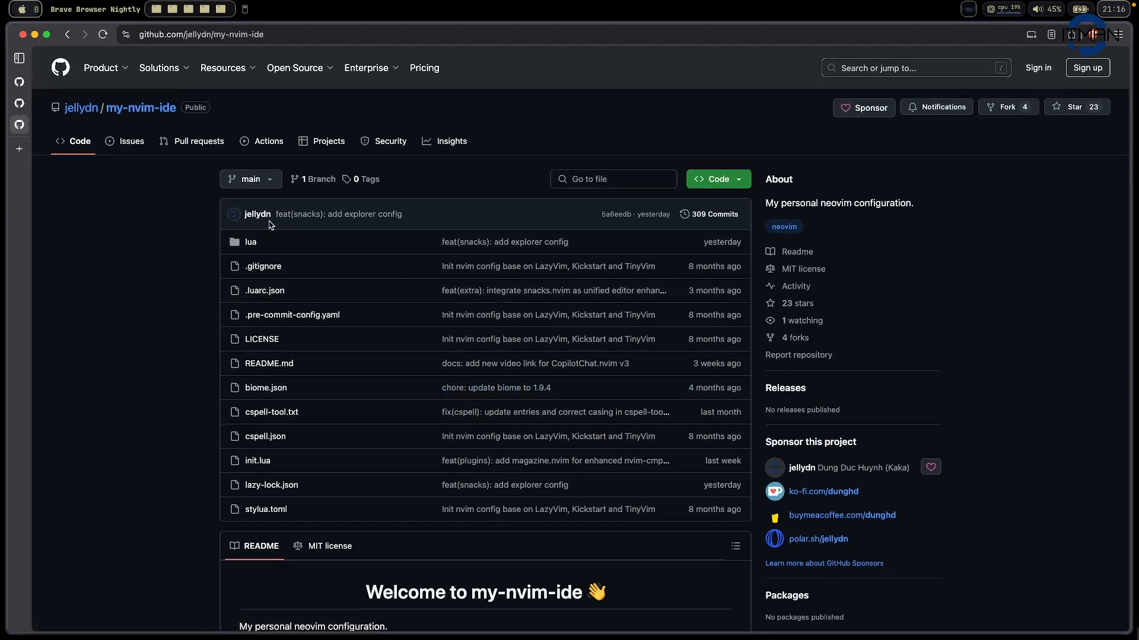
{"action": "mouse_move", "coordinate": [98, 128]}
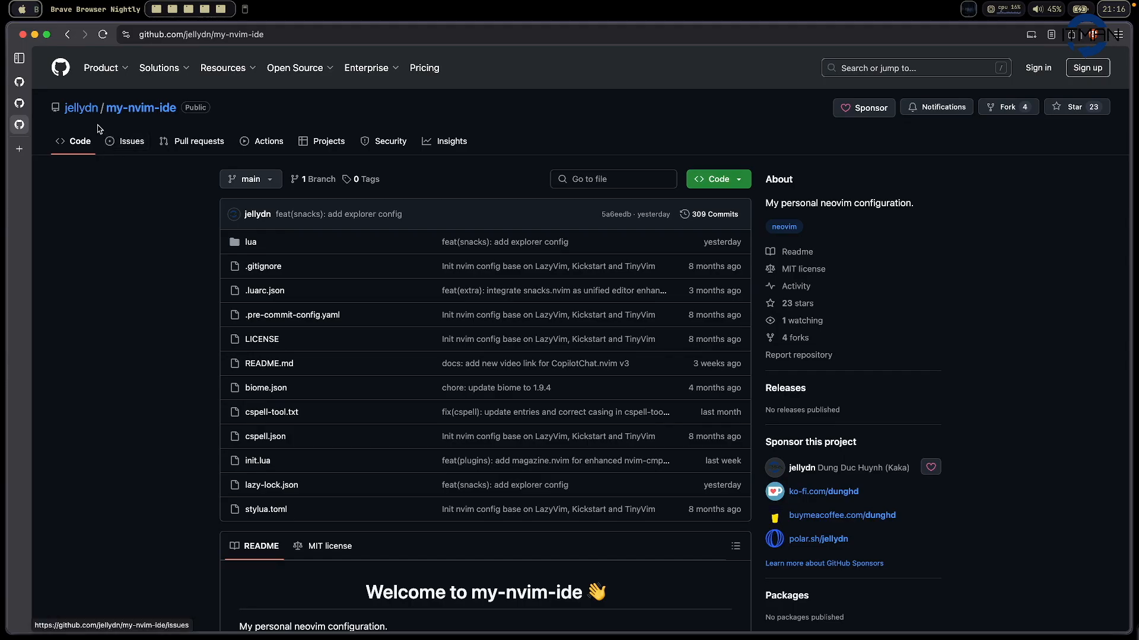
{"action": "mouse_move", "coordinate": [139, 121]}
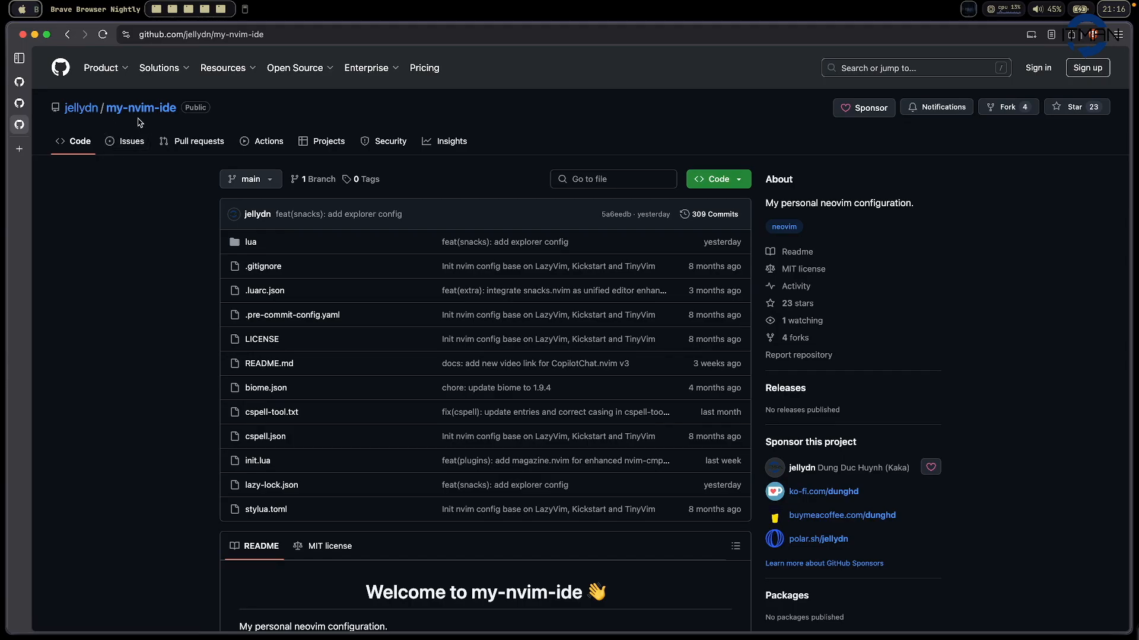
{"action": "mouse_move", "coordinate": [269, 142]}
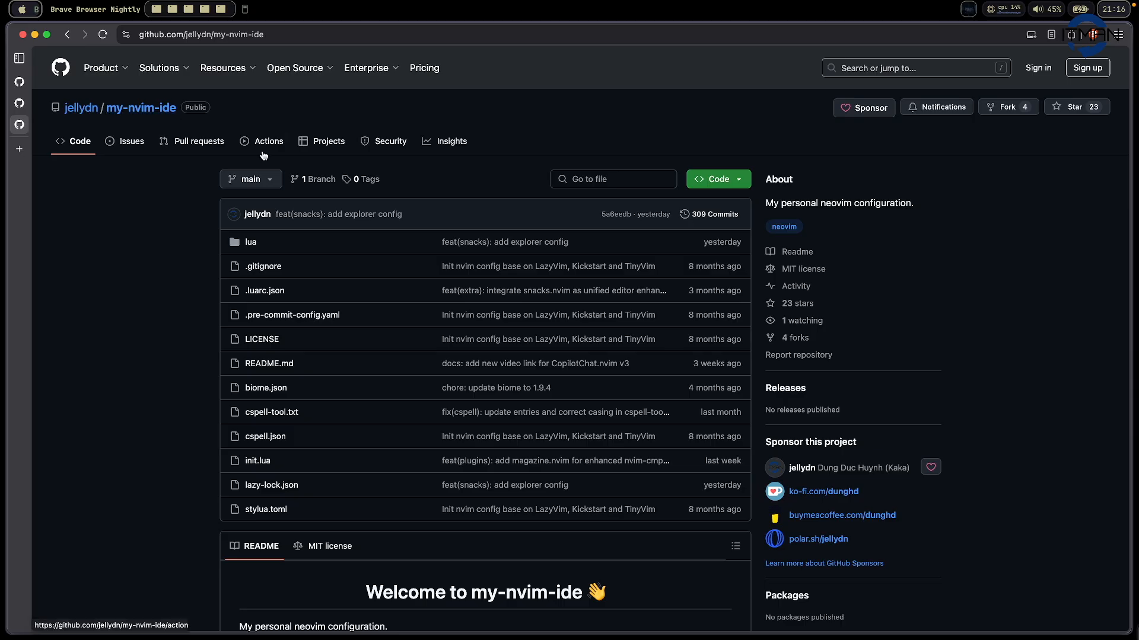
{"action": "scroll", "scroll_direction": "down", "scroll_amount": 3}
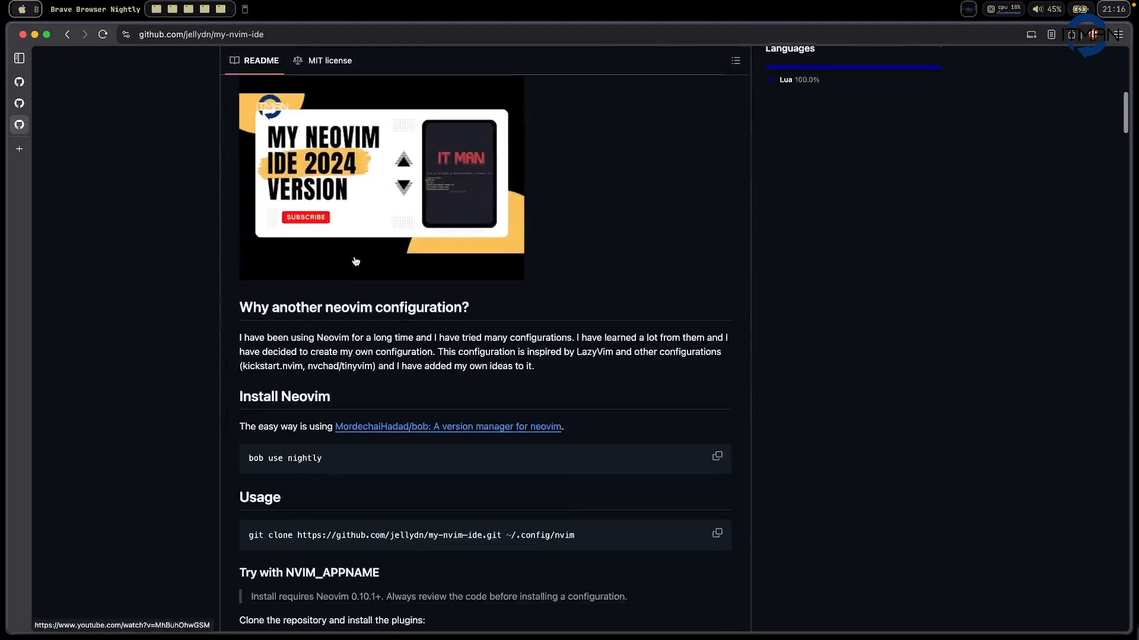
{"action": "scroll", "scroll_direction": "down", "scroll_amount": 3}
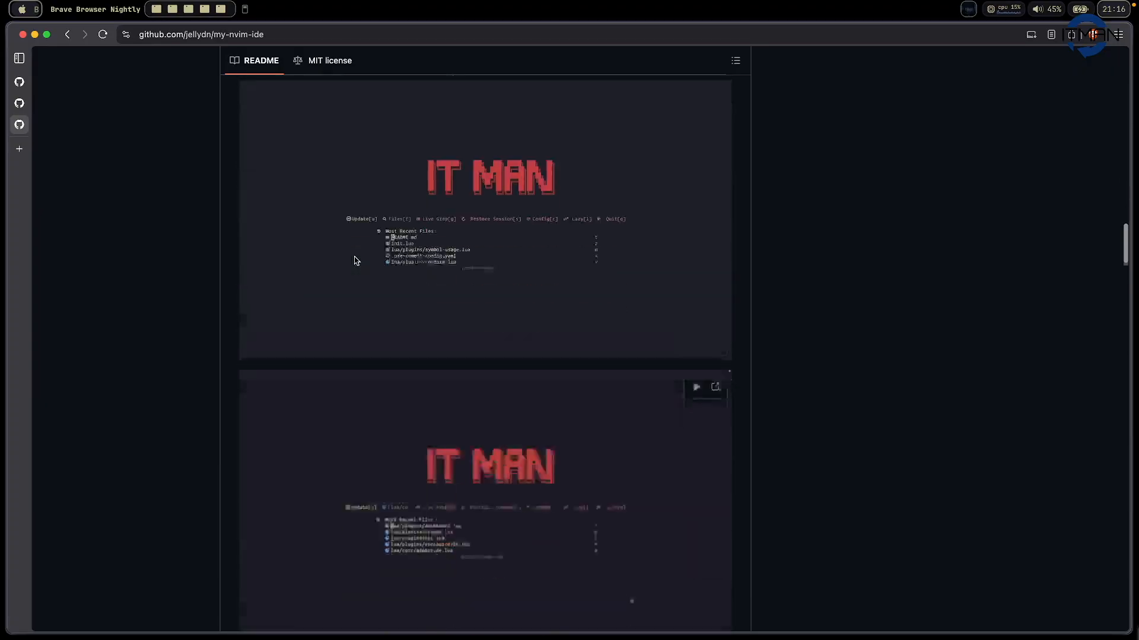
{"action": "scroll", "scroll_direction": "down", "scroll_amount": 3}
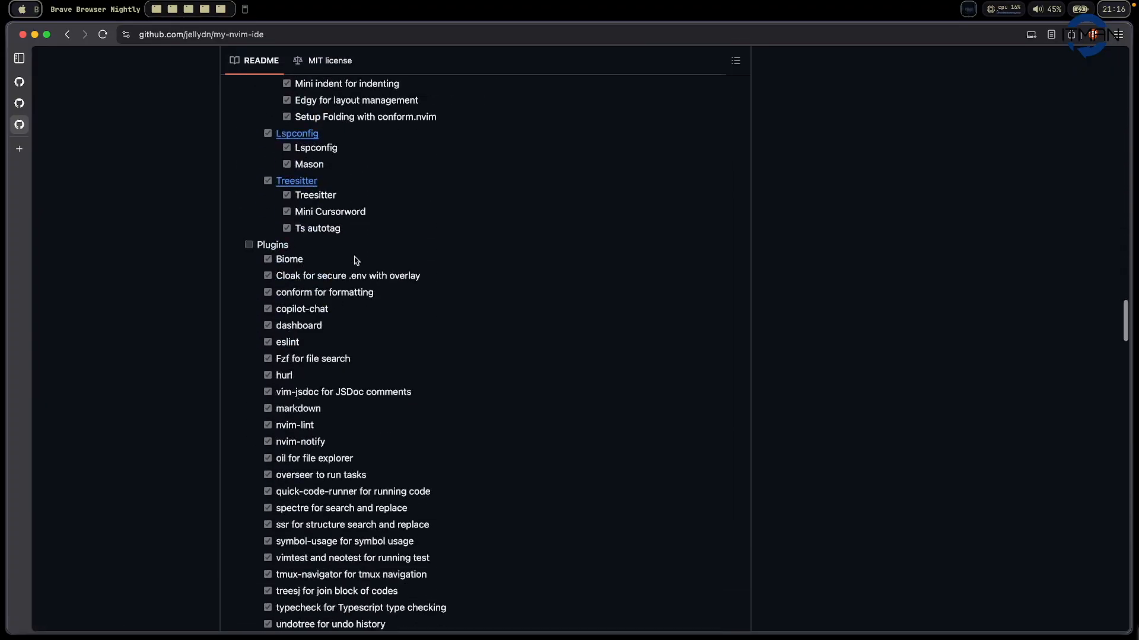
{"action": "scroll", "scroll_direction": "down", "scroll_amount": 3}
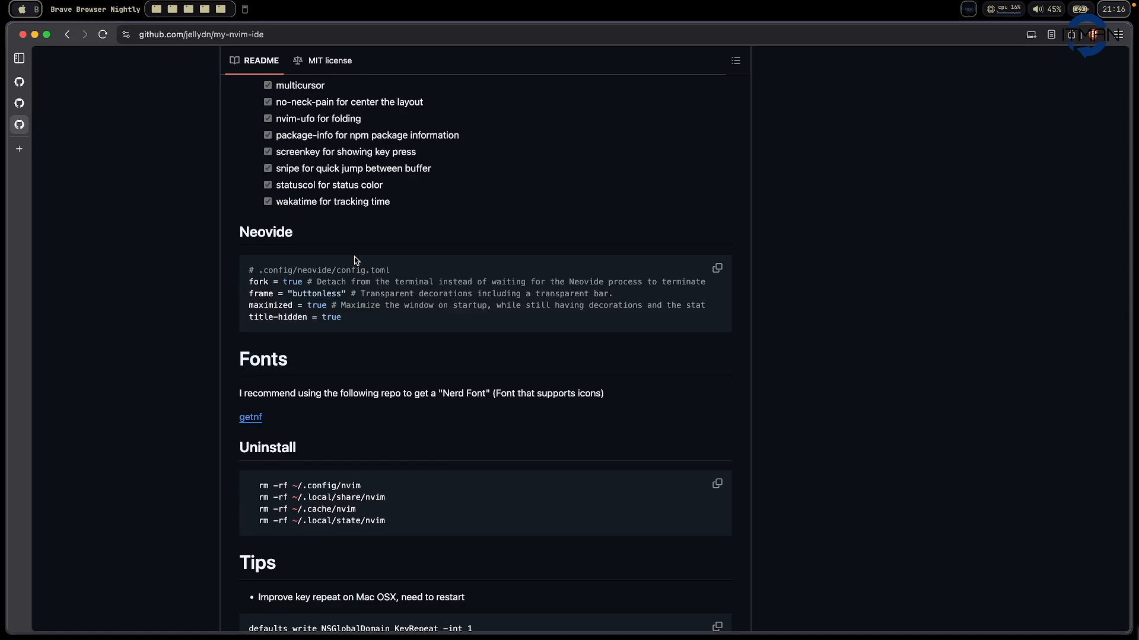
{"action": "scroll", "scroll_direction": "up", "scroll_amount": 3}
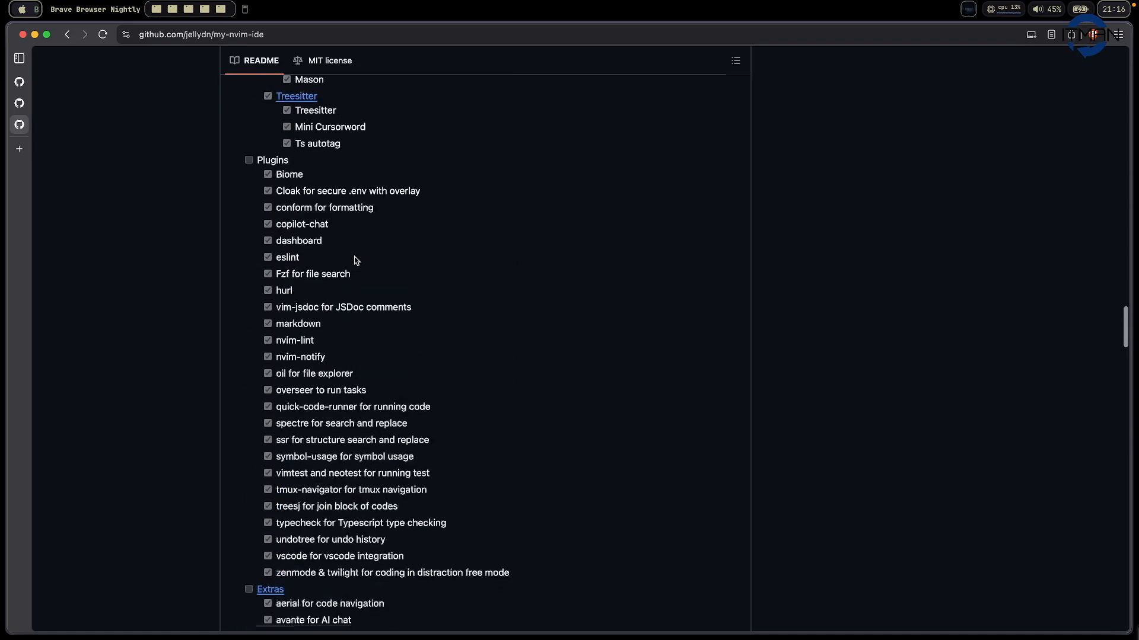
{"action": "scroll", "scroll_direction": "down", "scroll_amount": 3}
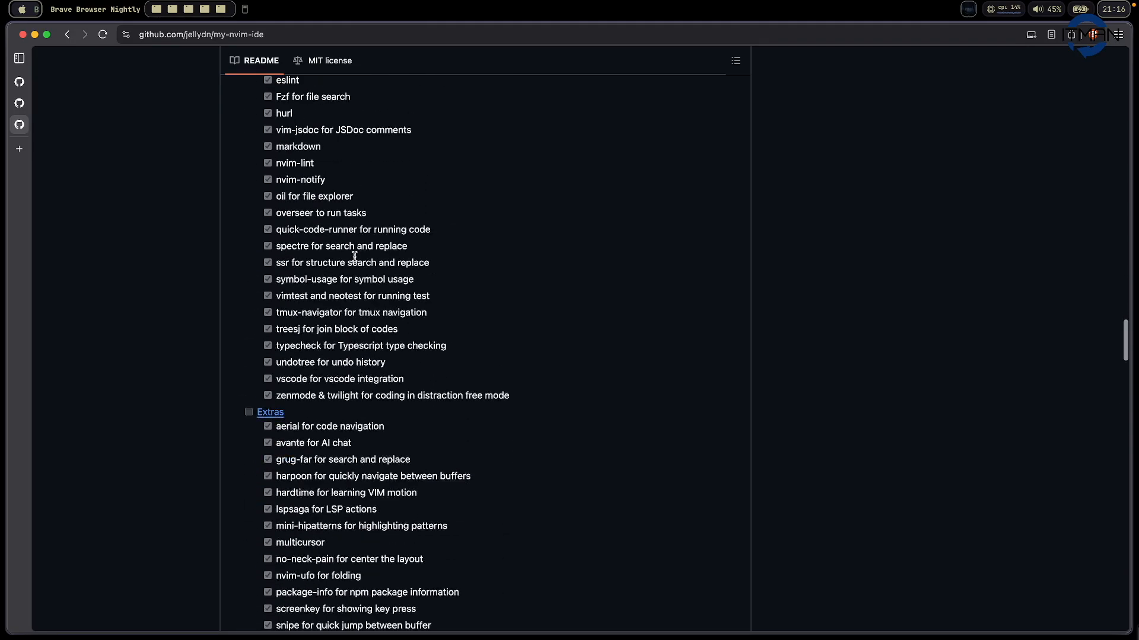
{"action": "scroll", "scroll_direction": "down", "scroll_amount": 3}
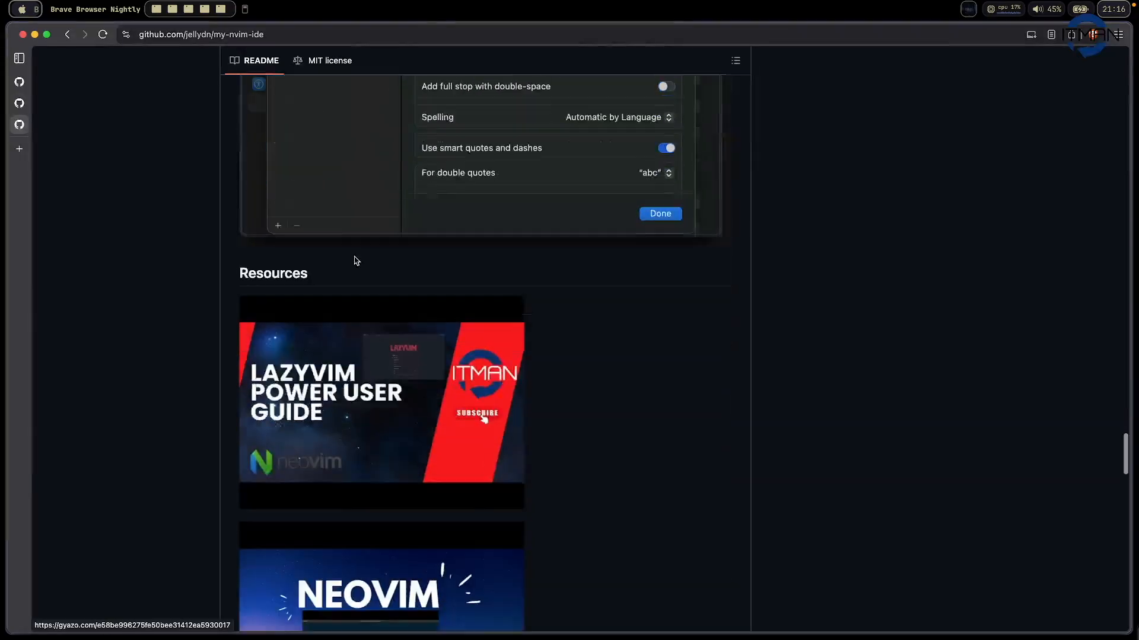
{"action": "scroll", "scroll_direction": "down", "scroll_amount": 3}
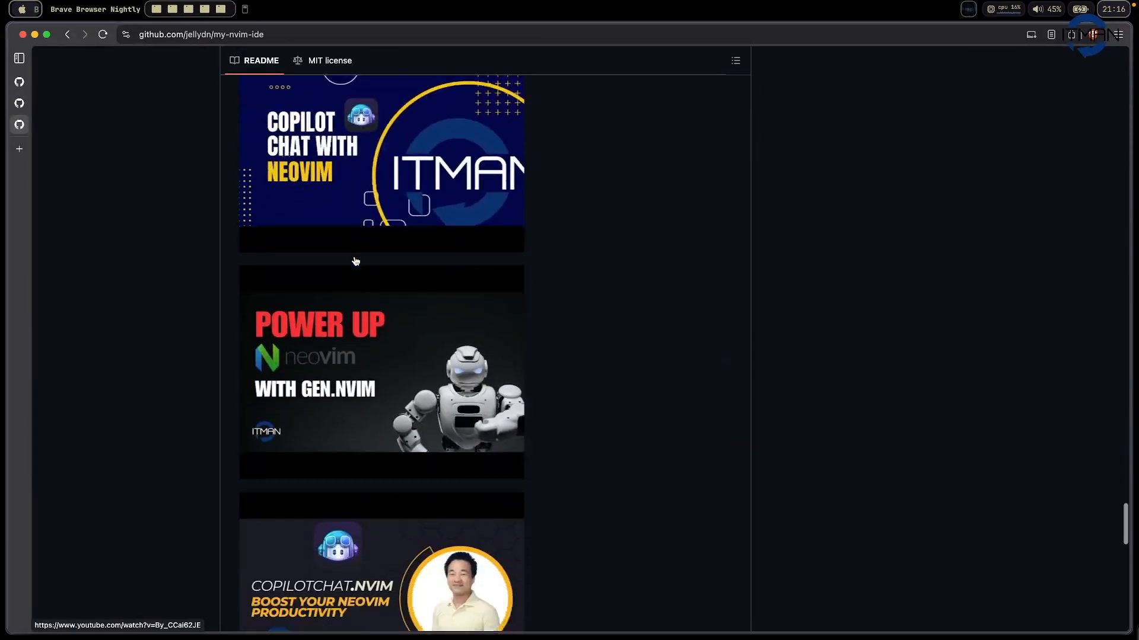
{"action": "scroll", "scroll_direction": "down", "scroll_amount": 3}
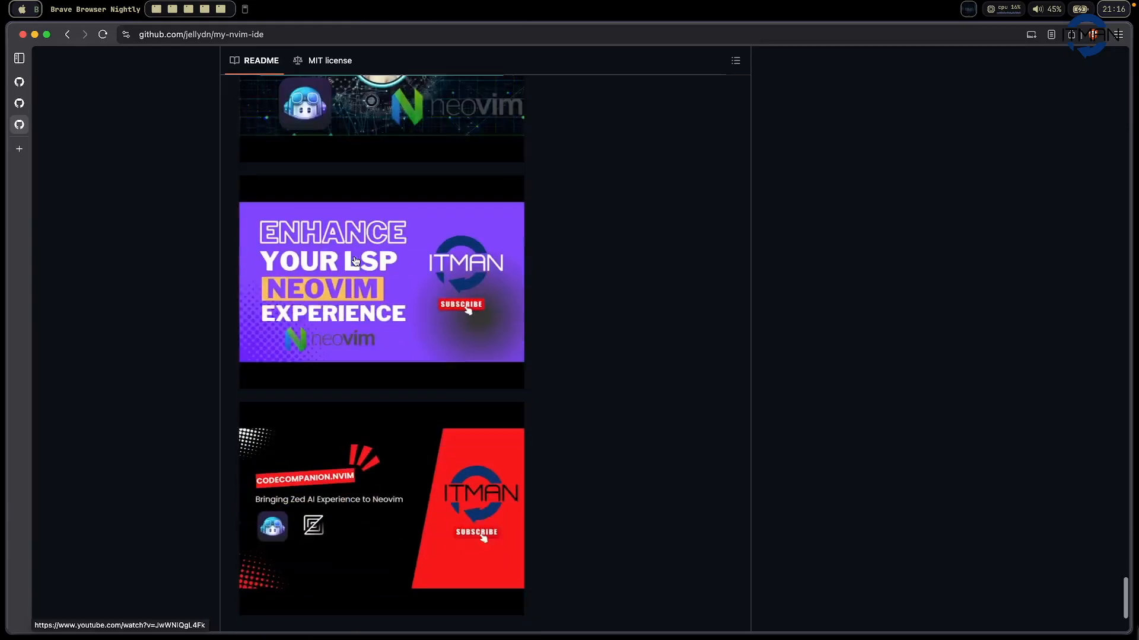
{"action": "scroll", "scroll_direction": "down", "scroll_amount": 3}
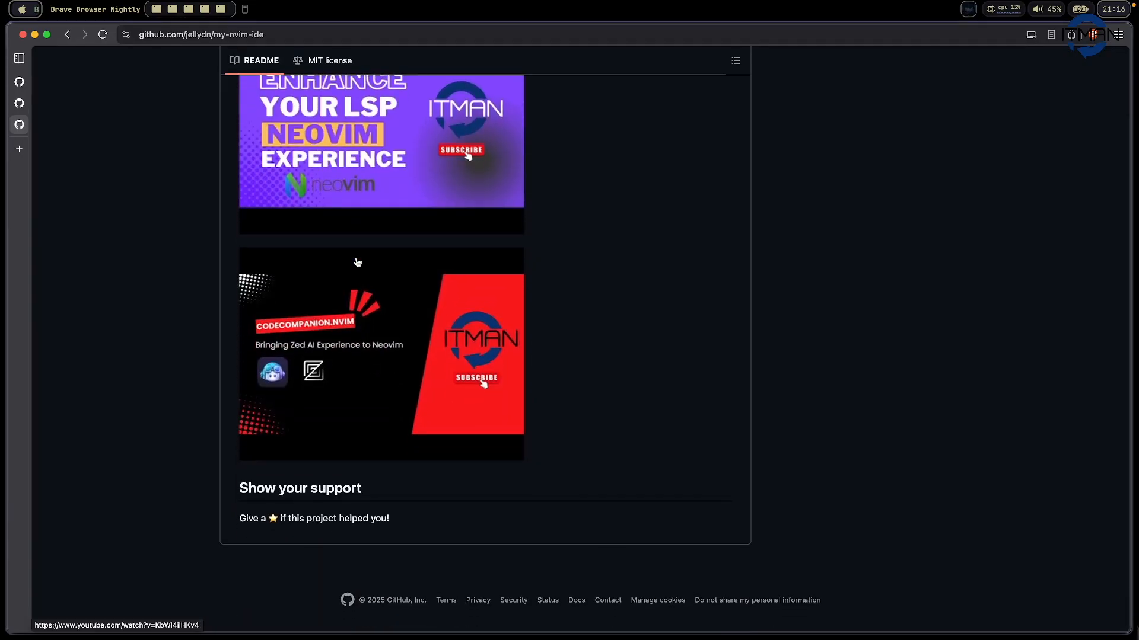
{"action": "mouse_move", "coordinate": [761, 377]}
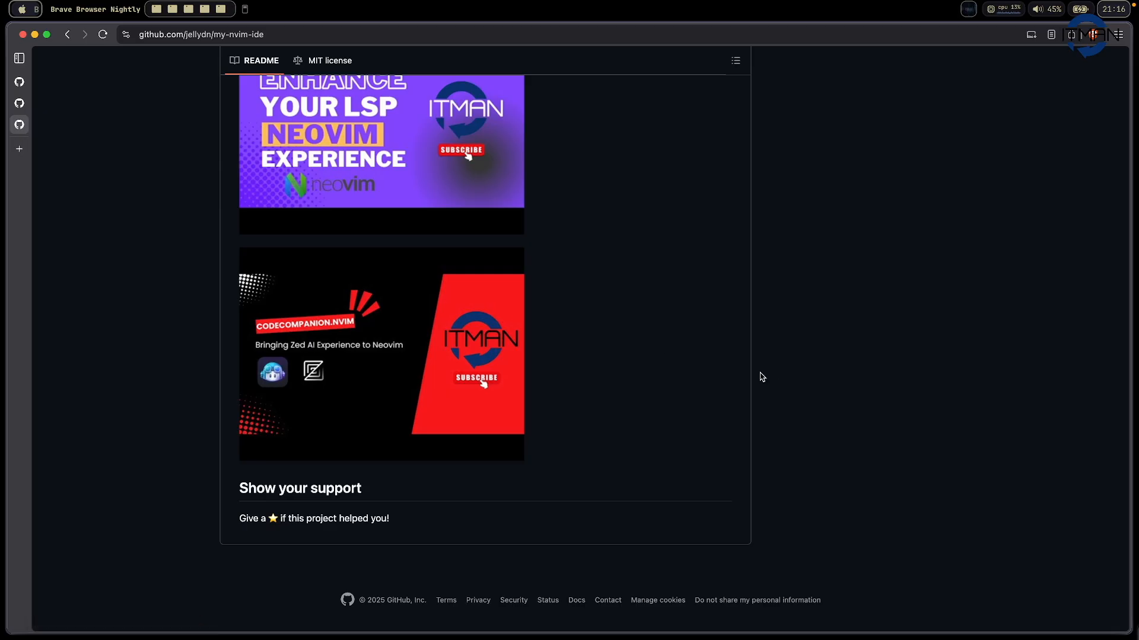